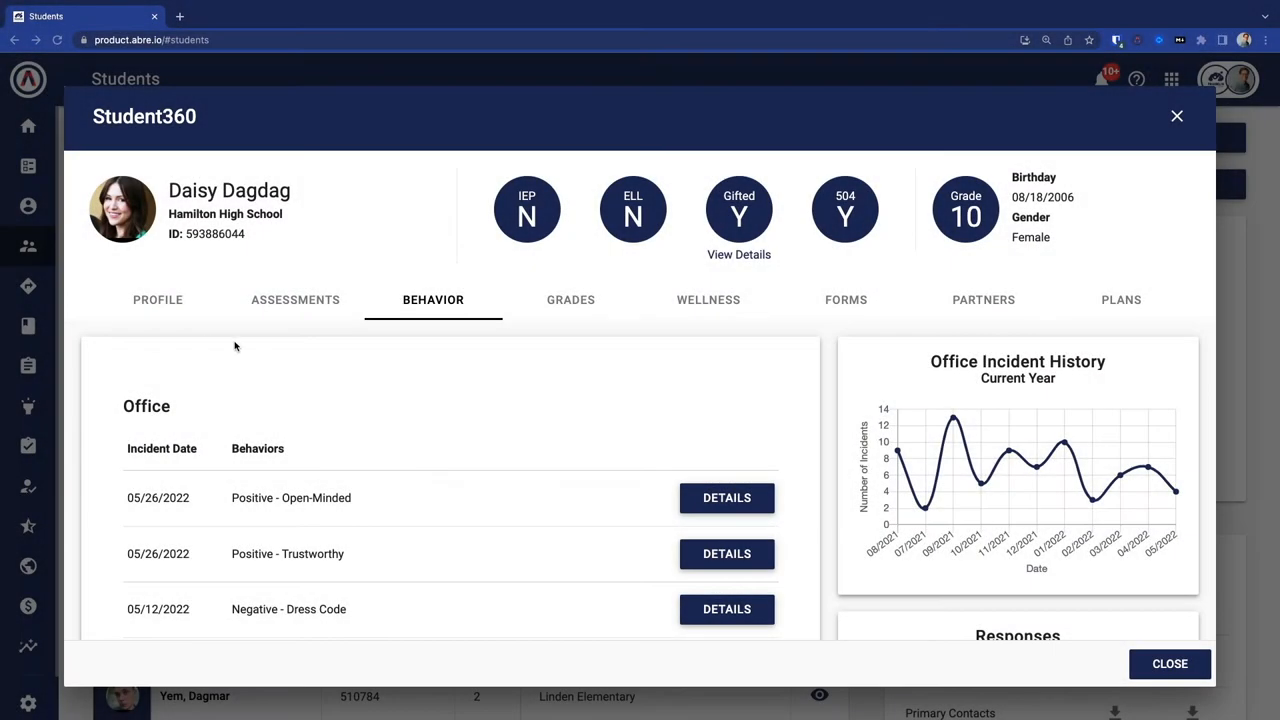
mouse_move(515, 373)
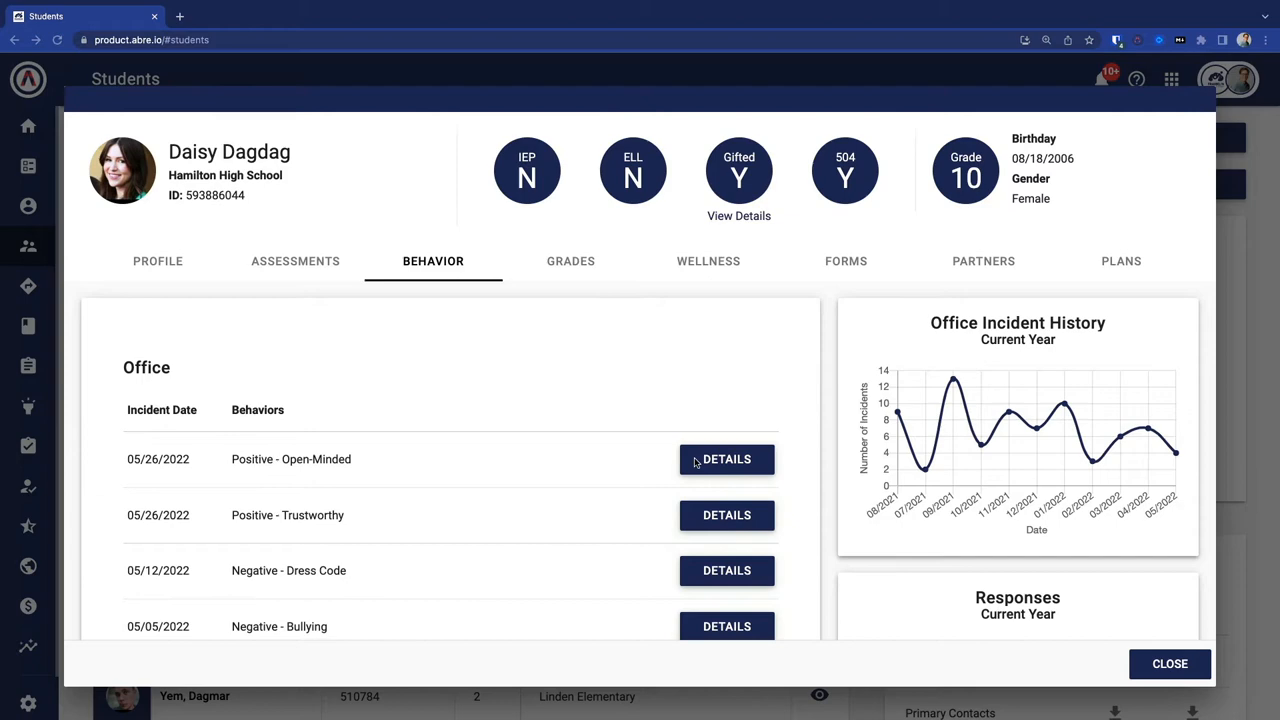
View the full details of the 05/26/2022 Positive - Open-Minded incident
click(727, 459)
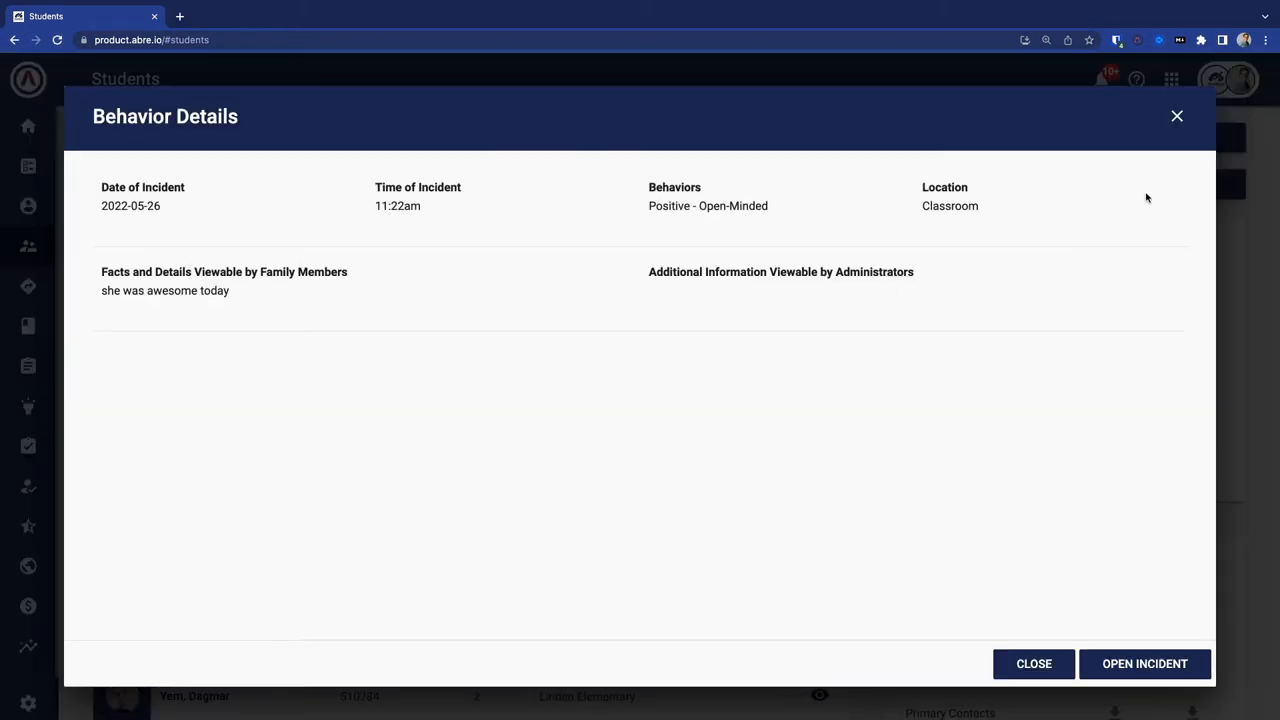
click(1034, 663)
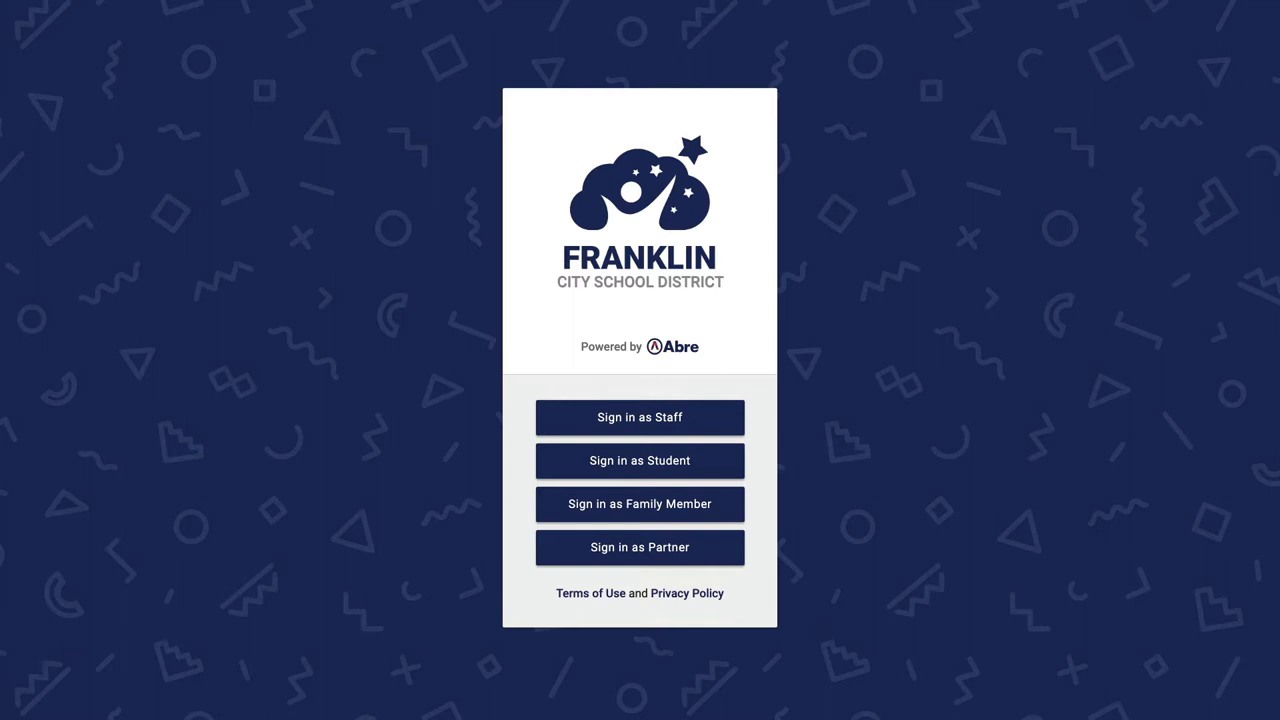
mouse_move(841, 463)
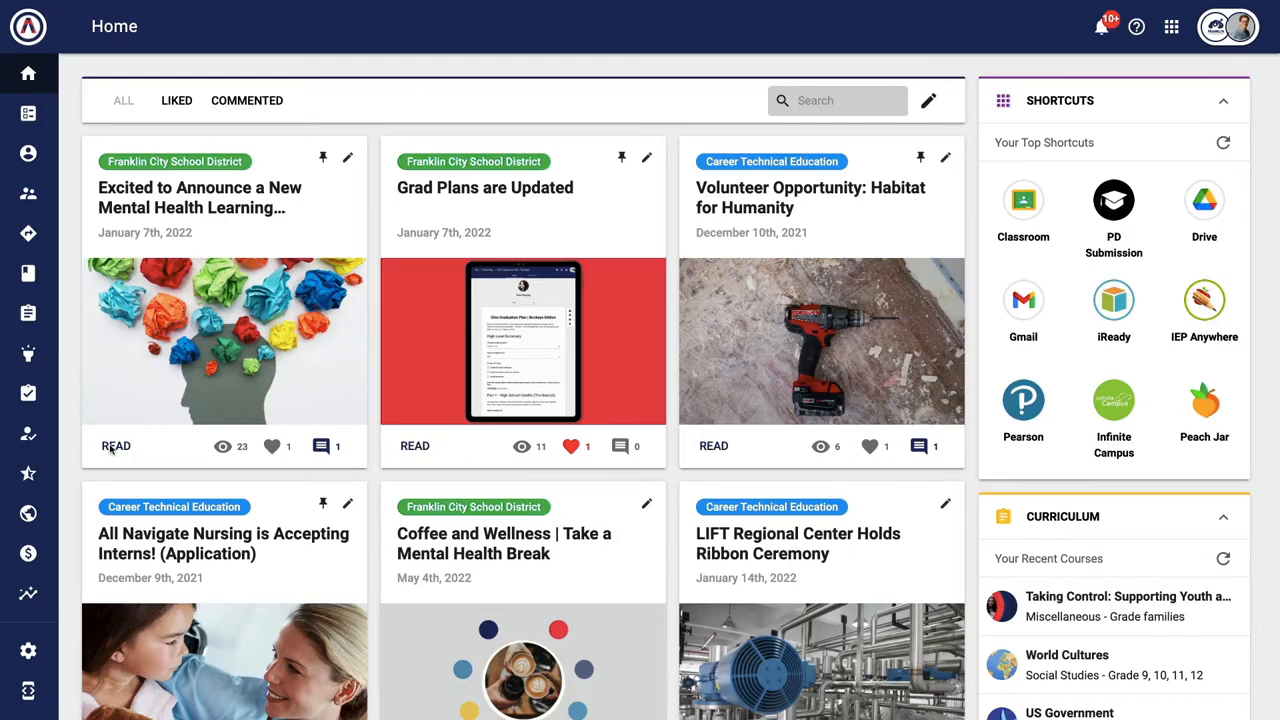
Sign in as staff and go to Students from the side navigation menu
click(116, 446)
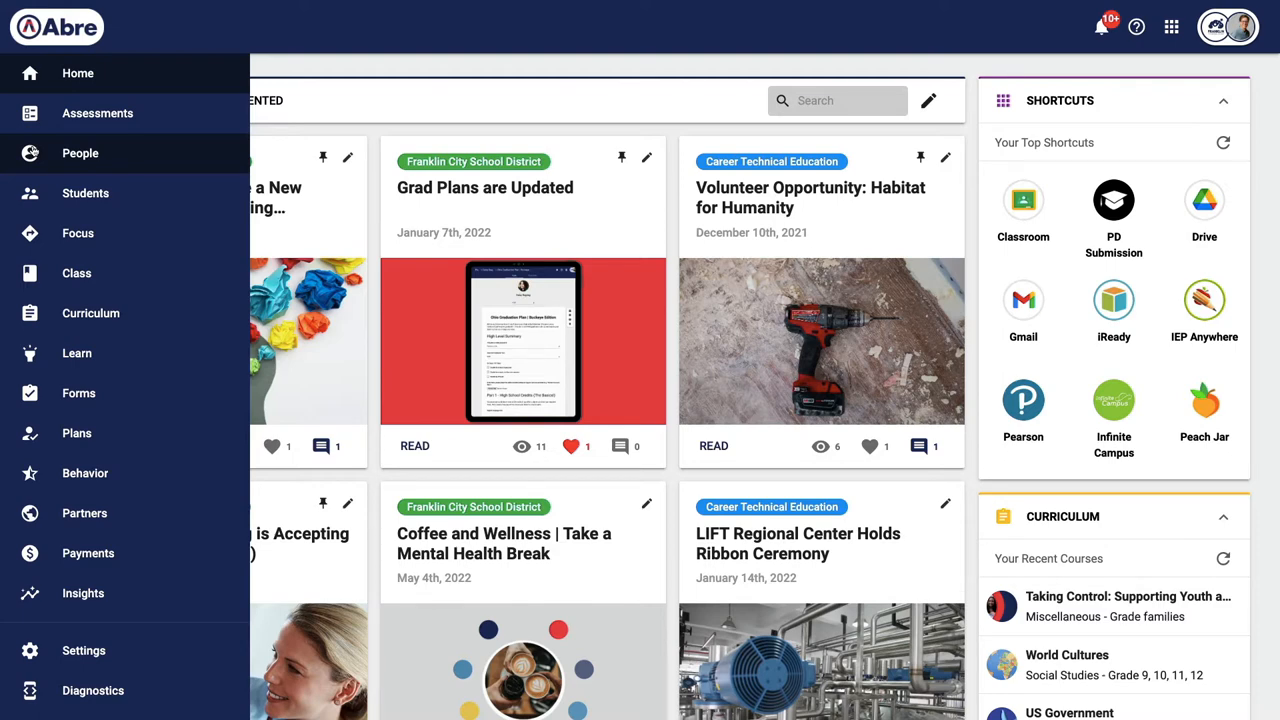
click(85, 193)
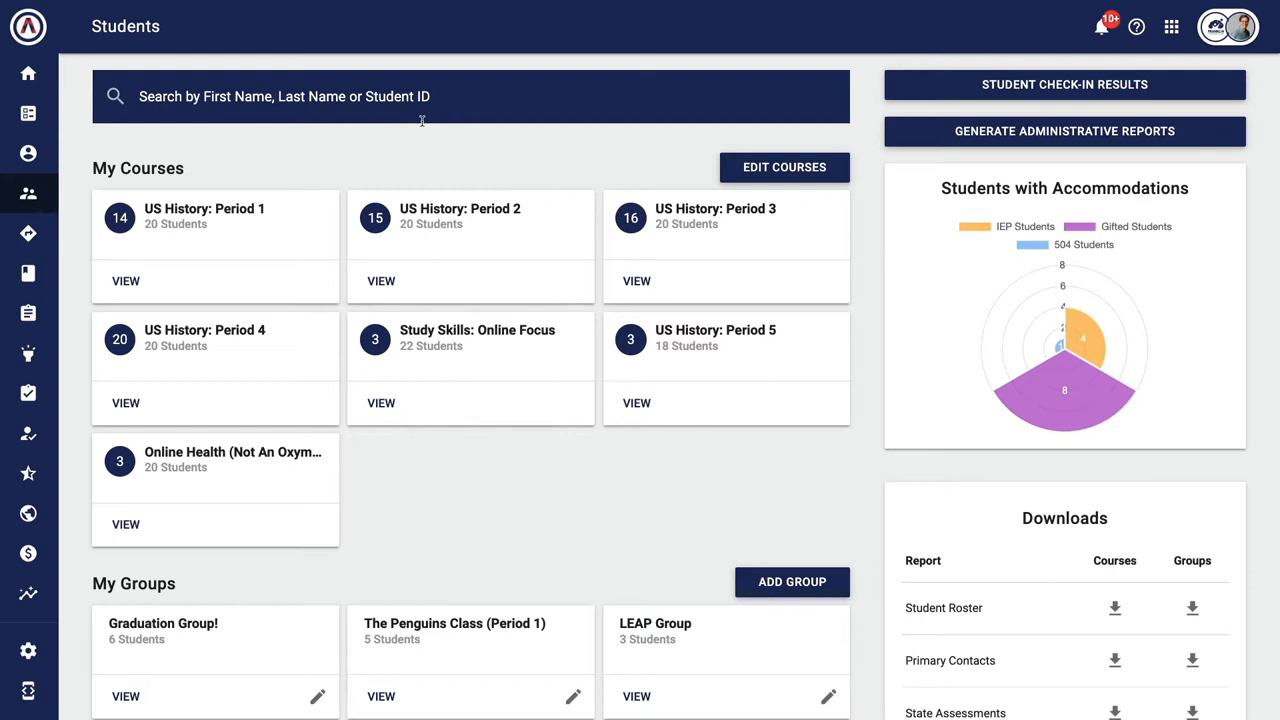
text(dag)
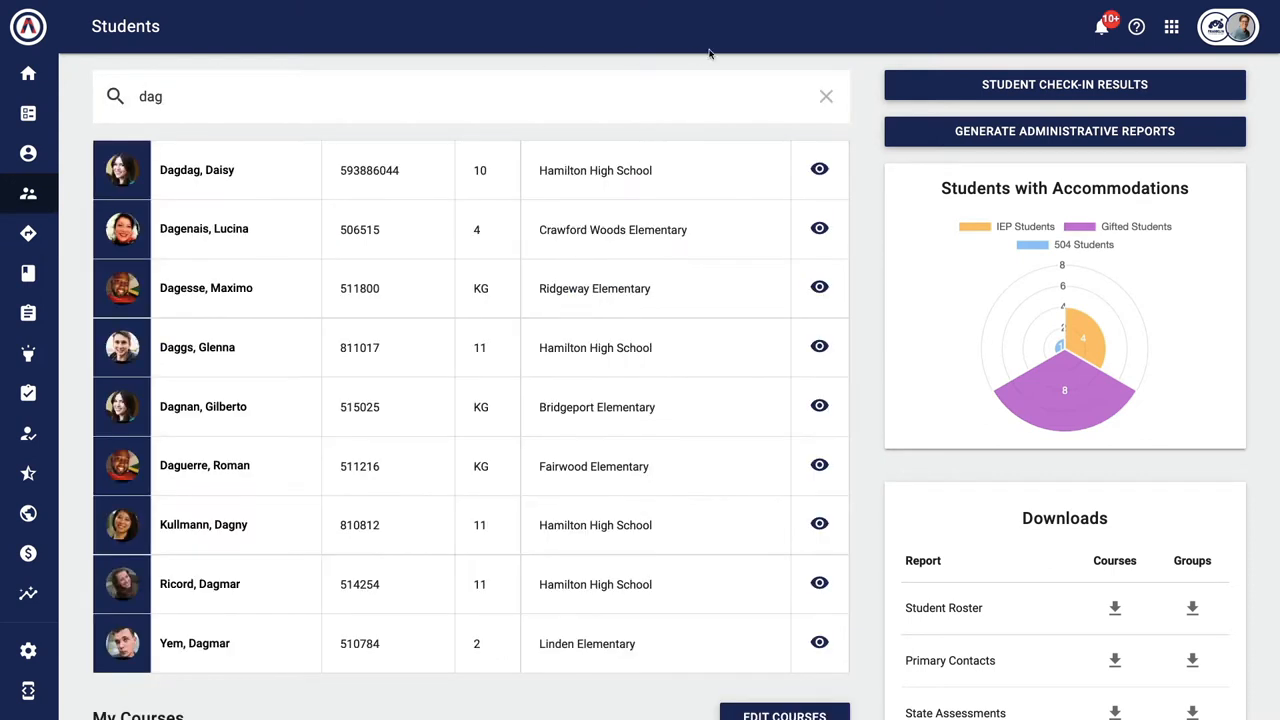
click(819, 168)
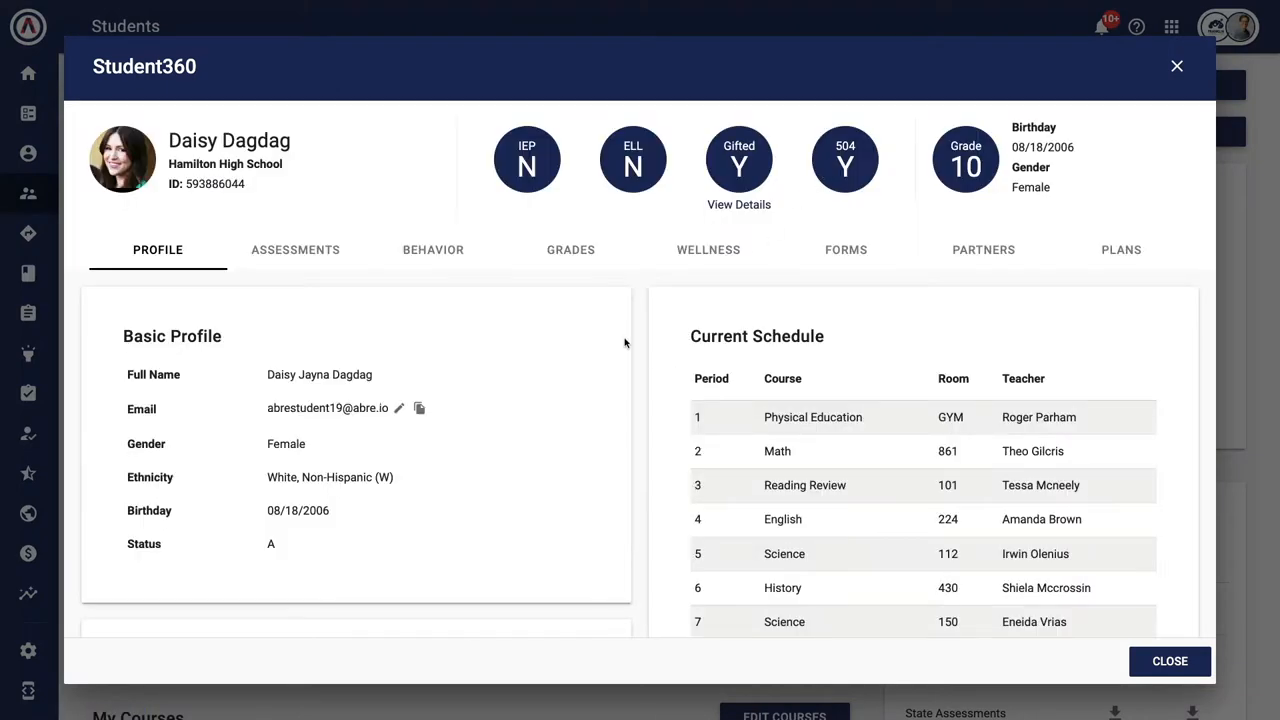
scroll(down, 3)
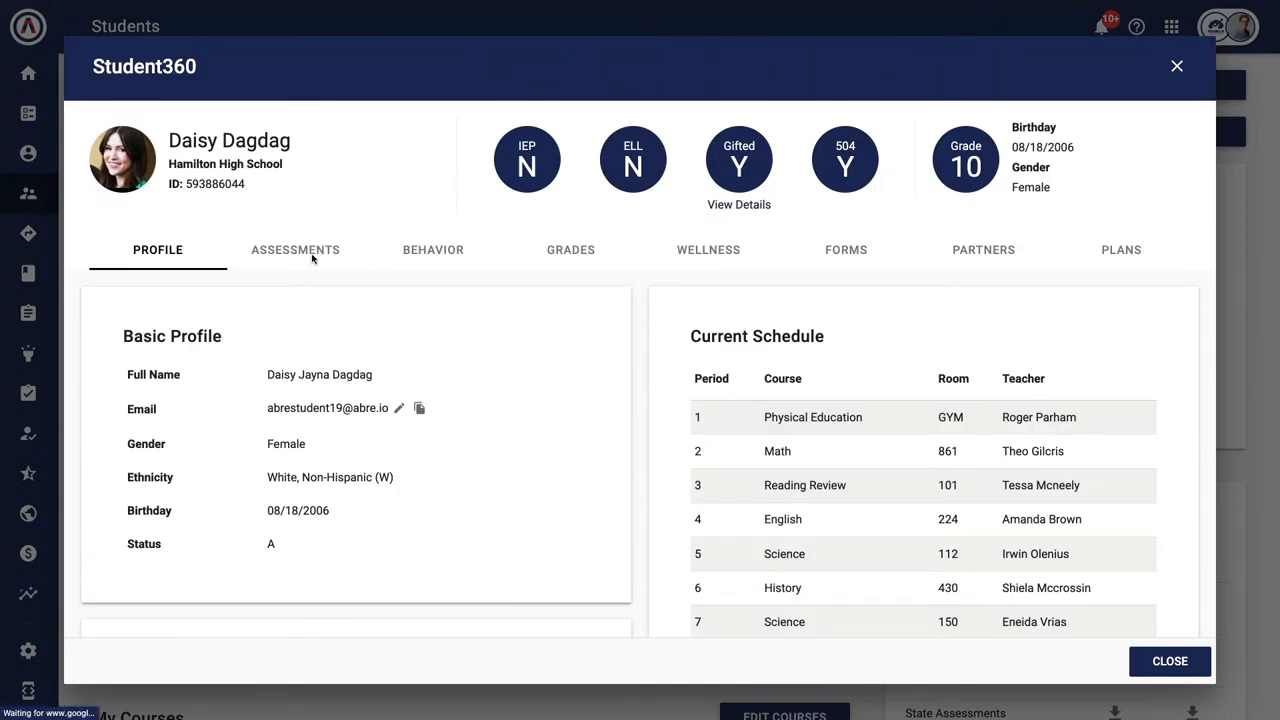
click(295, 249)
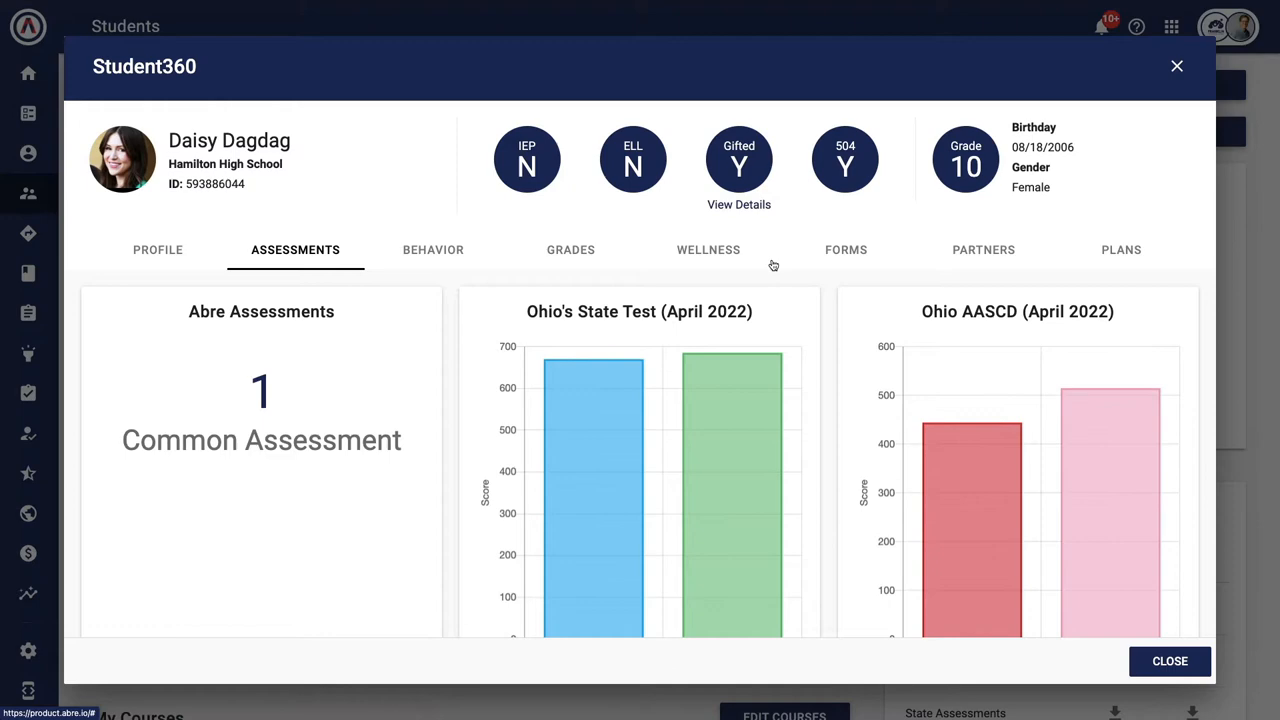
click(1121, 249)
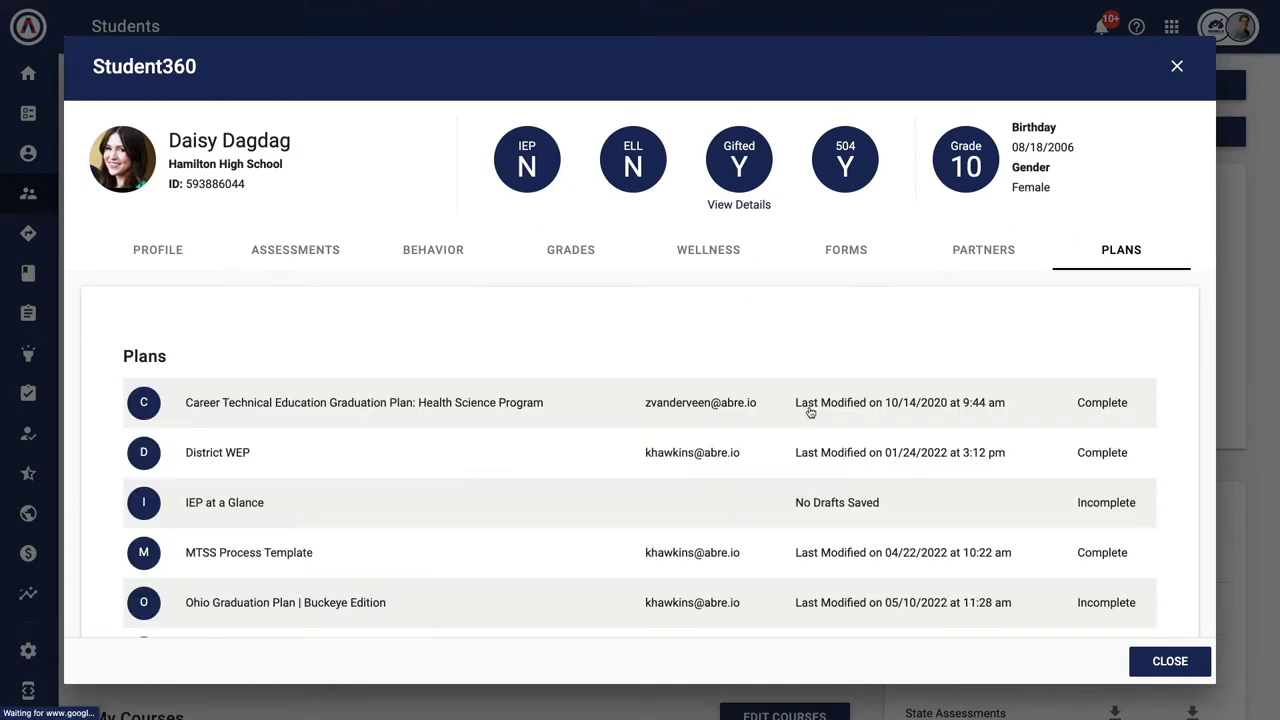
click(708, 249)
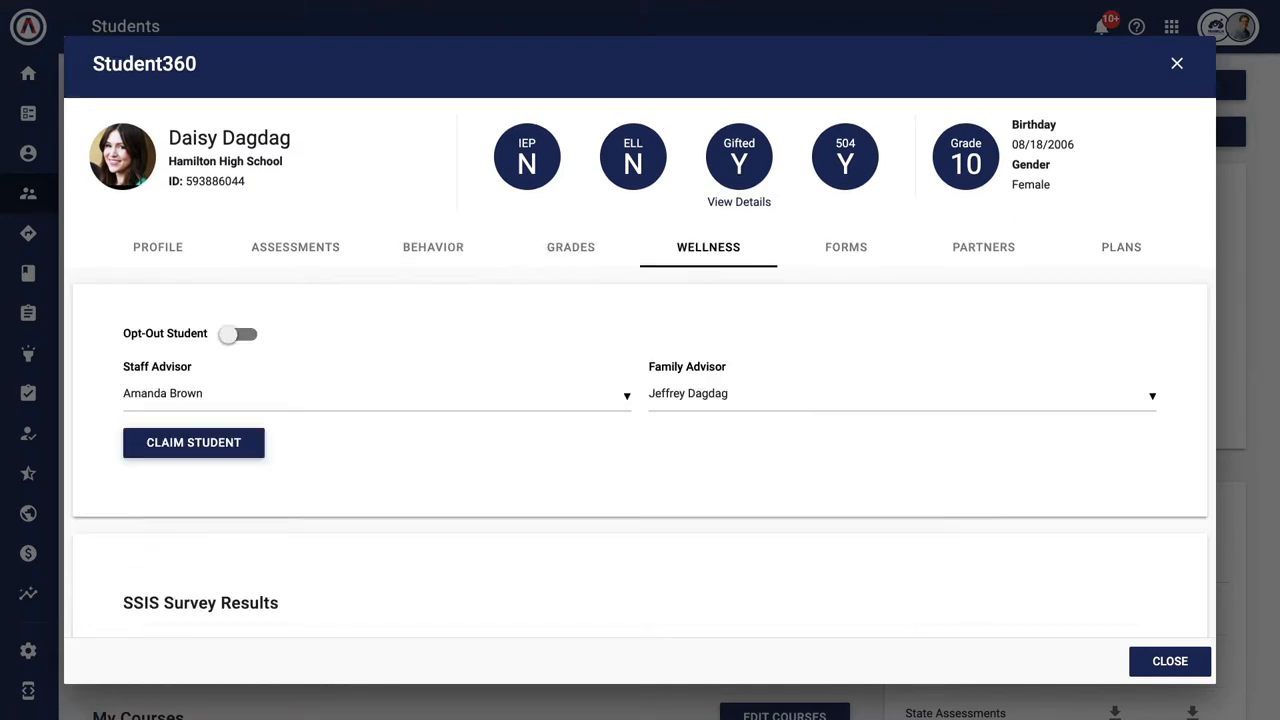
scroll(down, 3)
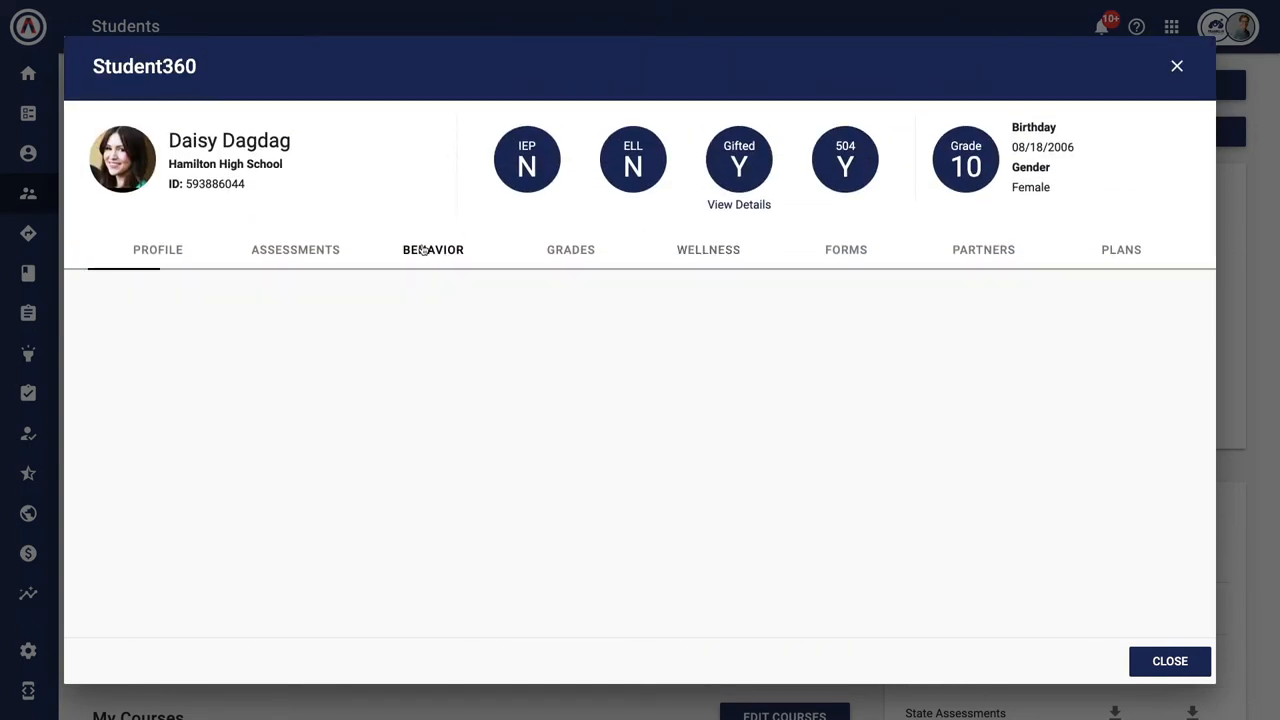
click(433, 249)
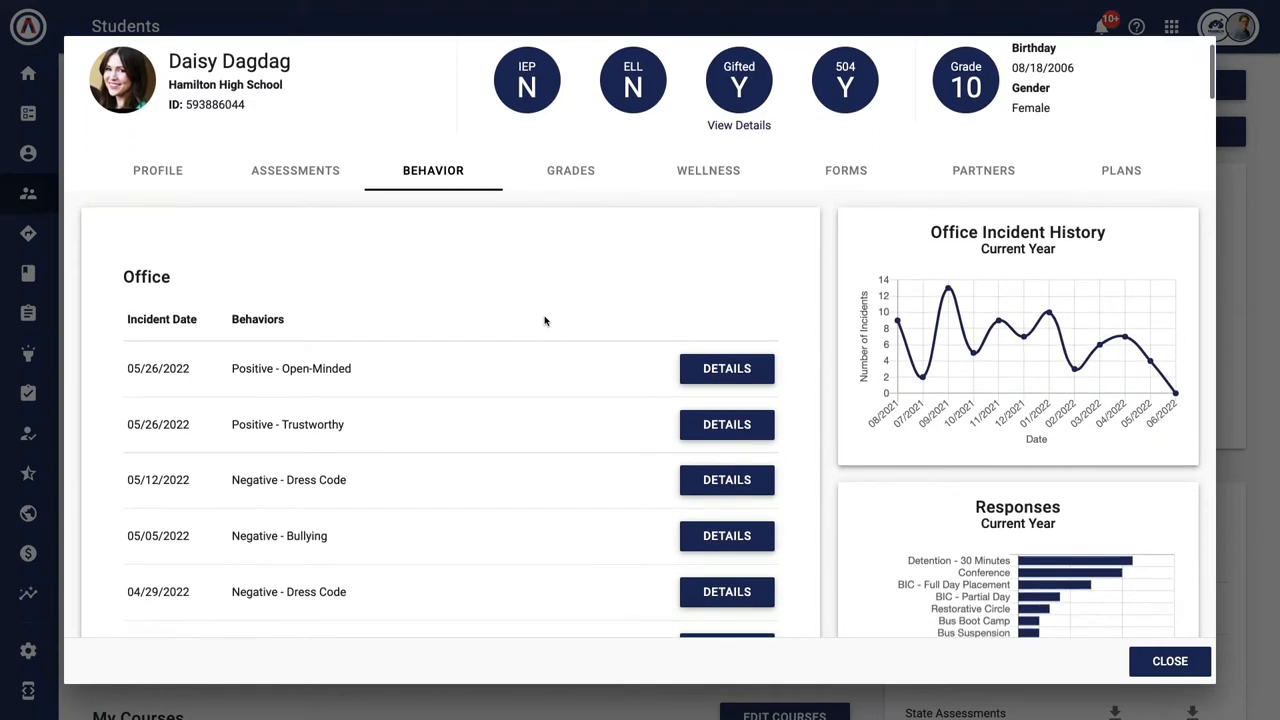
scroll(down, 3)
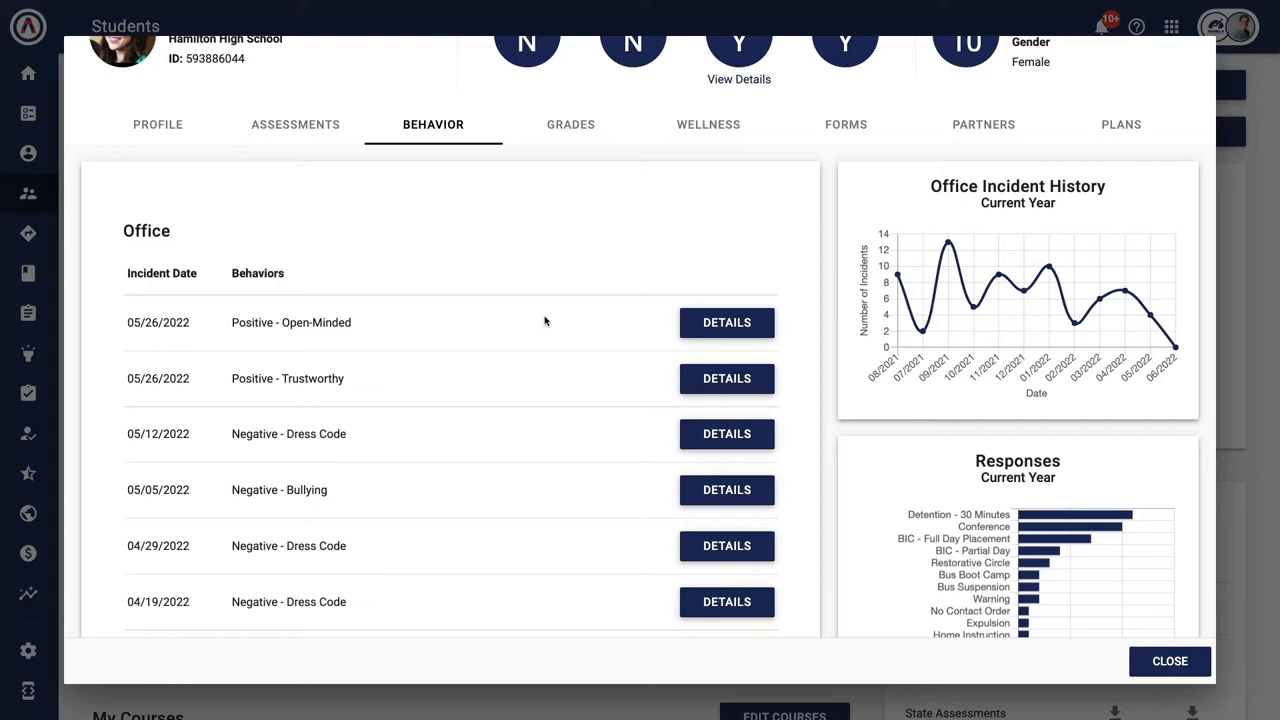
mouse_move(748, 321)
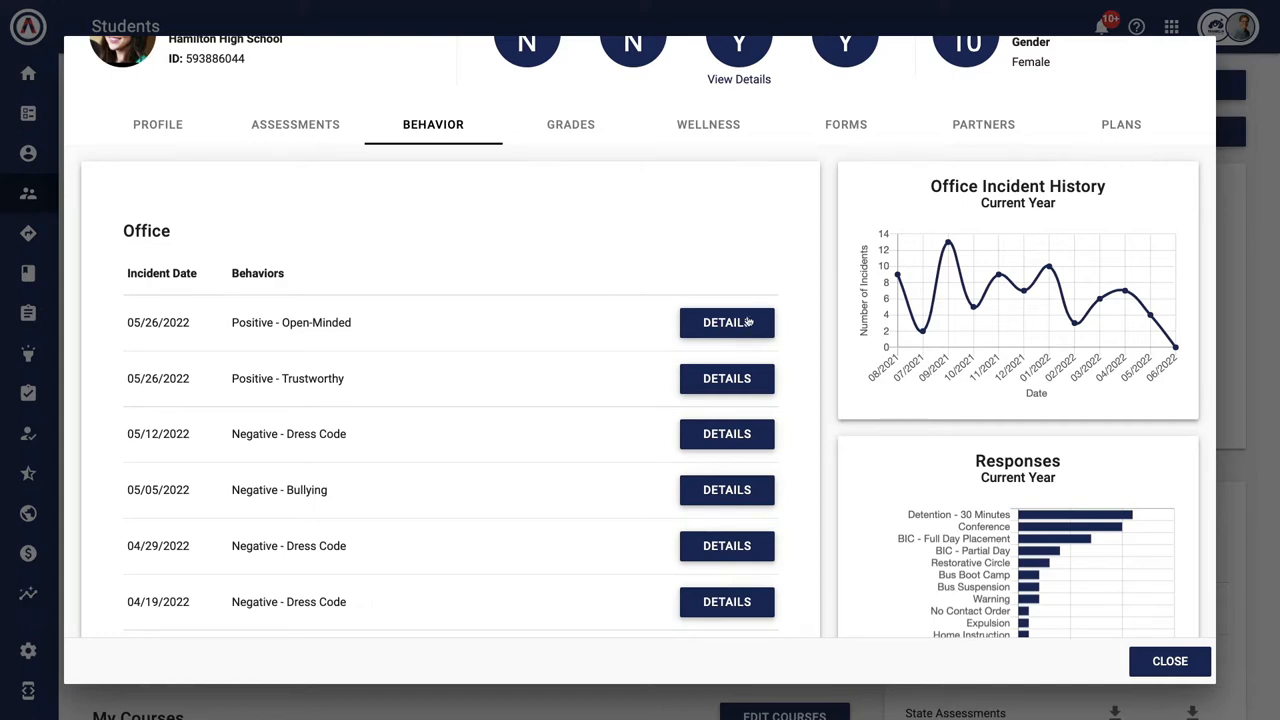
click(726, 322)
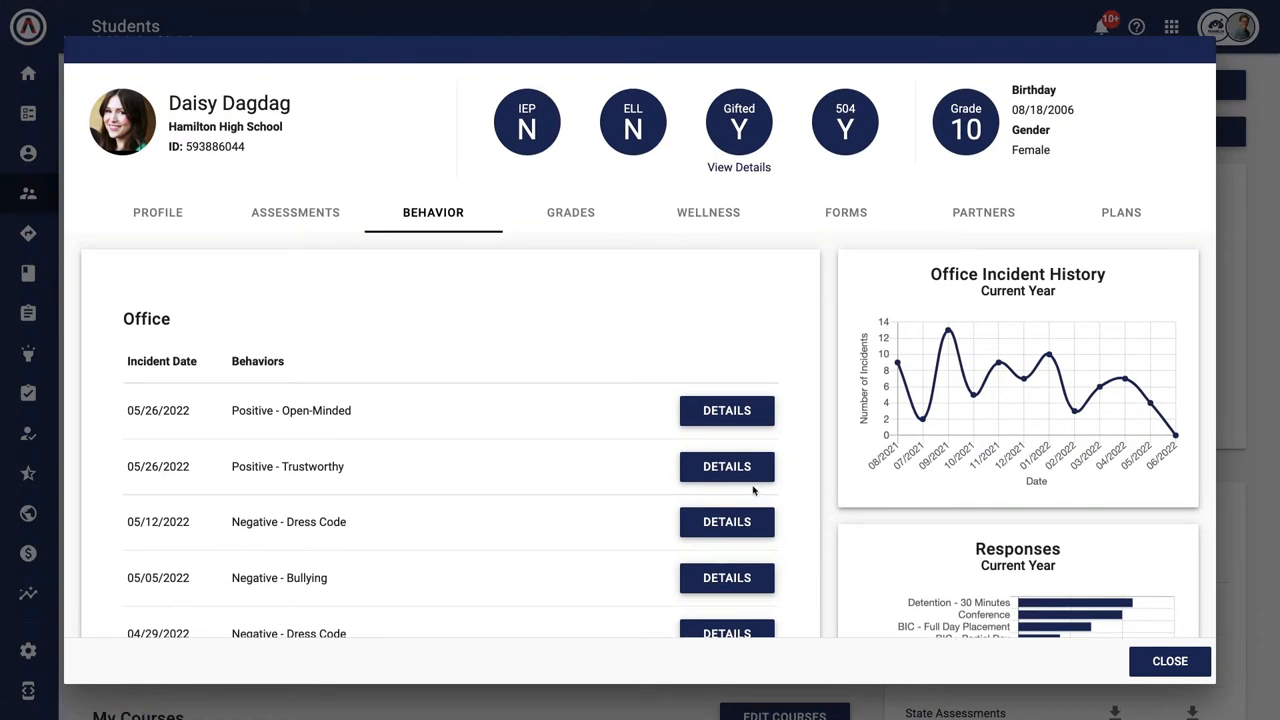
click(157, 212)
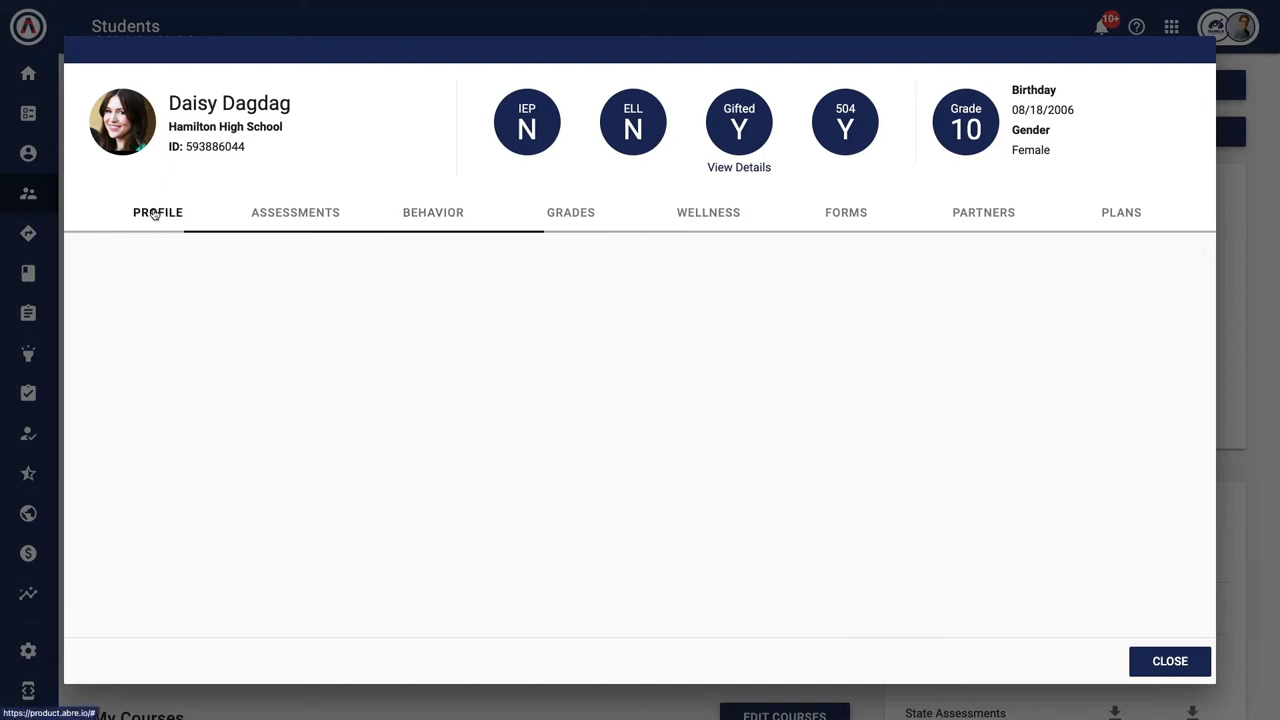
scroll(down, 3)
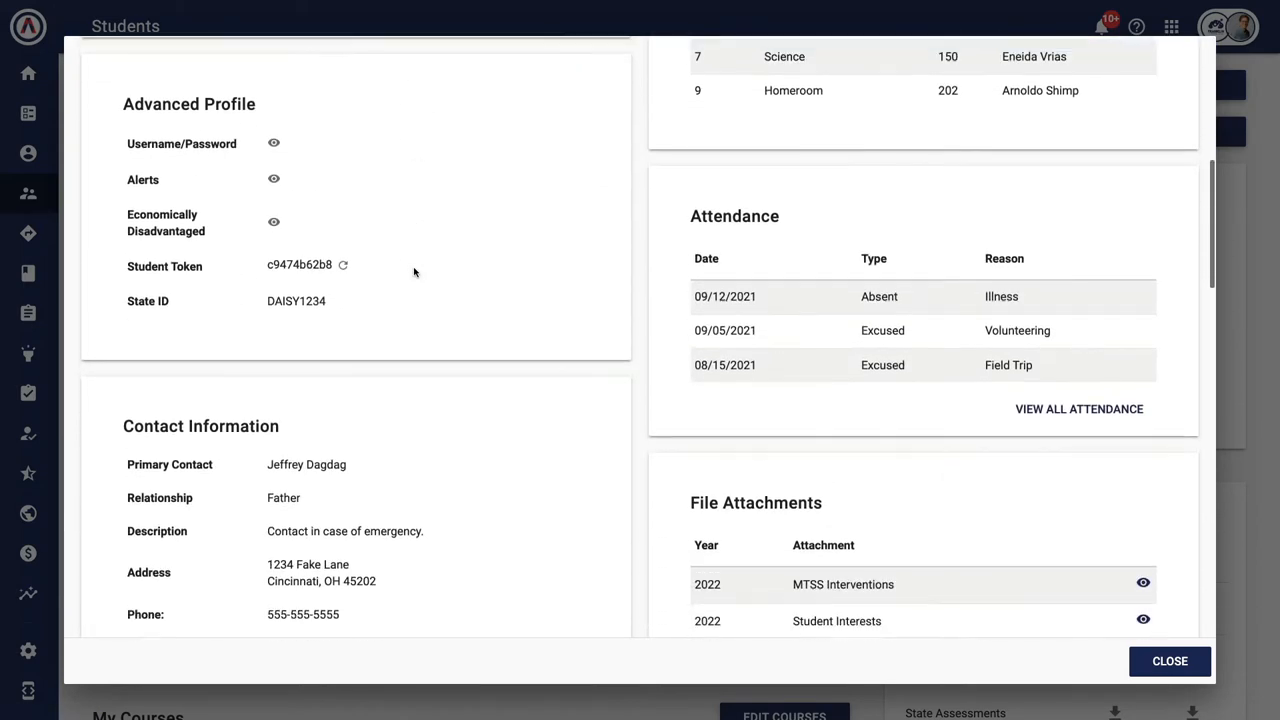
scroll(up, 3)
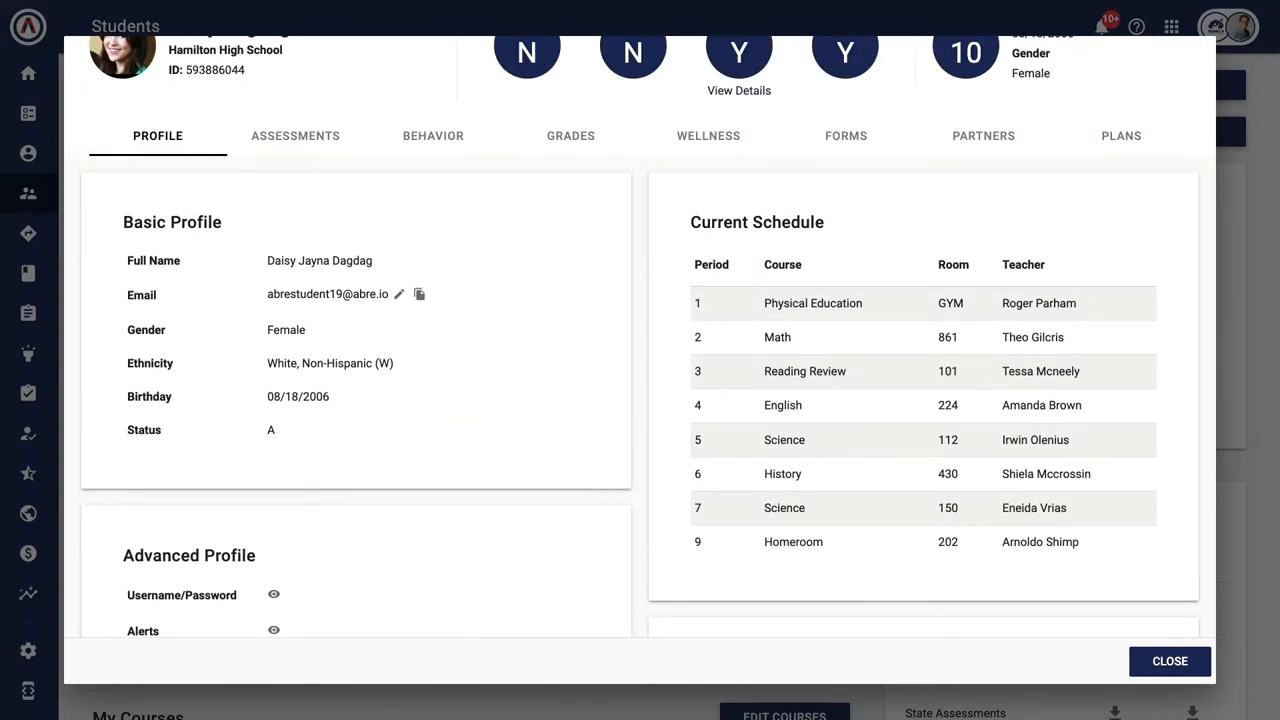
click(1169, 661)
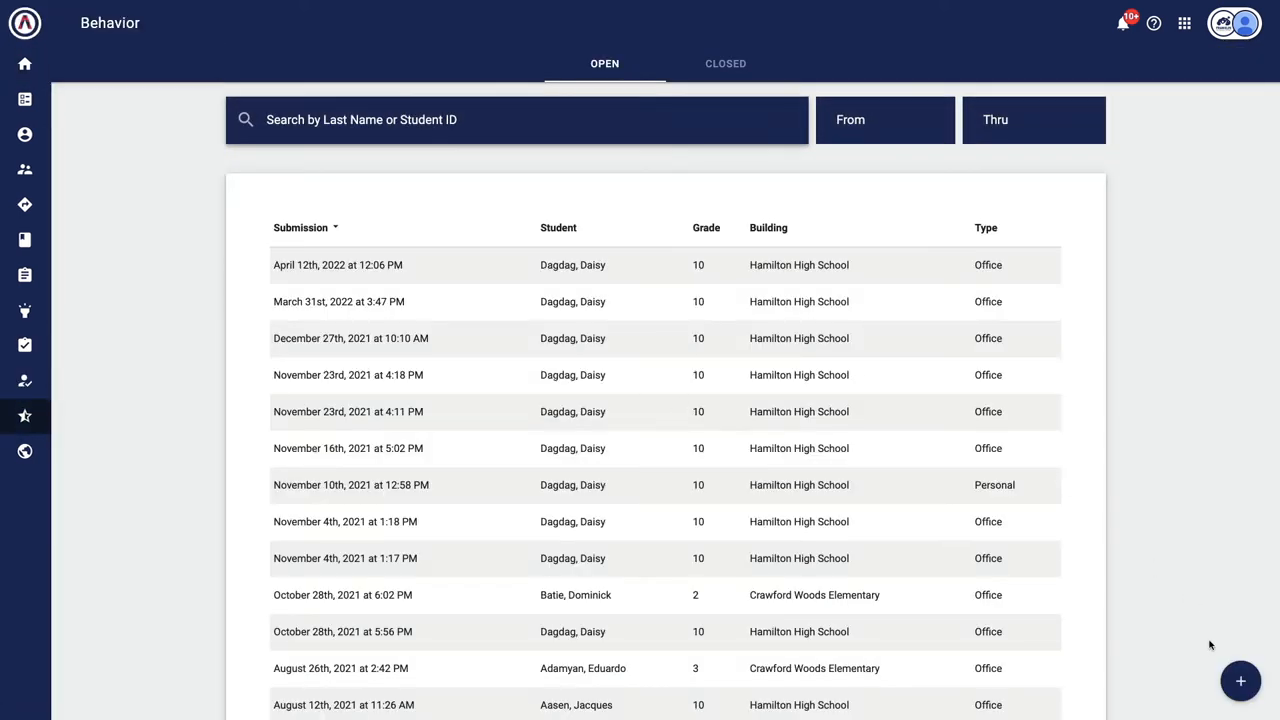
mouse_move(1241, 681)
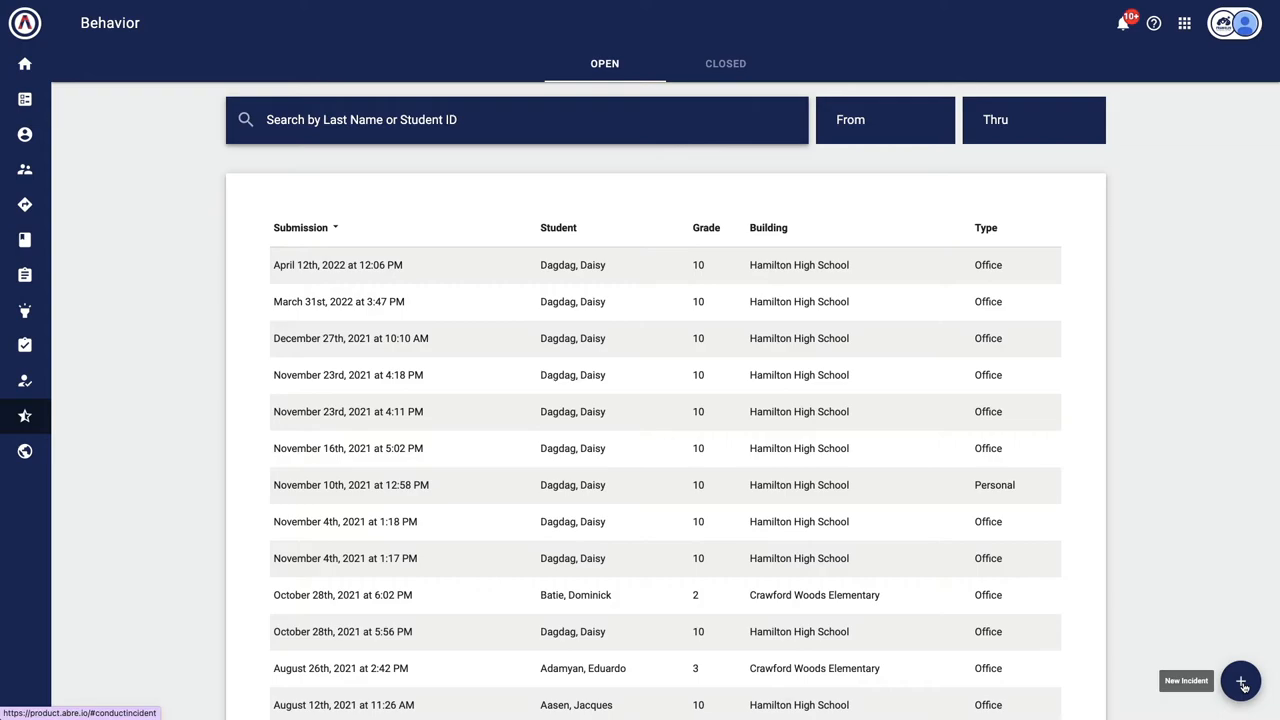
Start logging a new Office-type behavior incident
click(1240, 681)
text(dag)
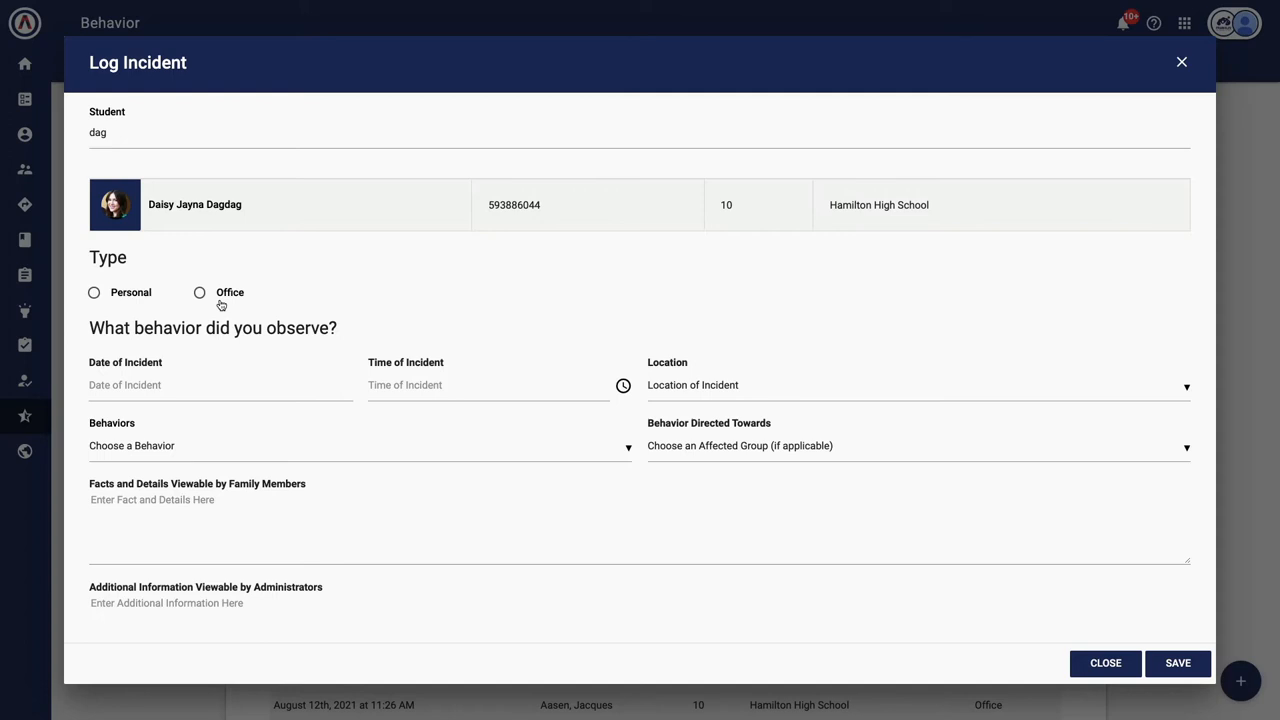
click(199, 292)
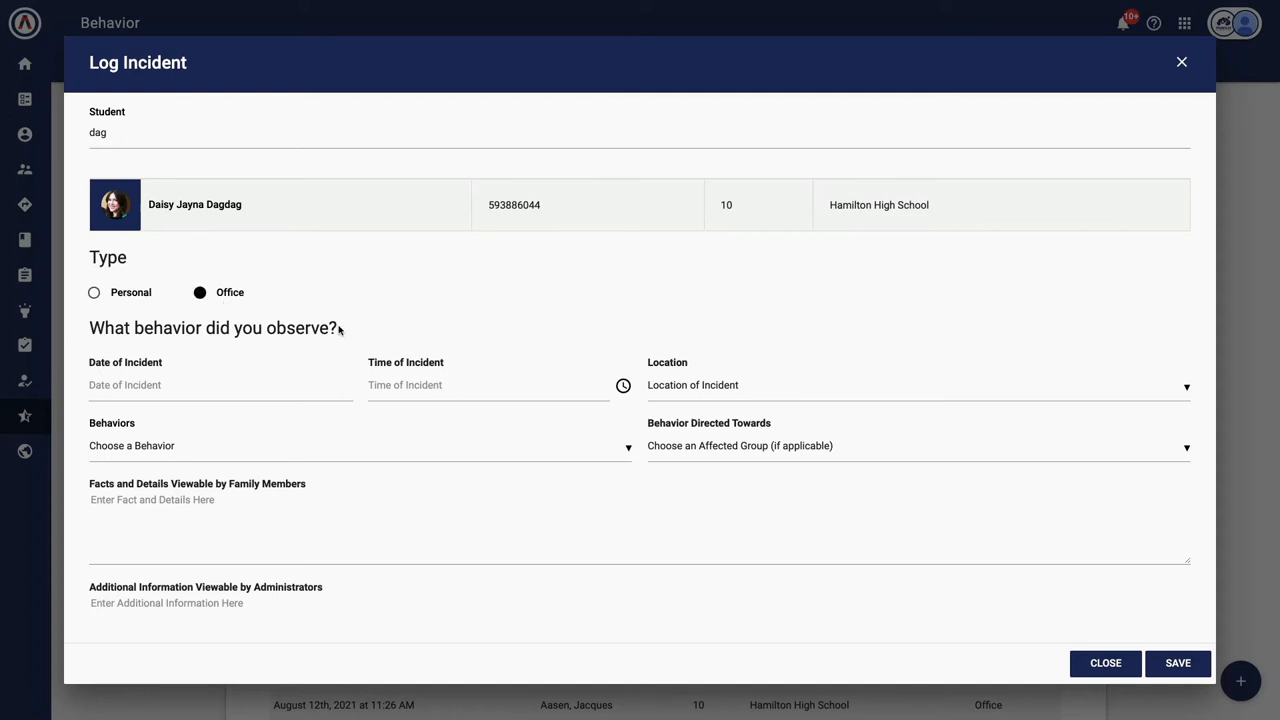
scroll(down, 3)
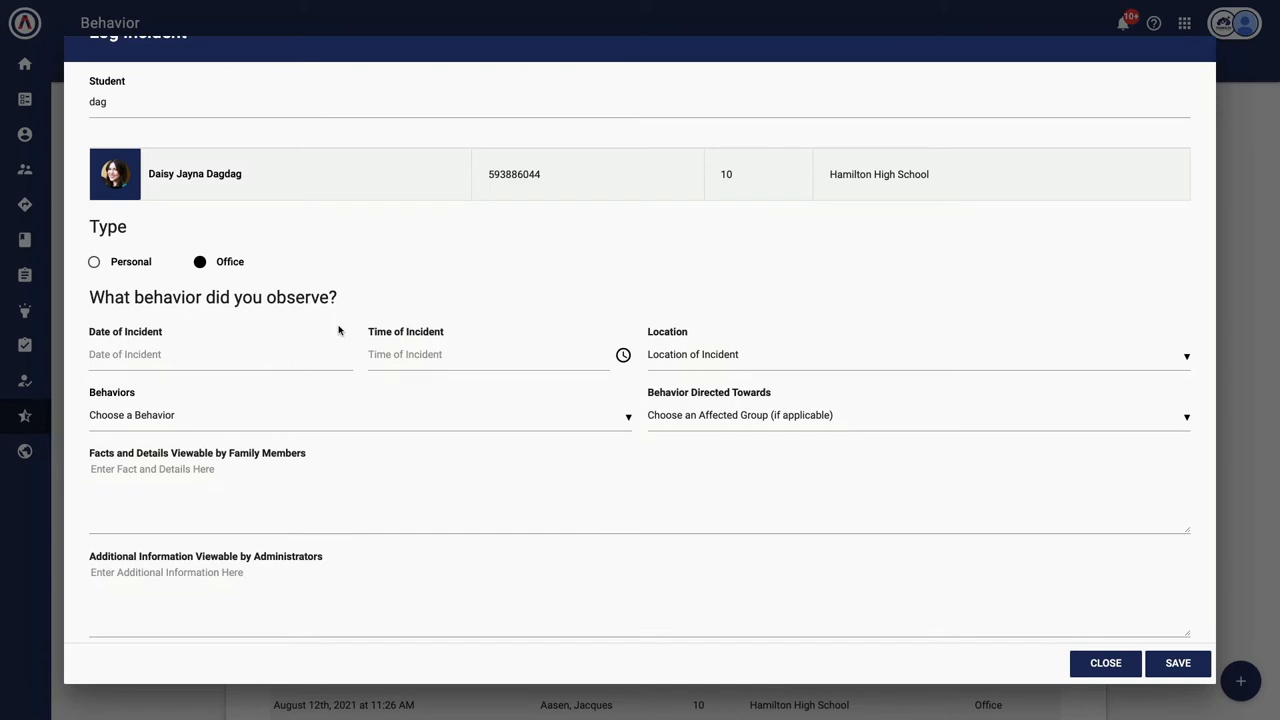
mouse_move(253, 362)
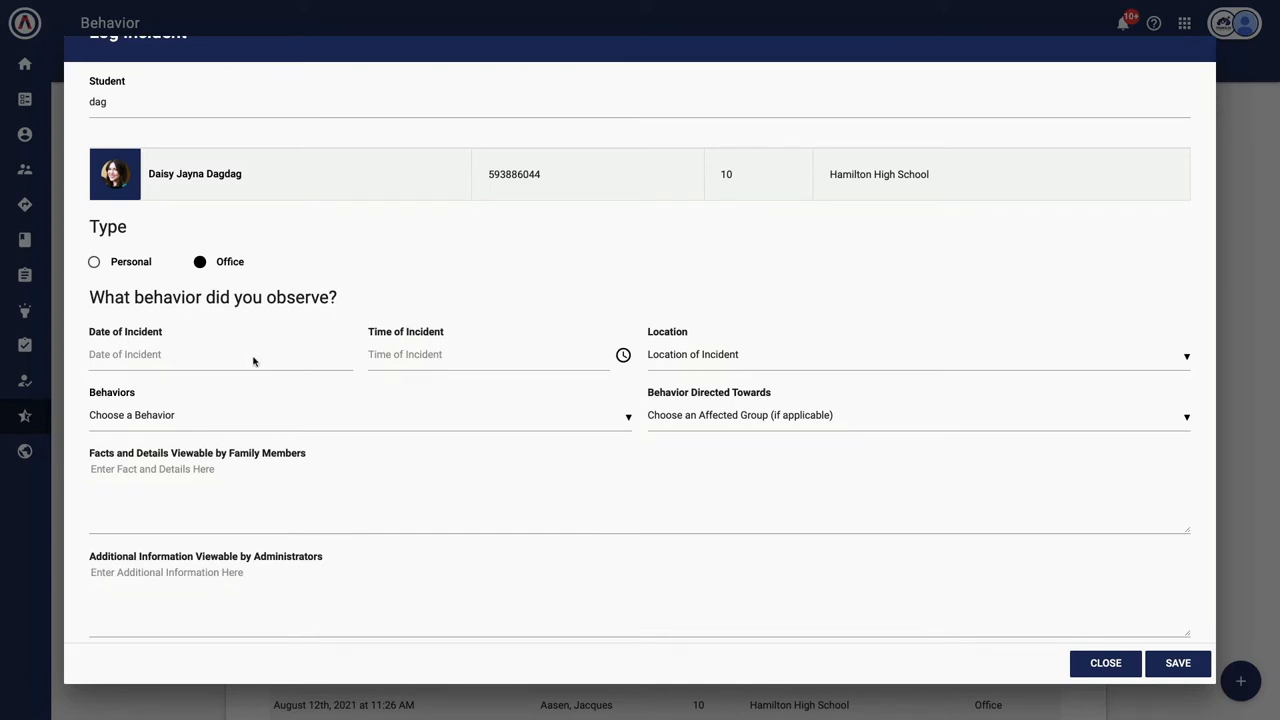
Set the incident date to 2022-06-01, time to 1:00am, and location to BIC
click(1178, 663)
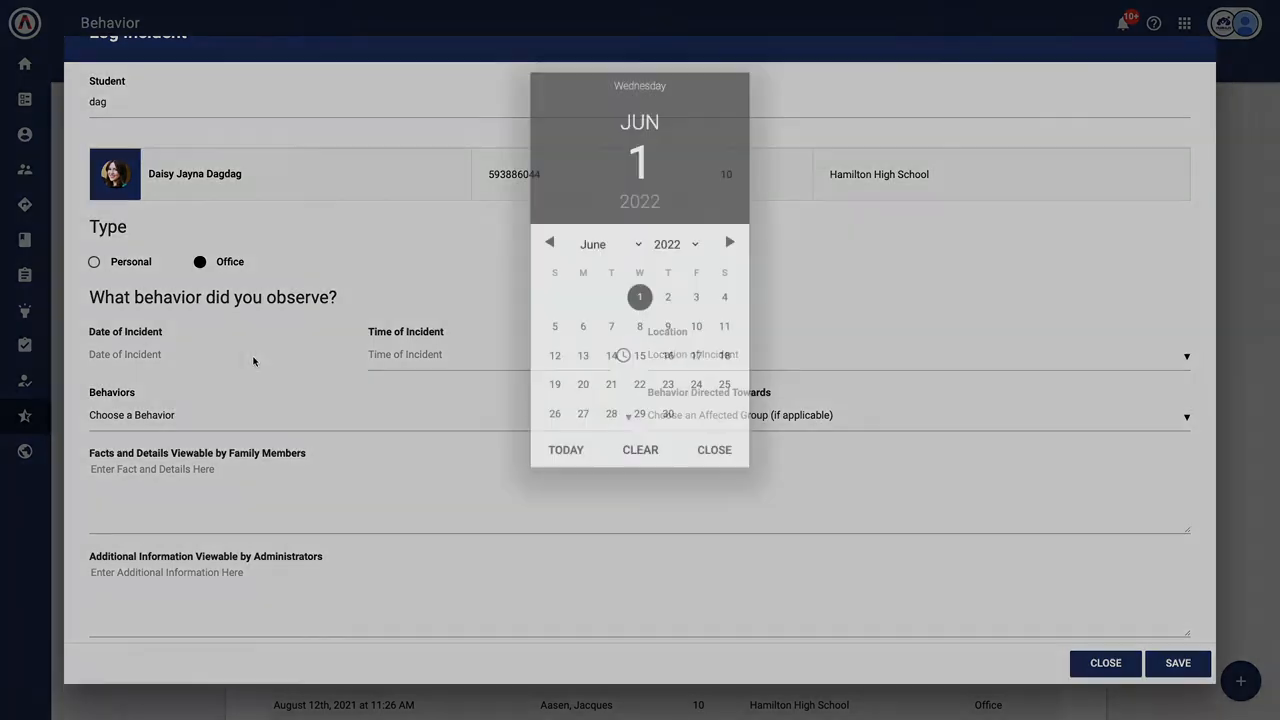
click(639, 297)
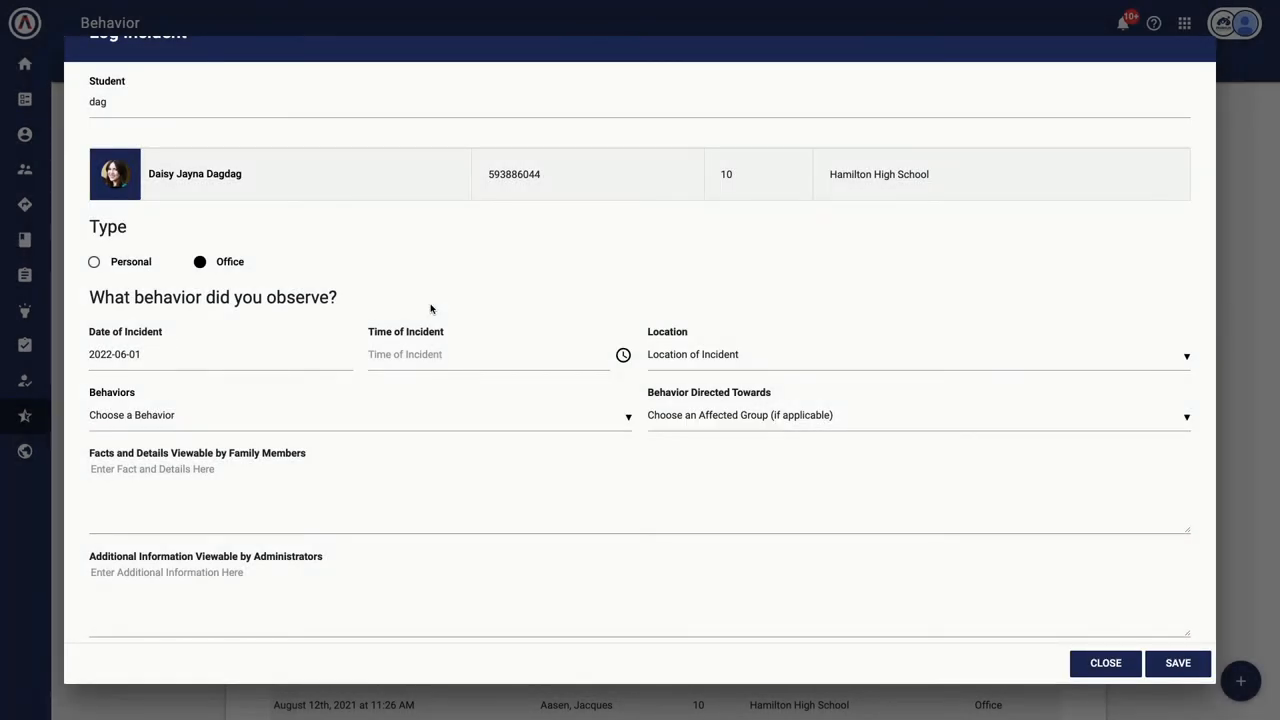
click(488, 354)
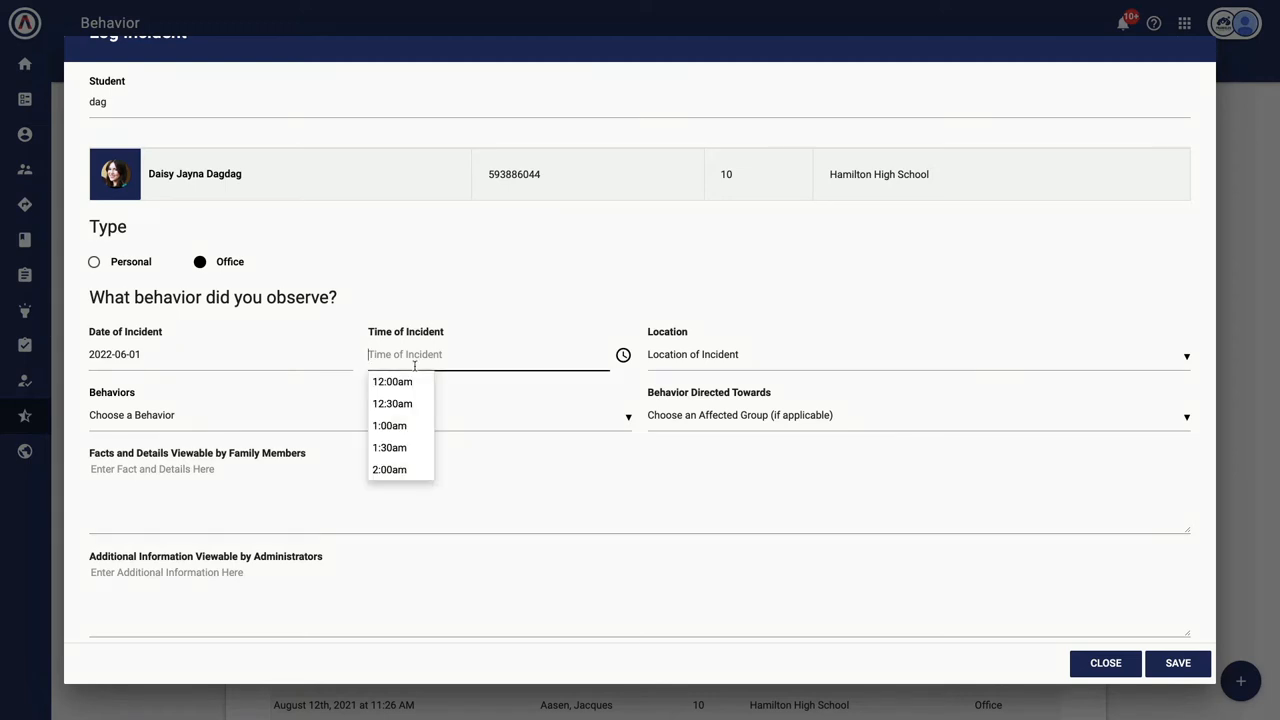
click(389, 425)
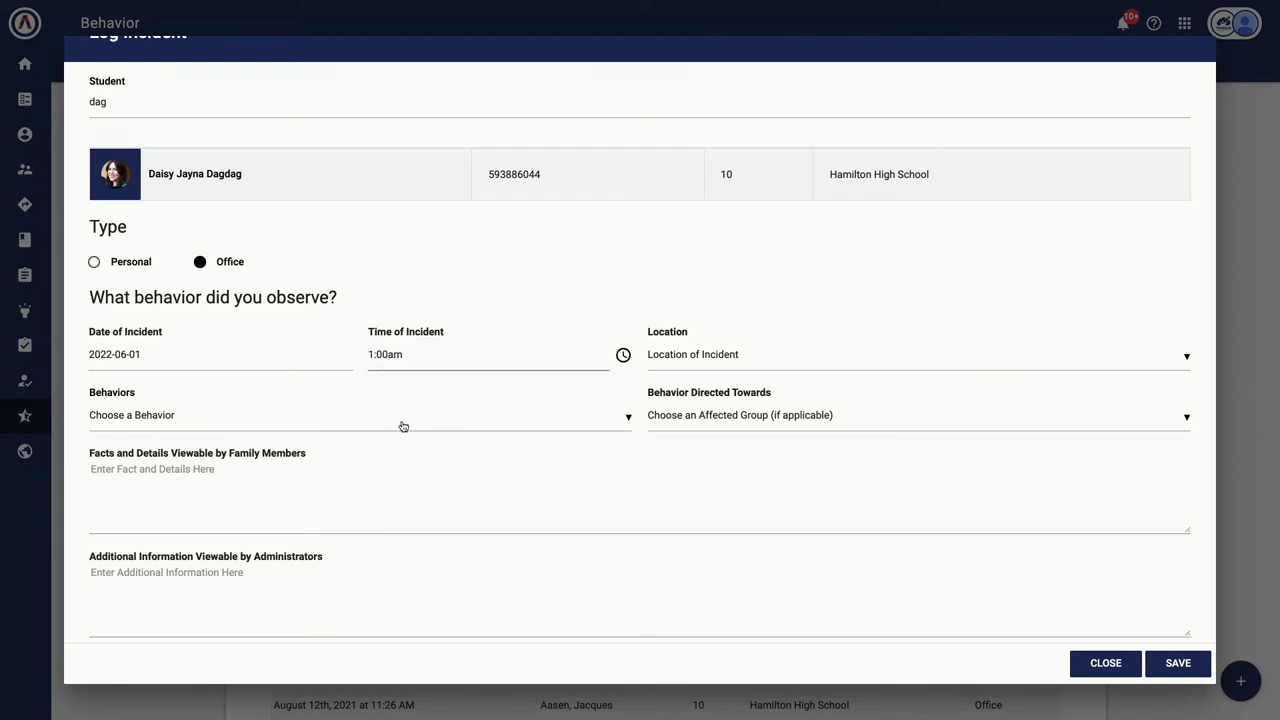
click(917, 356)
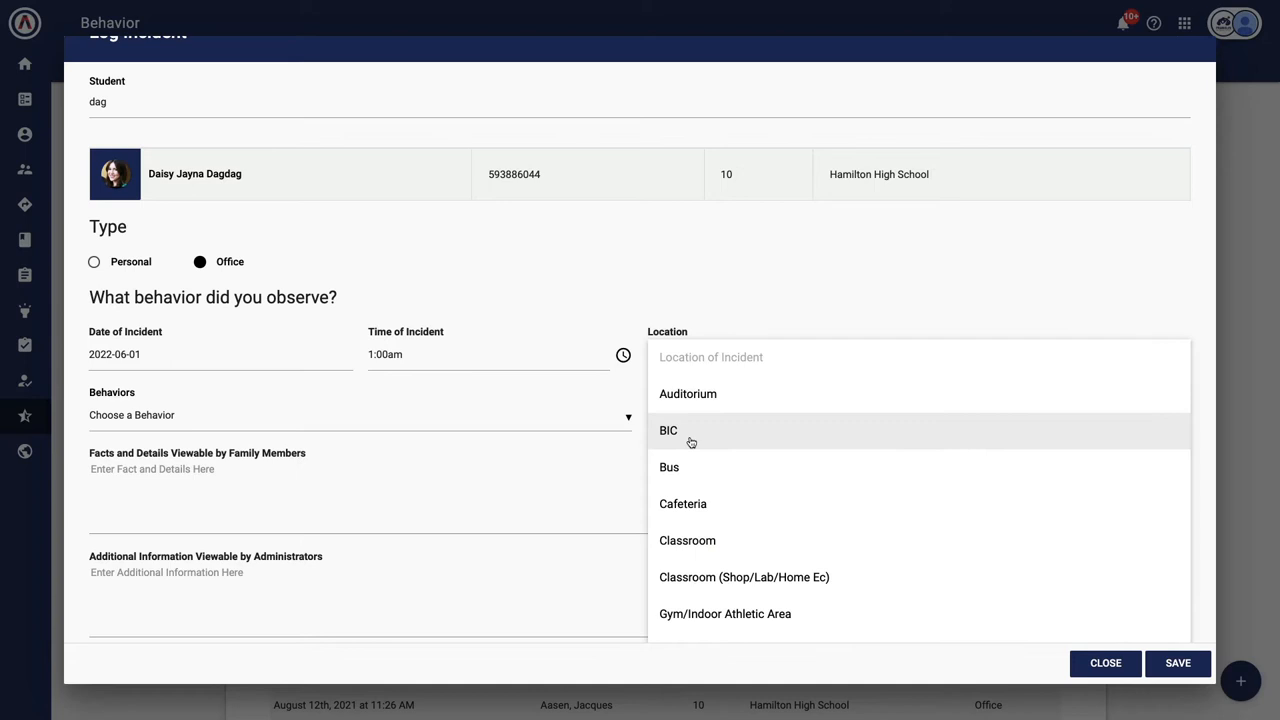
click(667, 430)
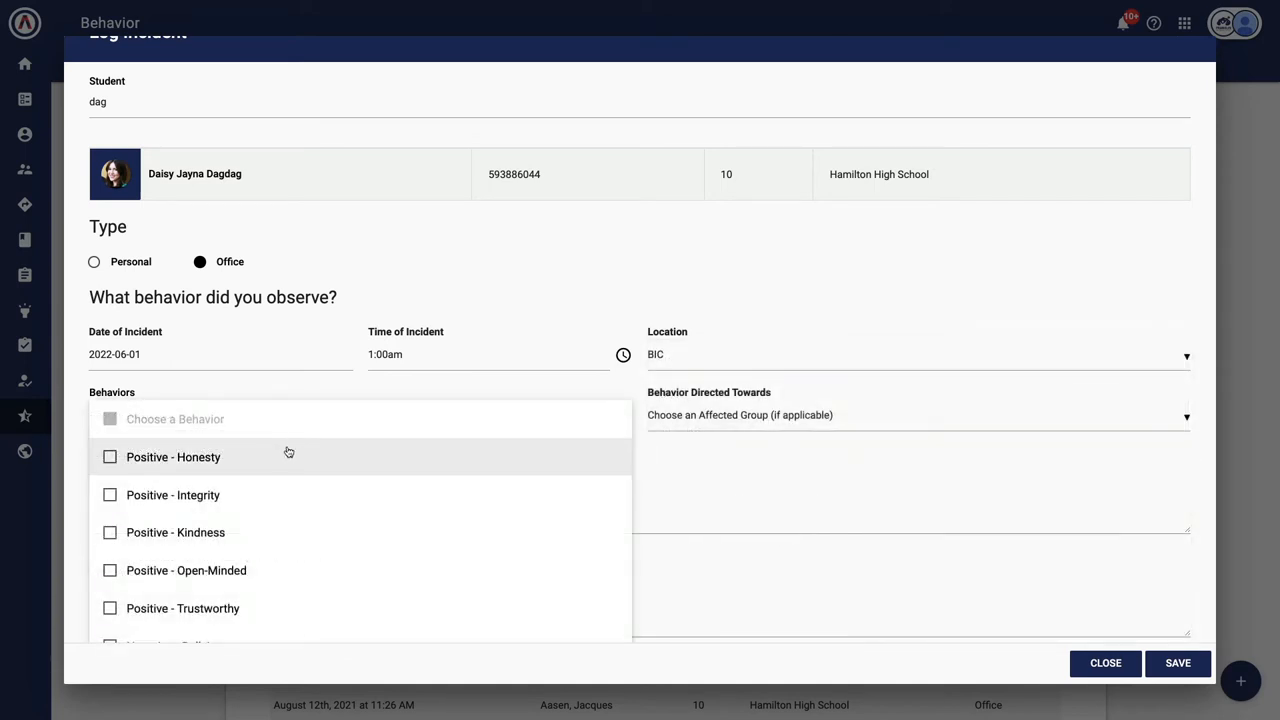
scroll(down, 3)
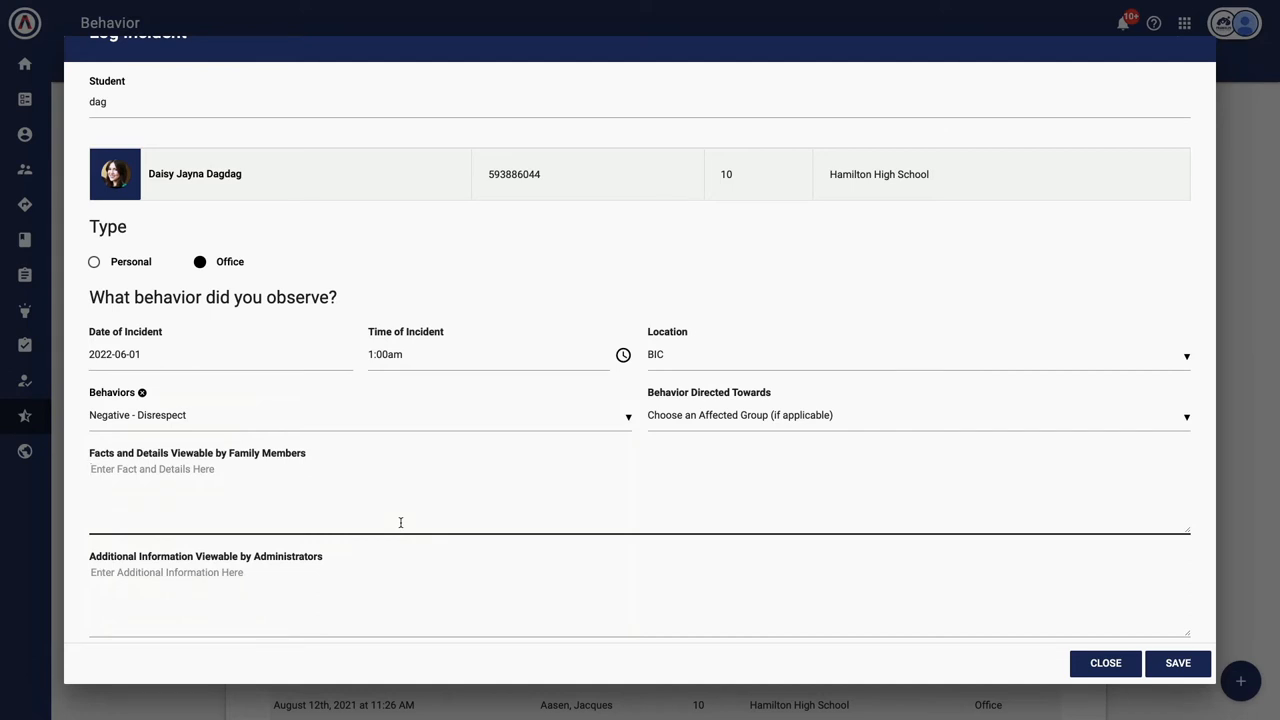
Enter the family-viewable facts: Daisy talked back, we discussed this, working toward improvement
text(Daisy)
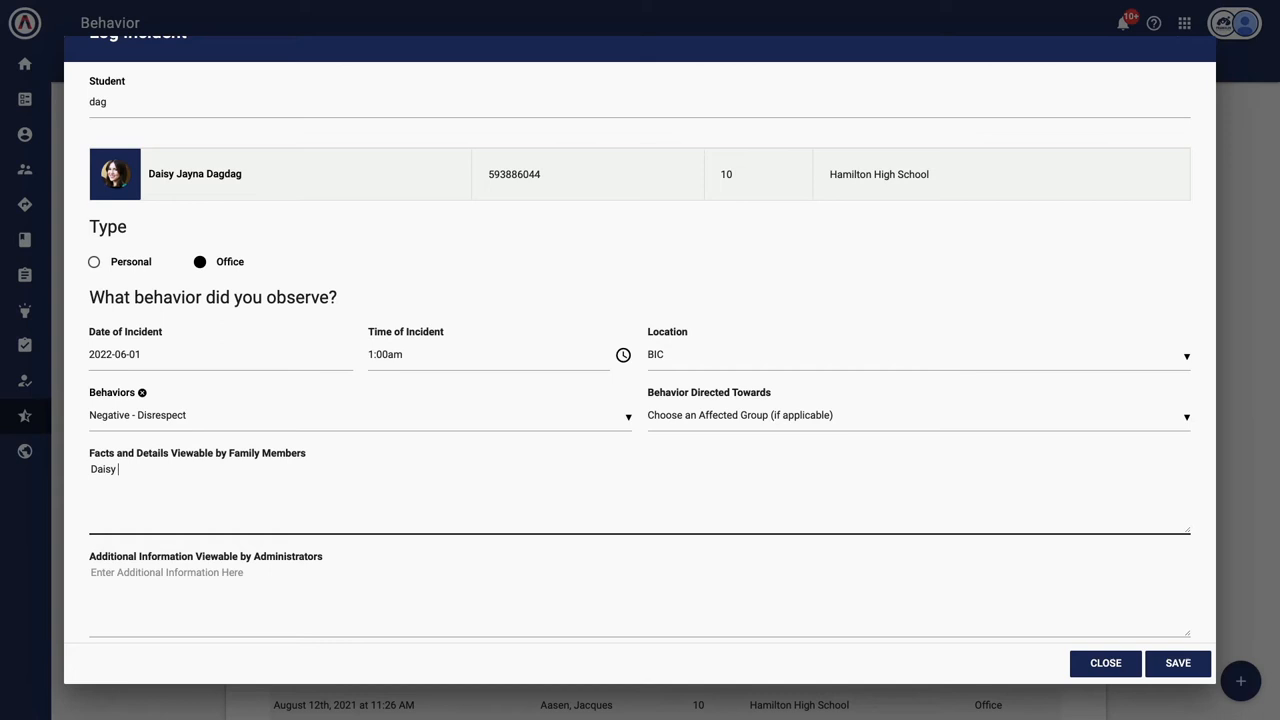
text(t)
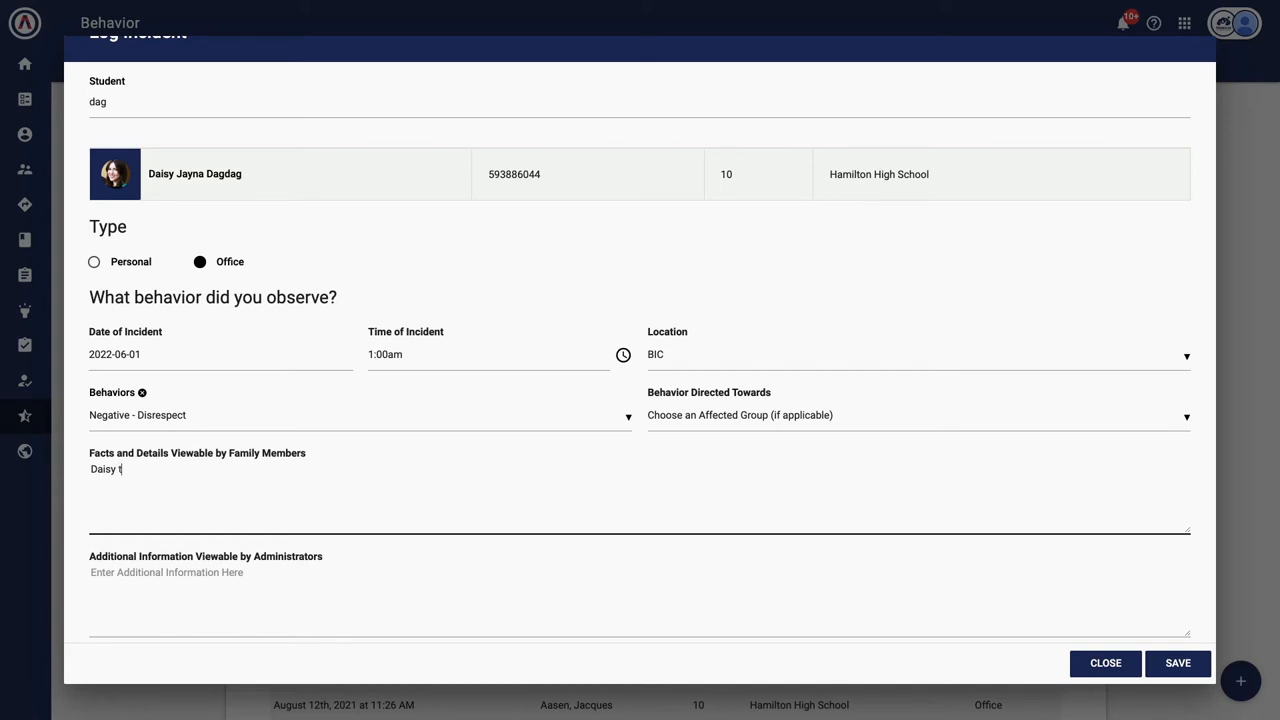
text(alked back! W)
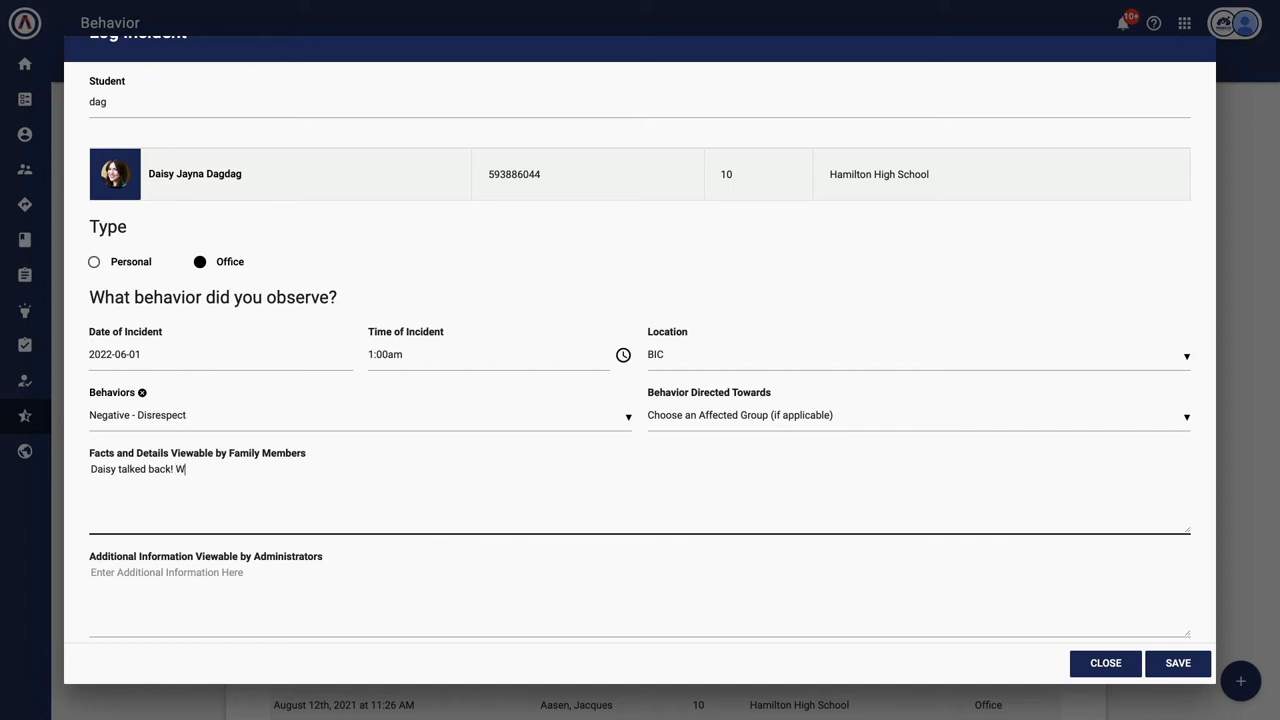
text(e discussed this many times and)
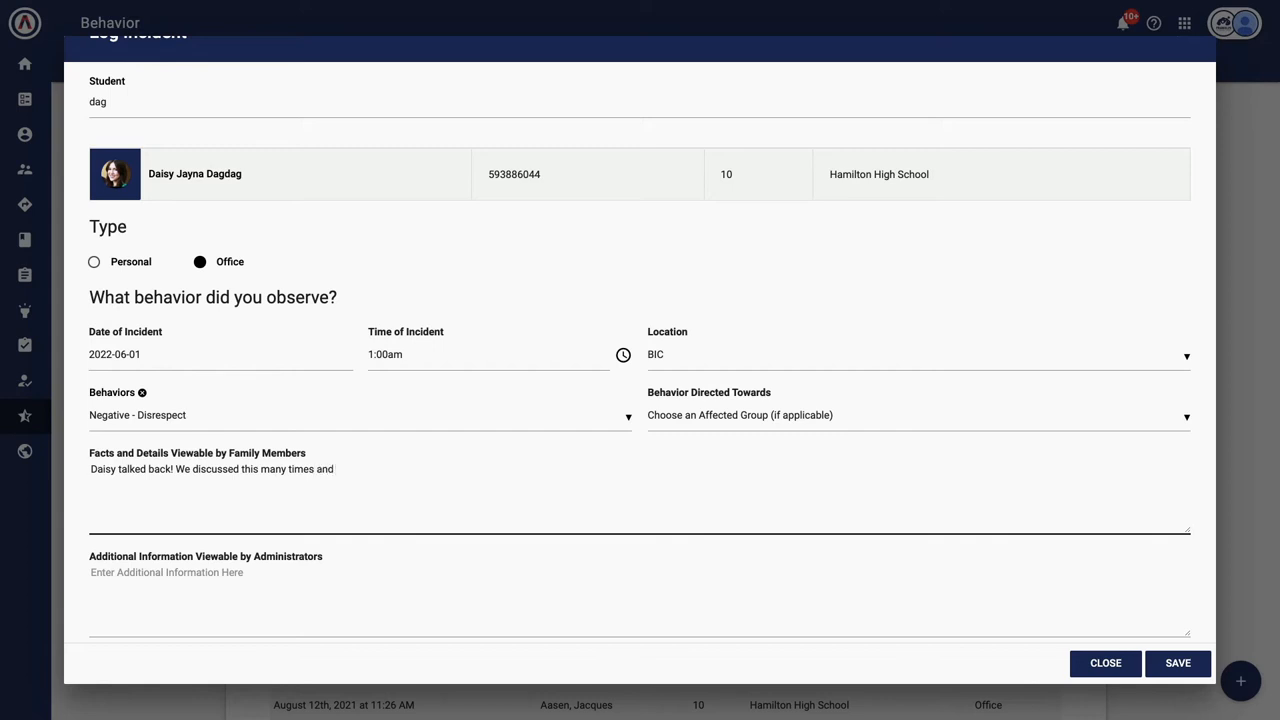
text(are working towards a solution)
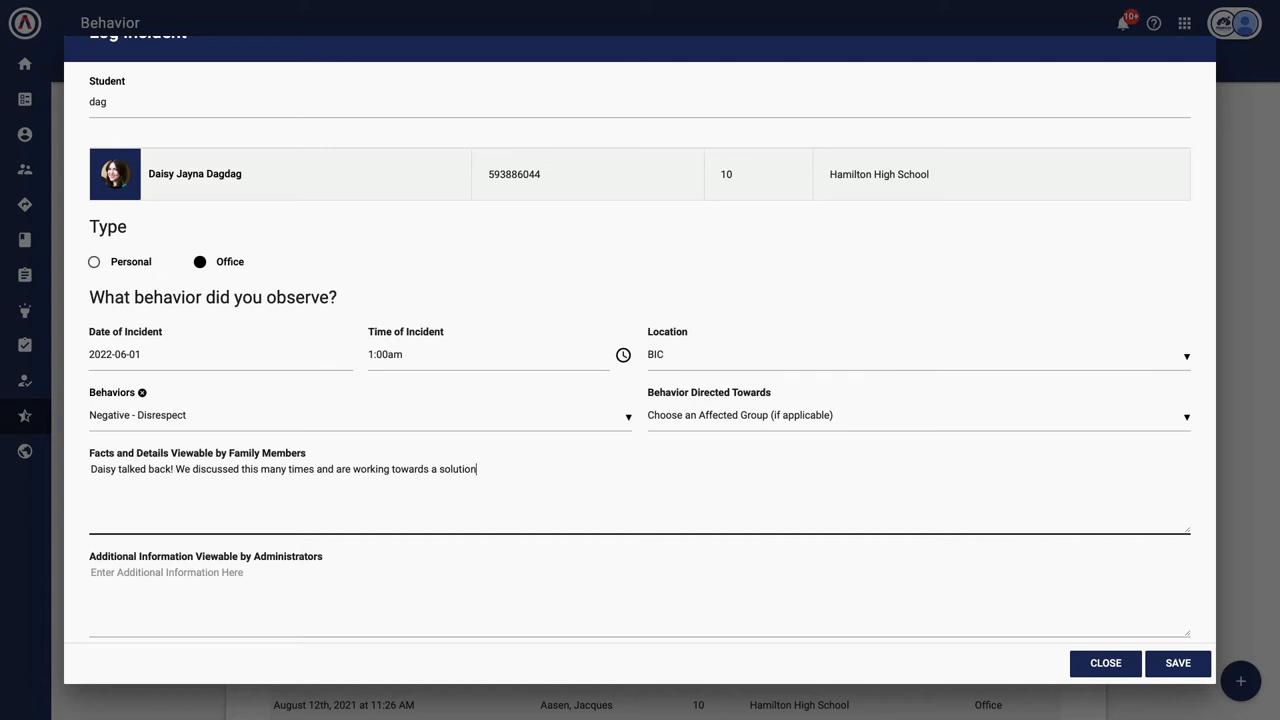
Add the administrator note '4th time' and save the incident
click(270, 600)
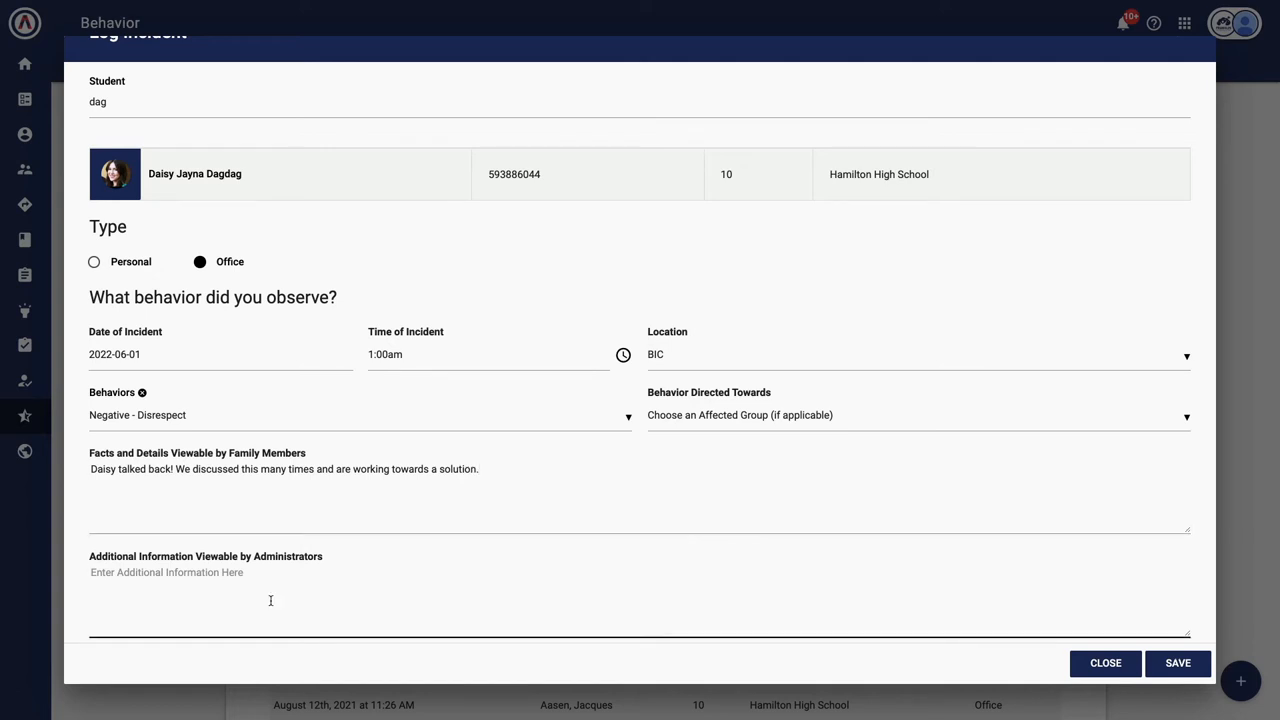
text(4th t)
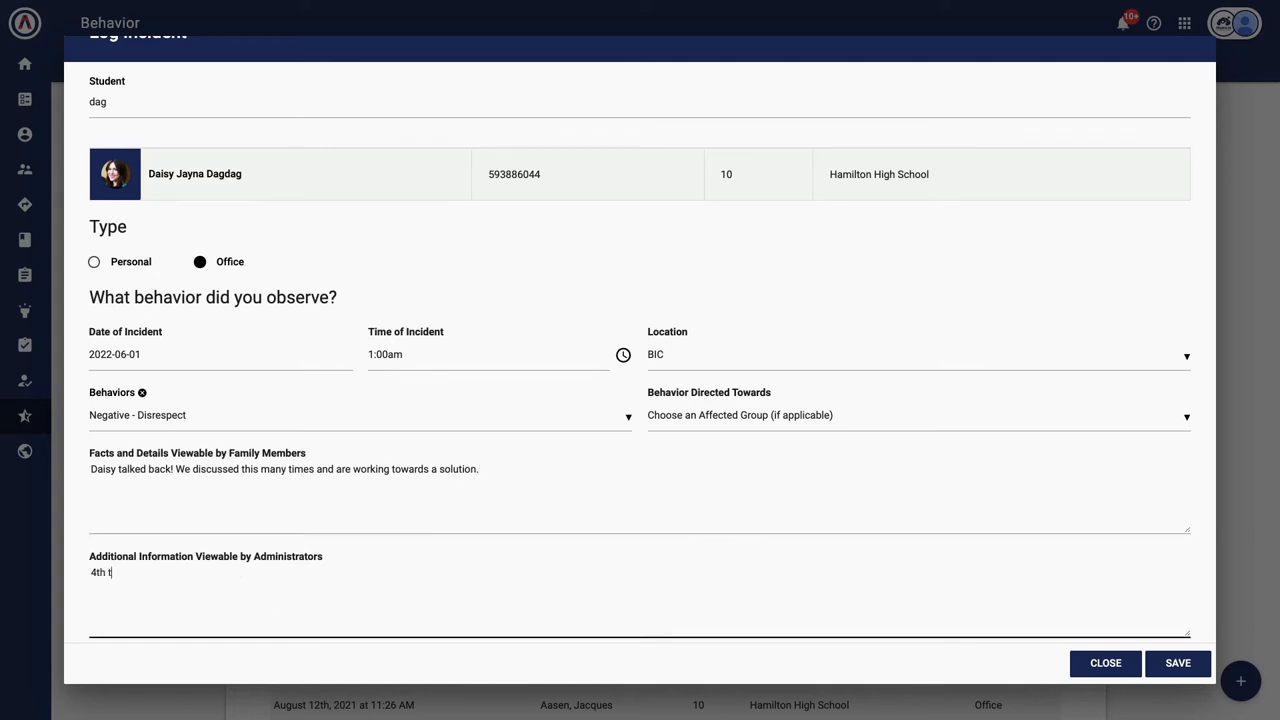
text(ime!)
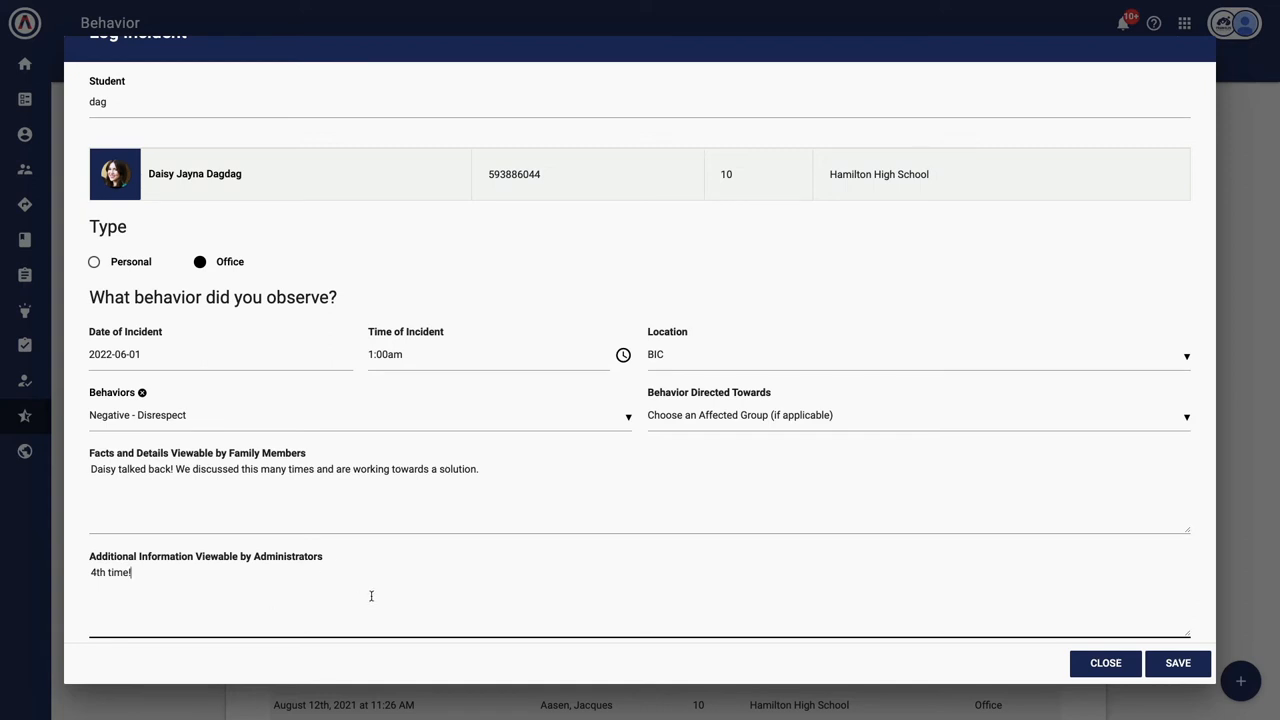
scroll(down, 3)
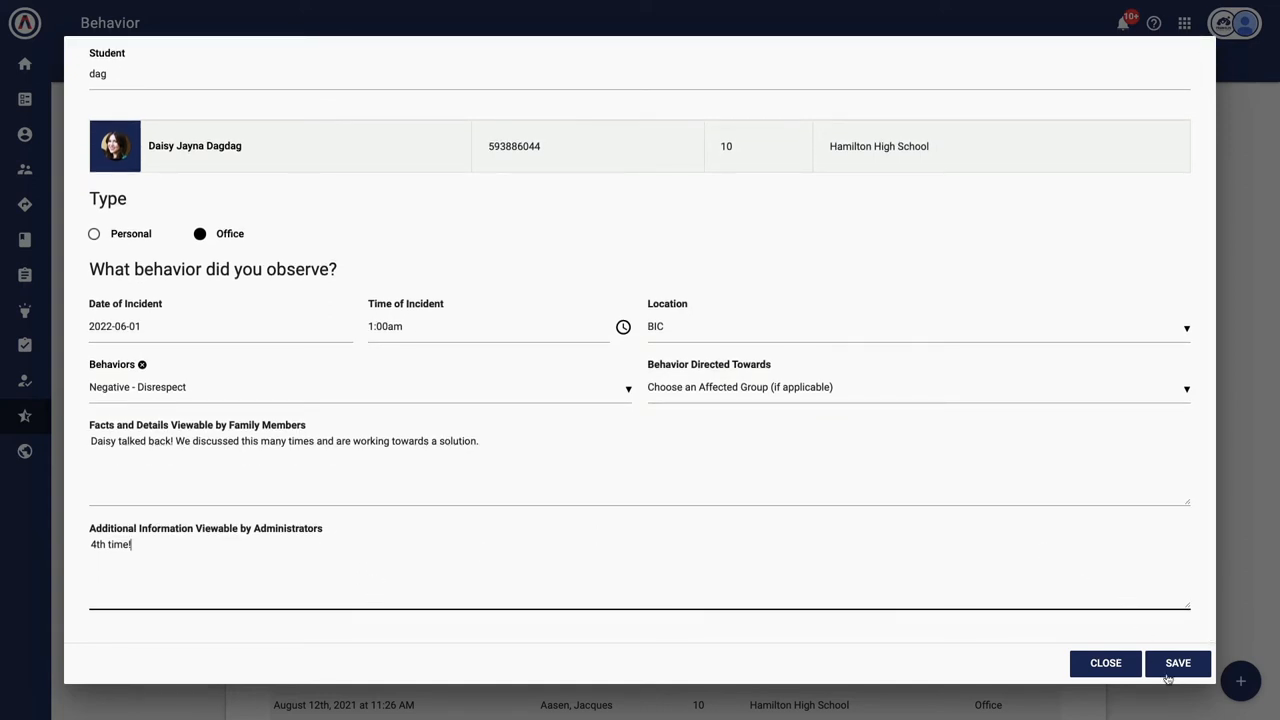
click(1178, 663)
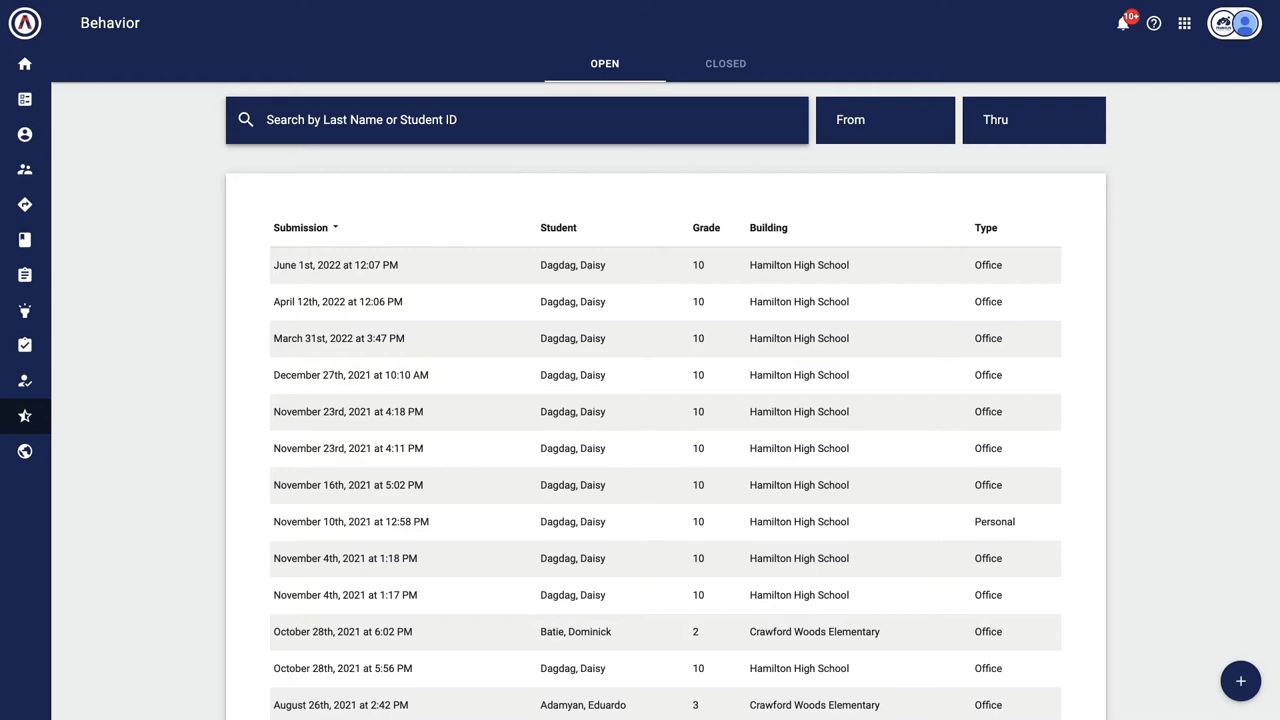
mouse_move(445, 268)
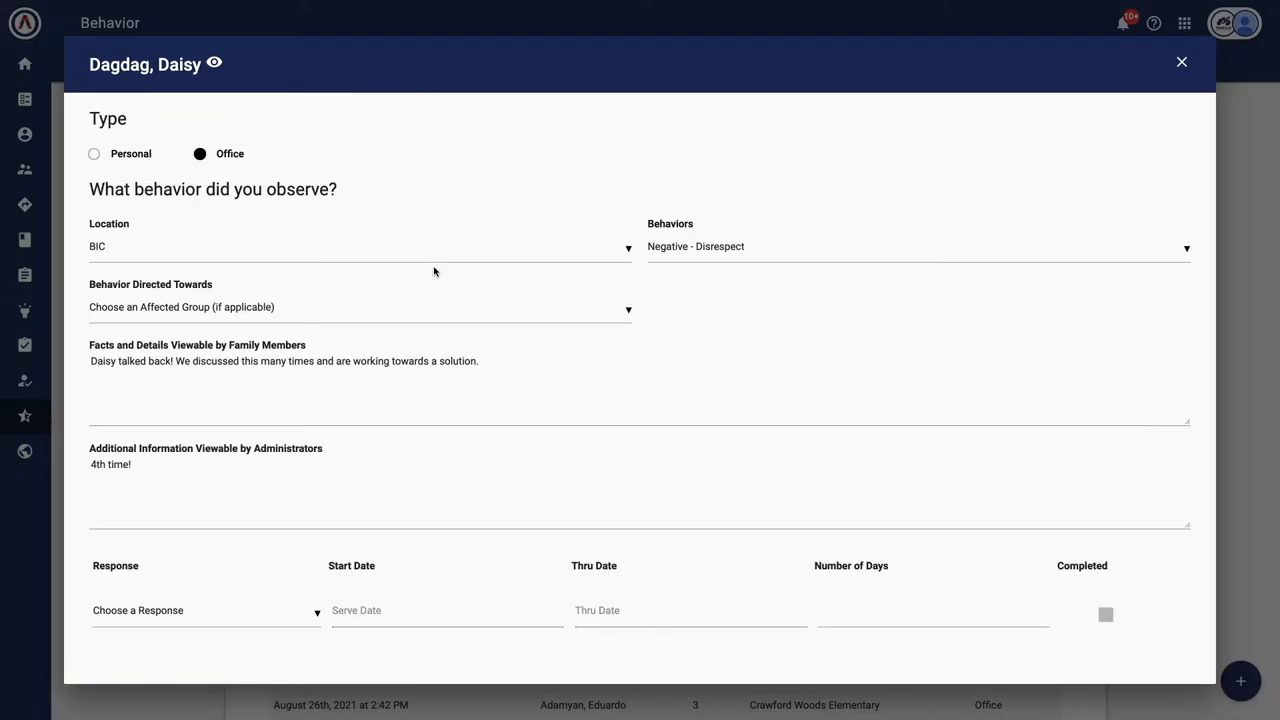
click(1181, 62)
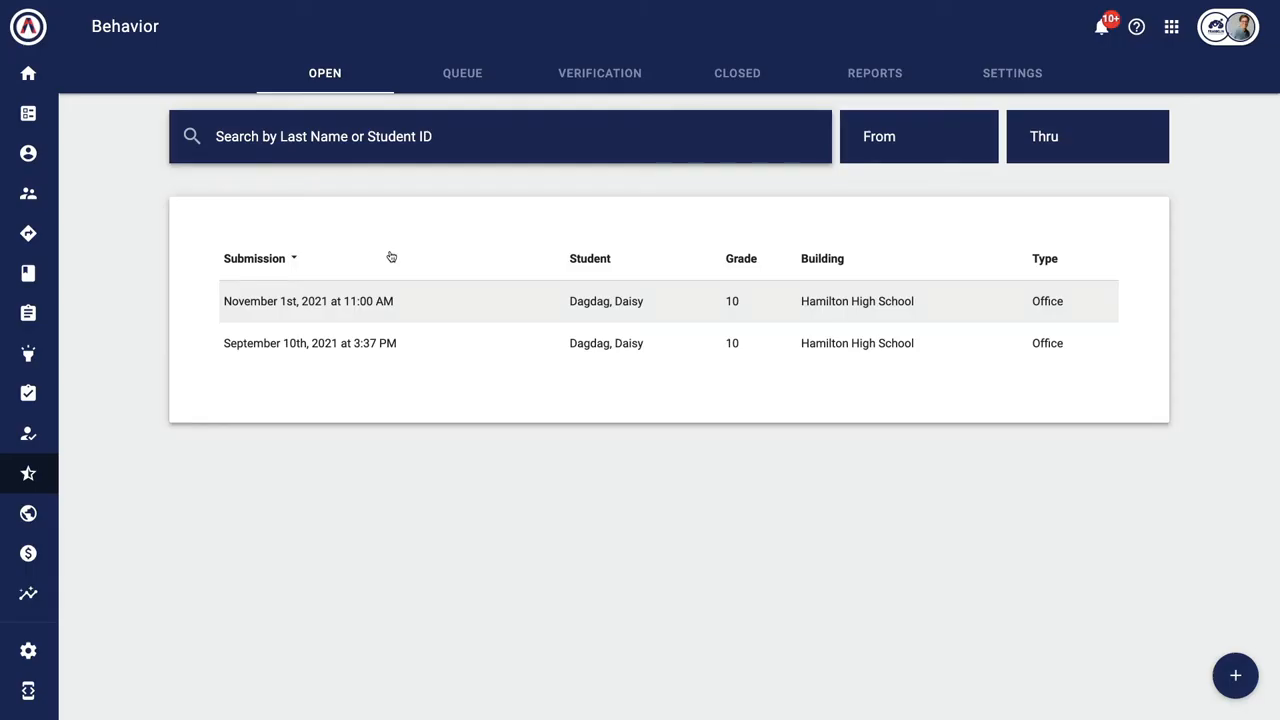
mouse_move(385, 257)
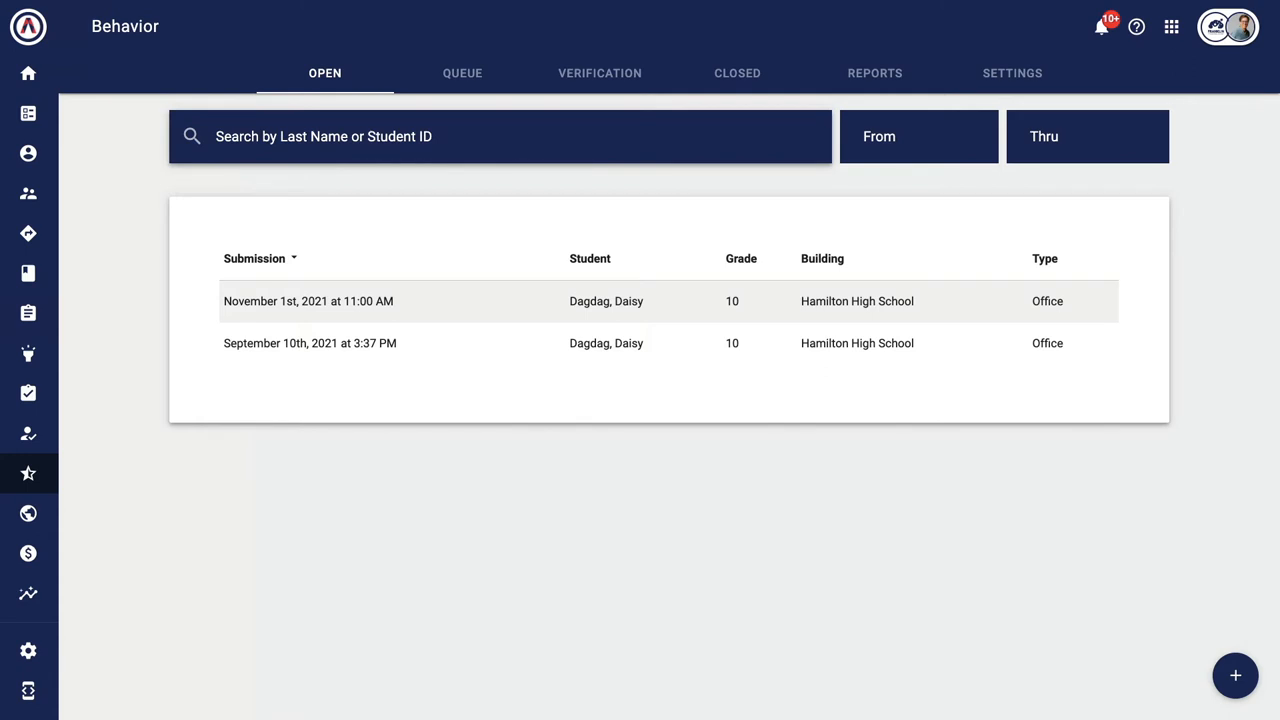
mouse_move(270, 473)
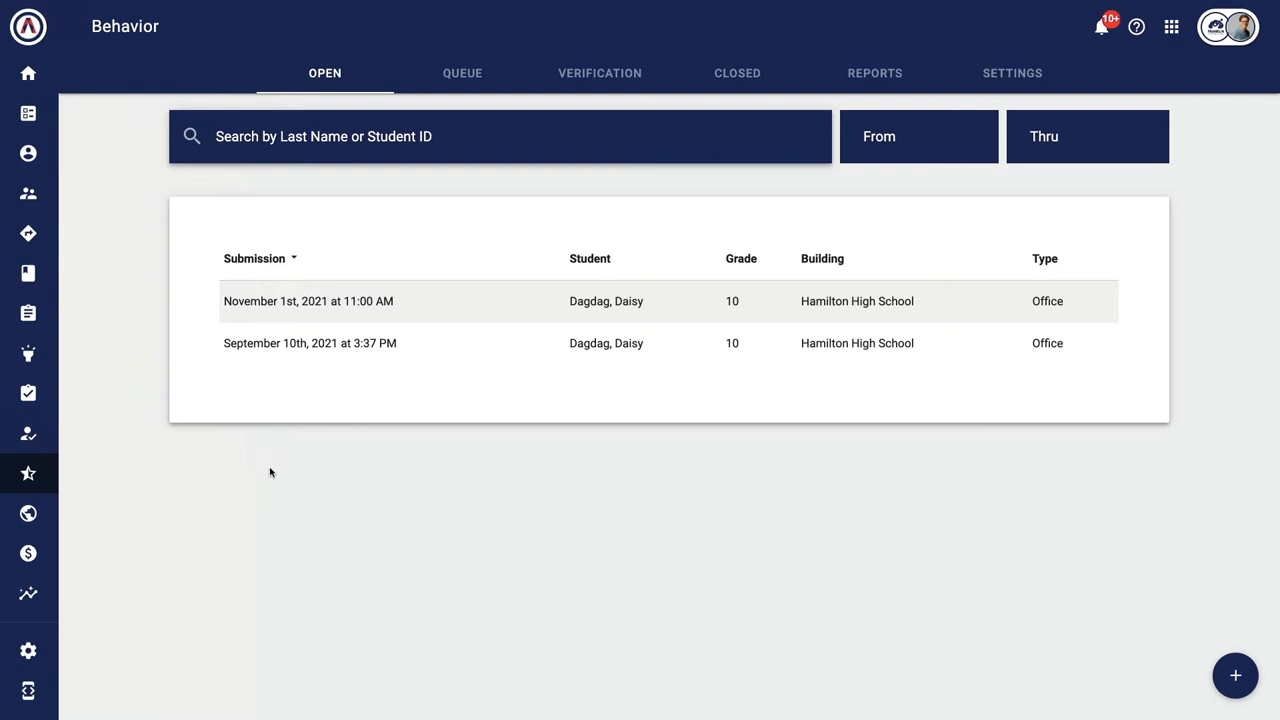
mouse_move(519, 85)
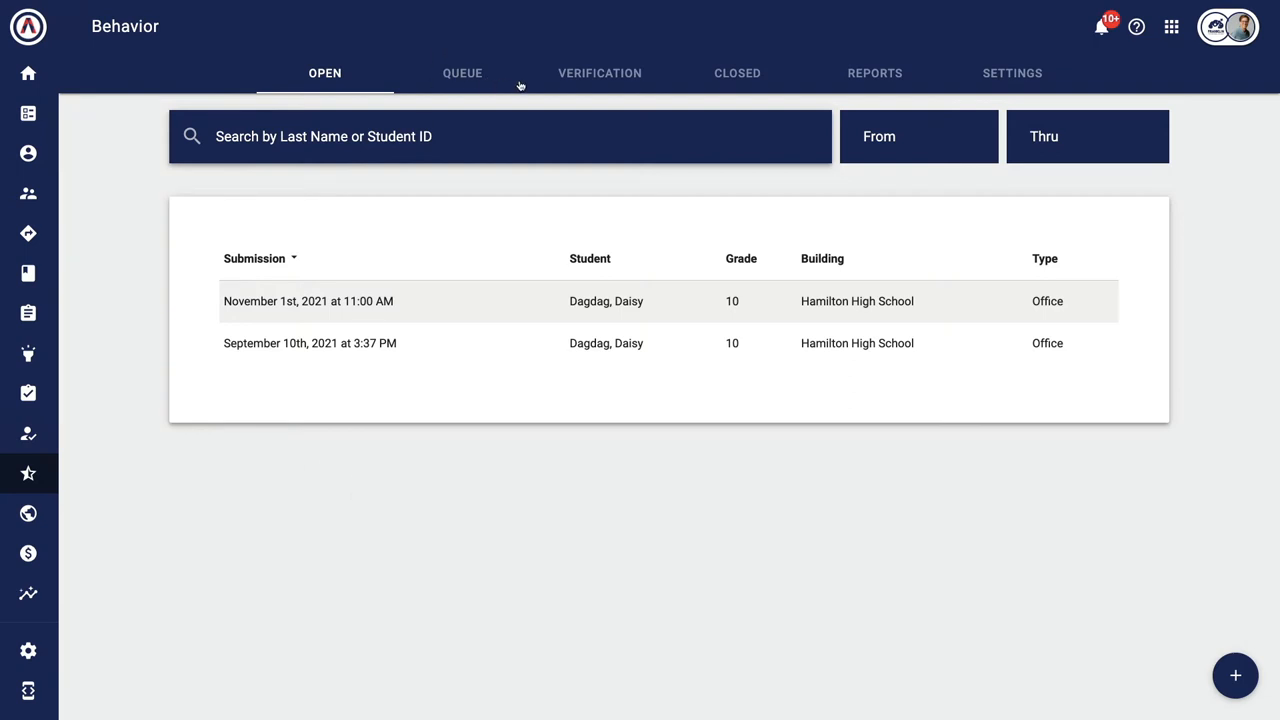
mouse_move(951, 76)
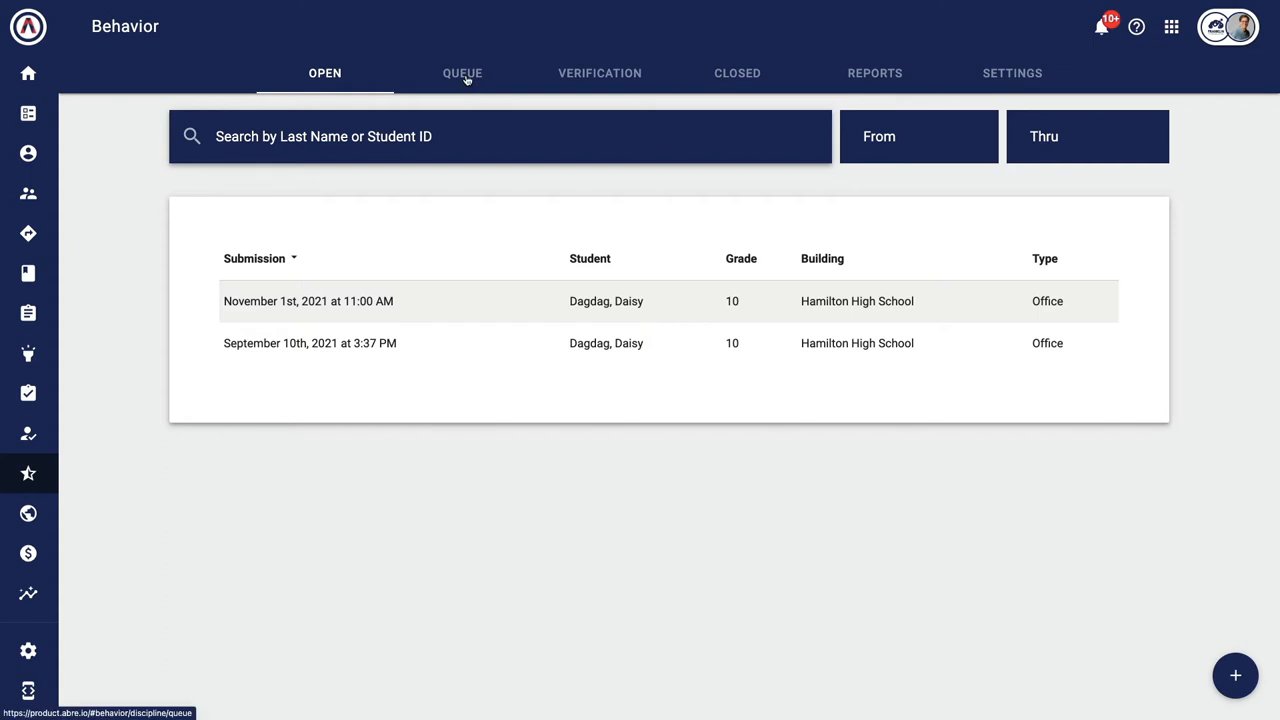
click(462, 72)
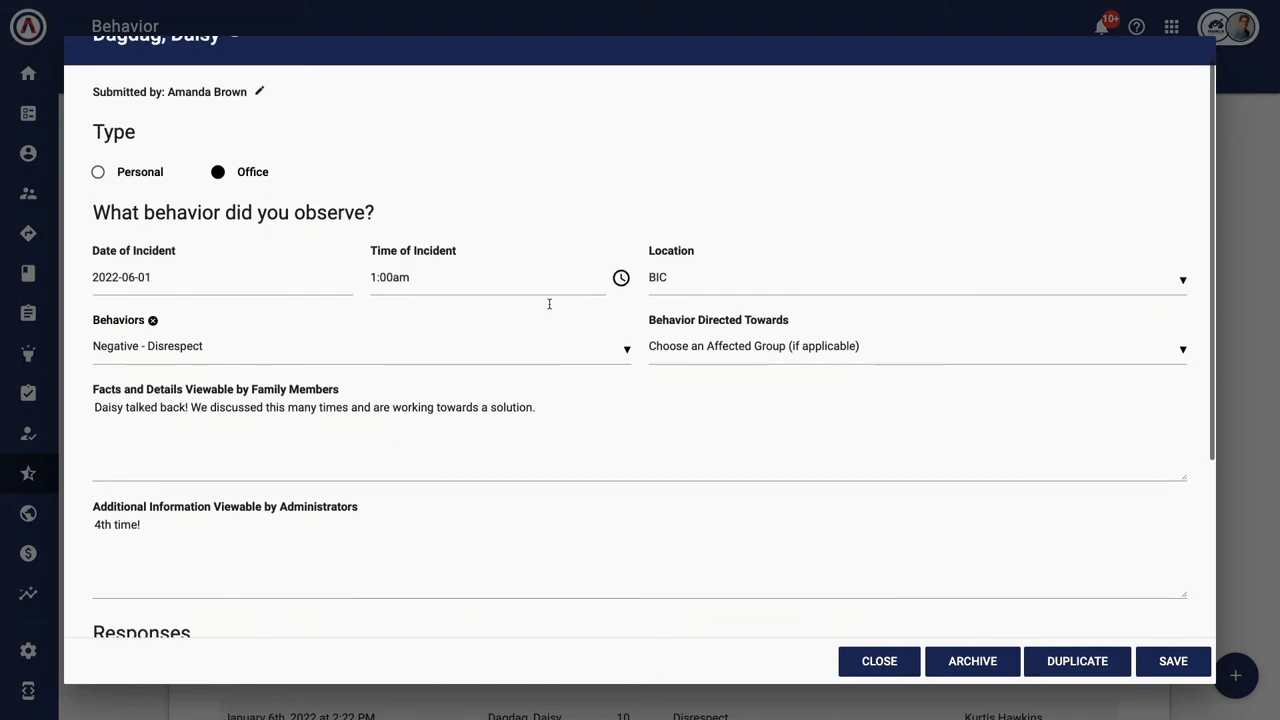
scroll(down, 3)
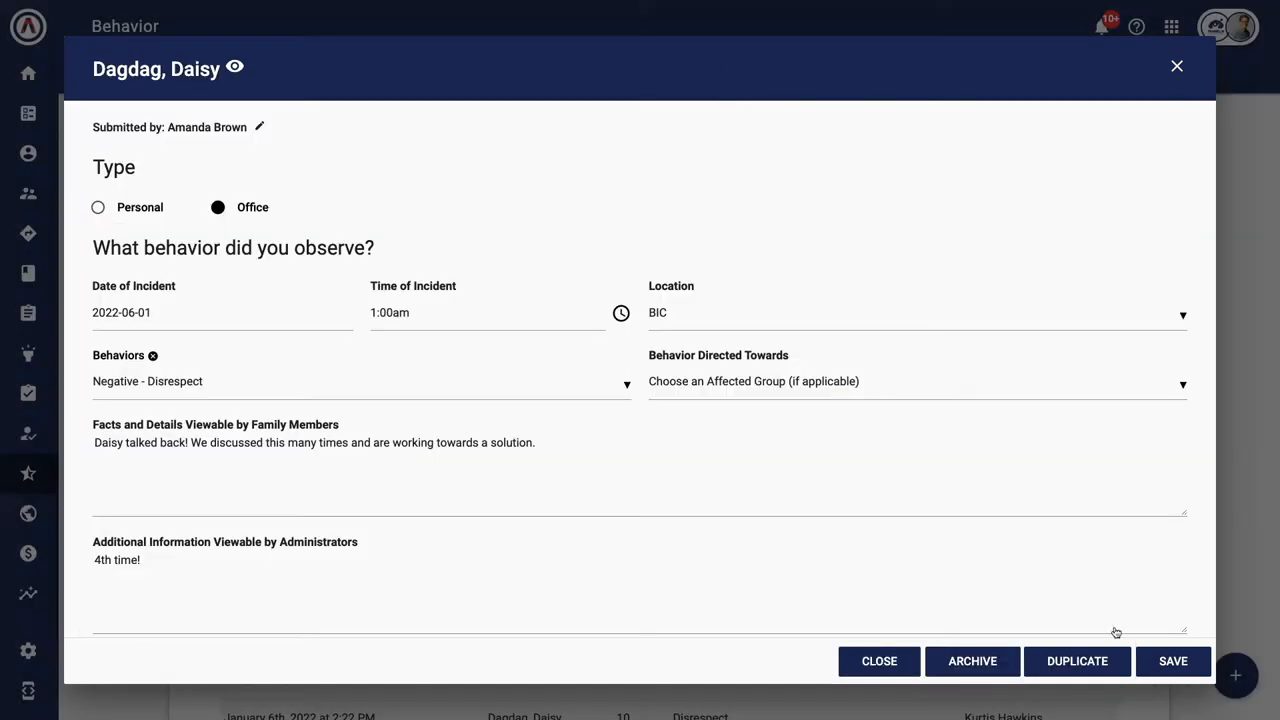
Edit the incident and add 'Yikes!' on a new administrator notes line
click(259, 127)
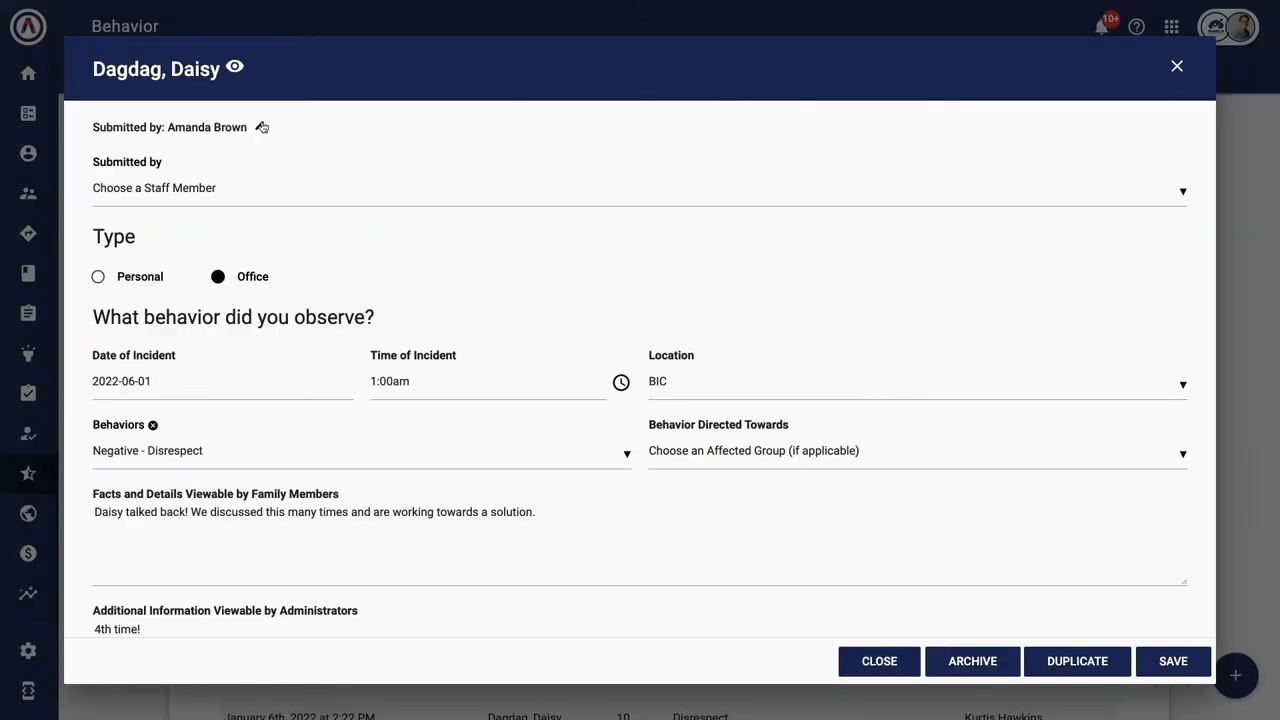
click(640, 191)
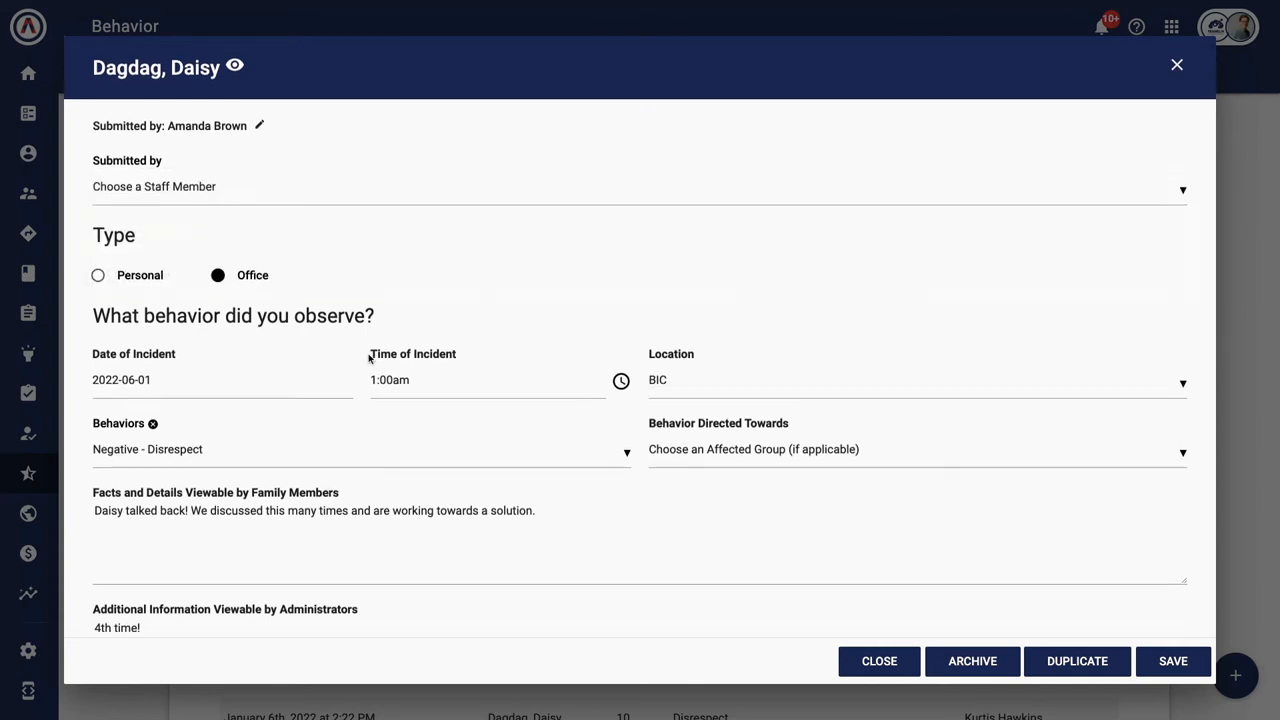
scroll(down, 3)
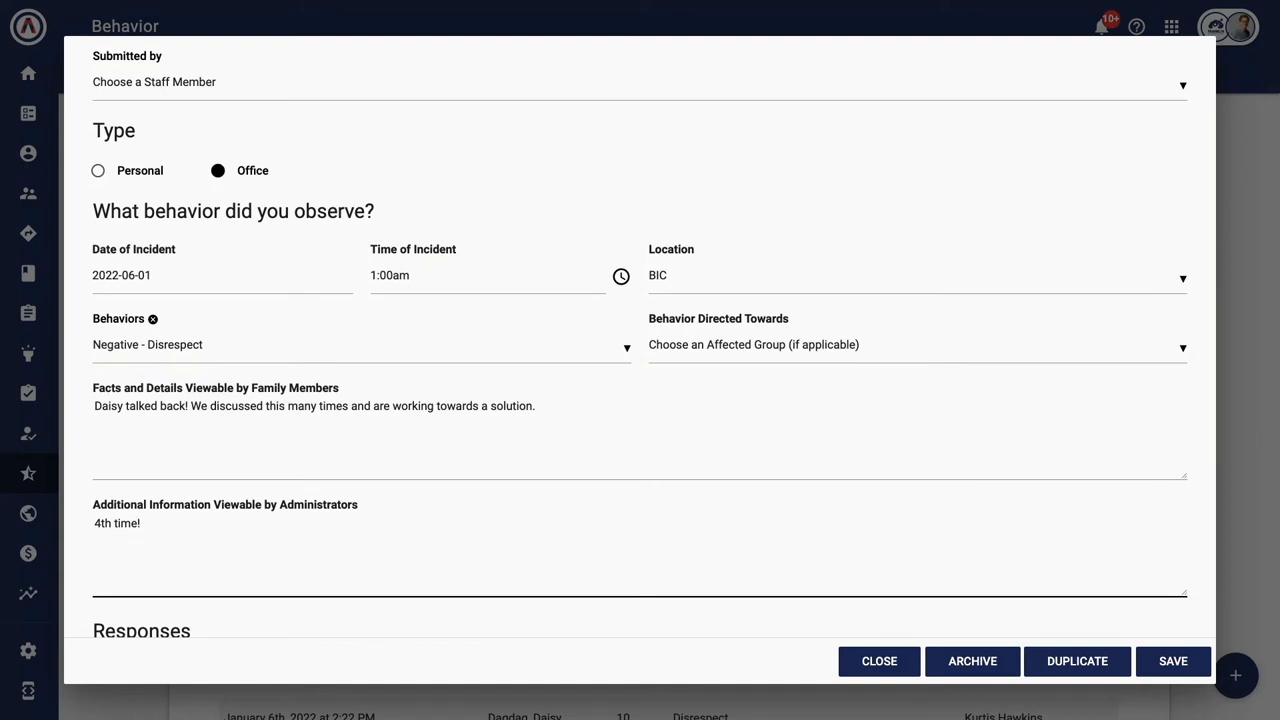
text(Yikes!)
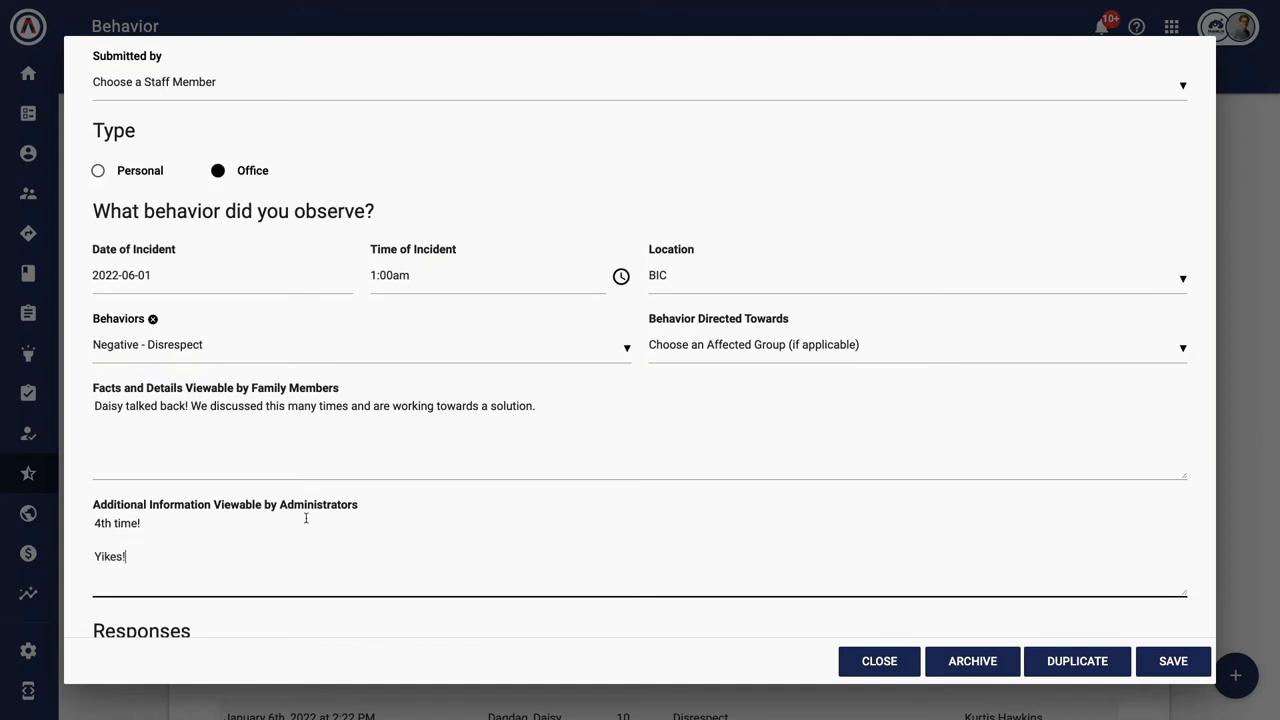
scroll(down, 3)
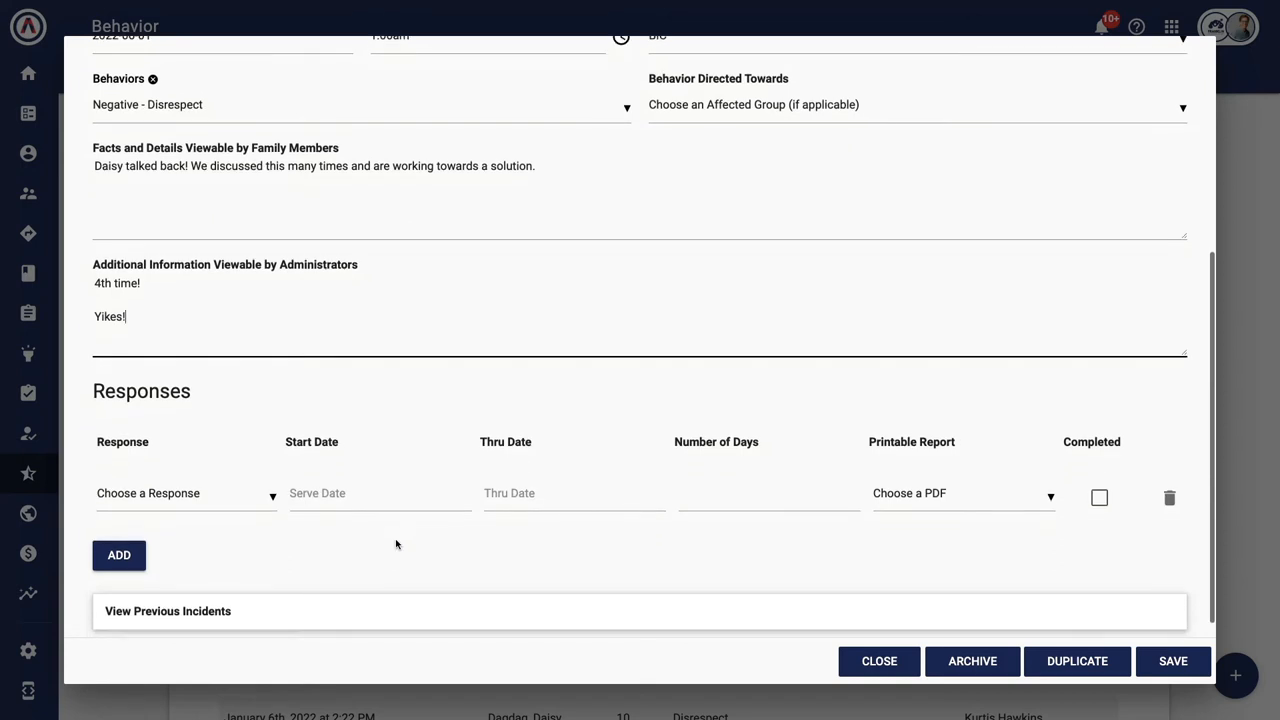
click(186, 493)
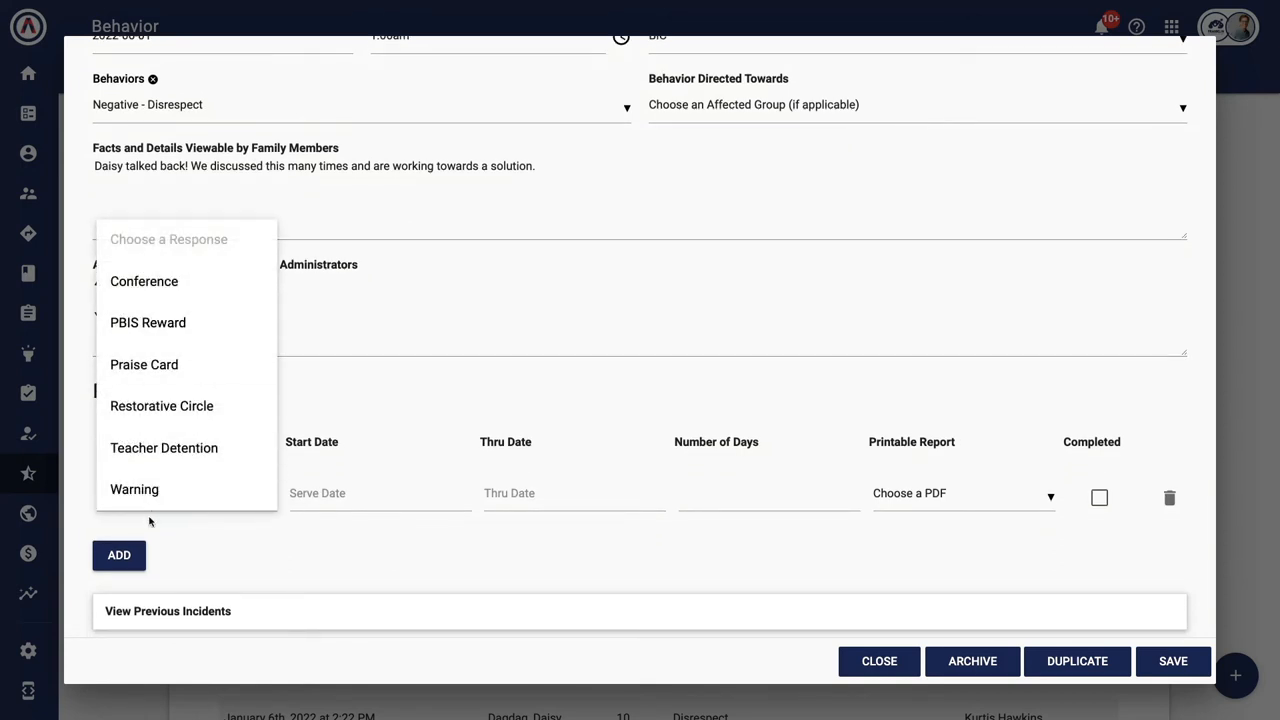
Add a Warning response starting and ending on June 1, 2022
click(317, 493)
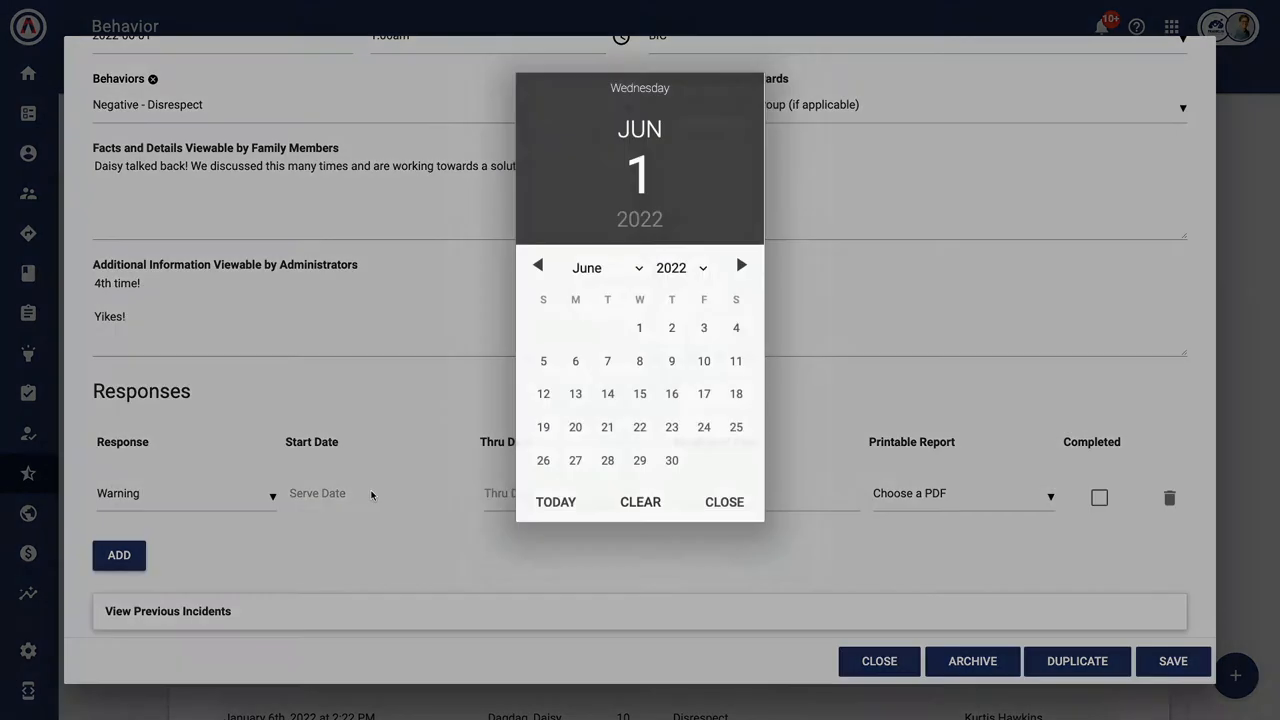
click(639, 327)
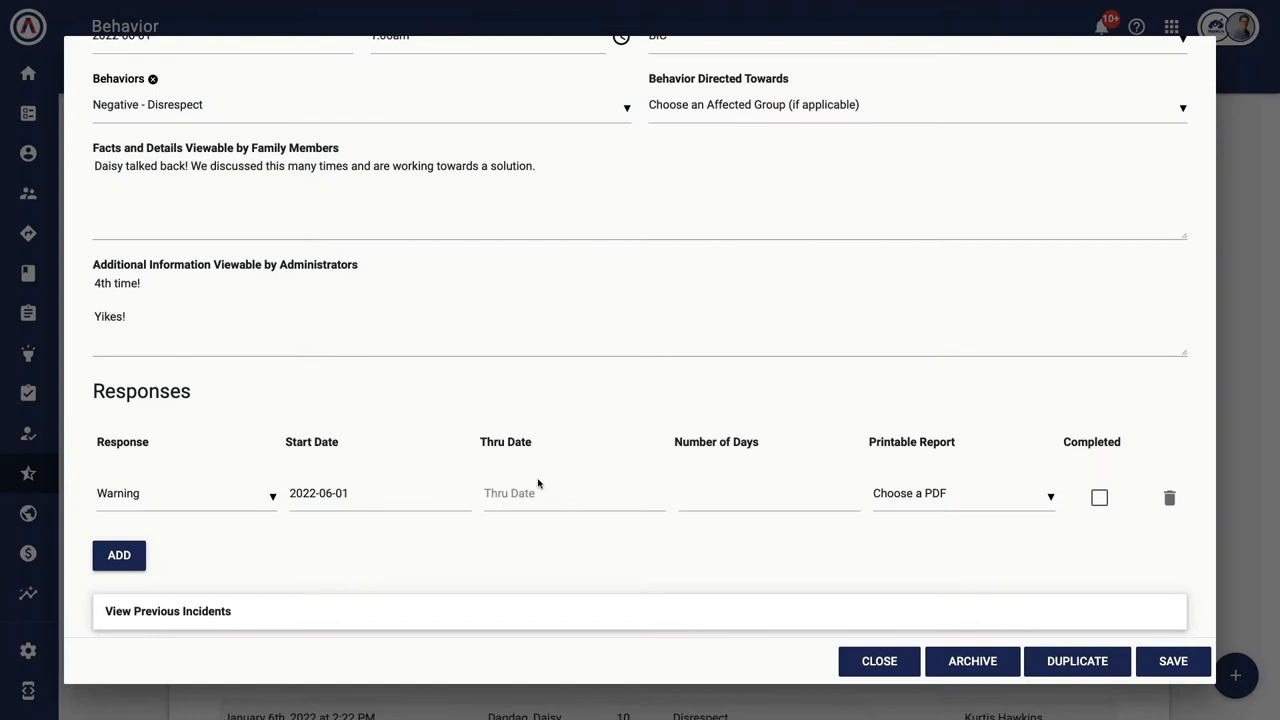
click(574, 493)
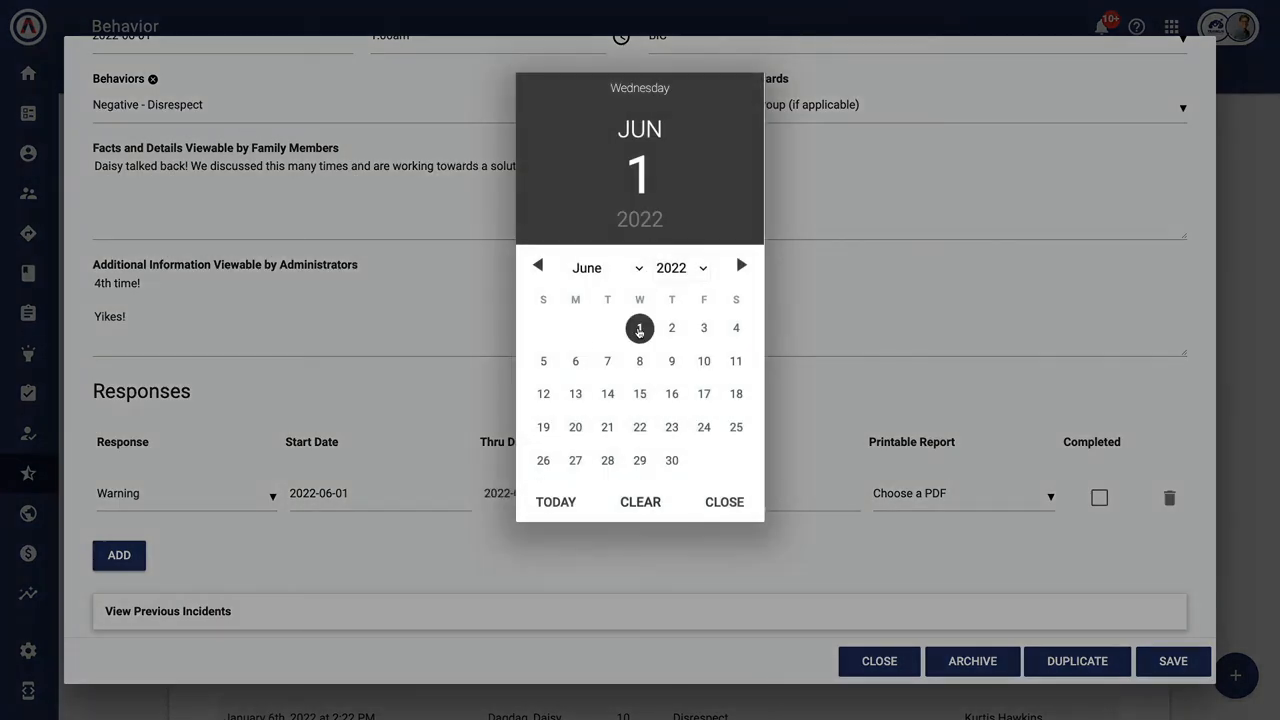
click(639, 328)
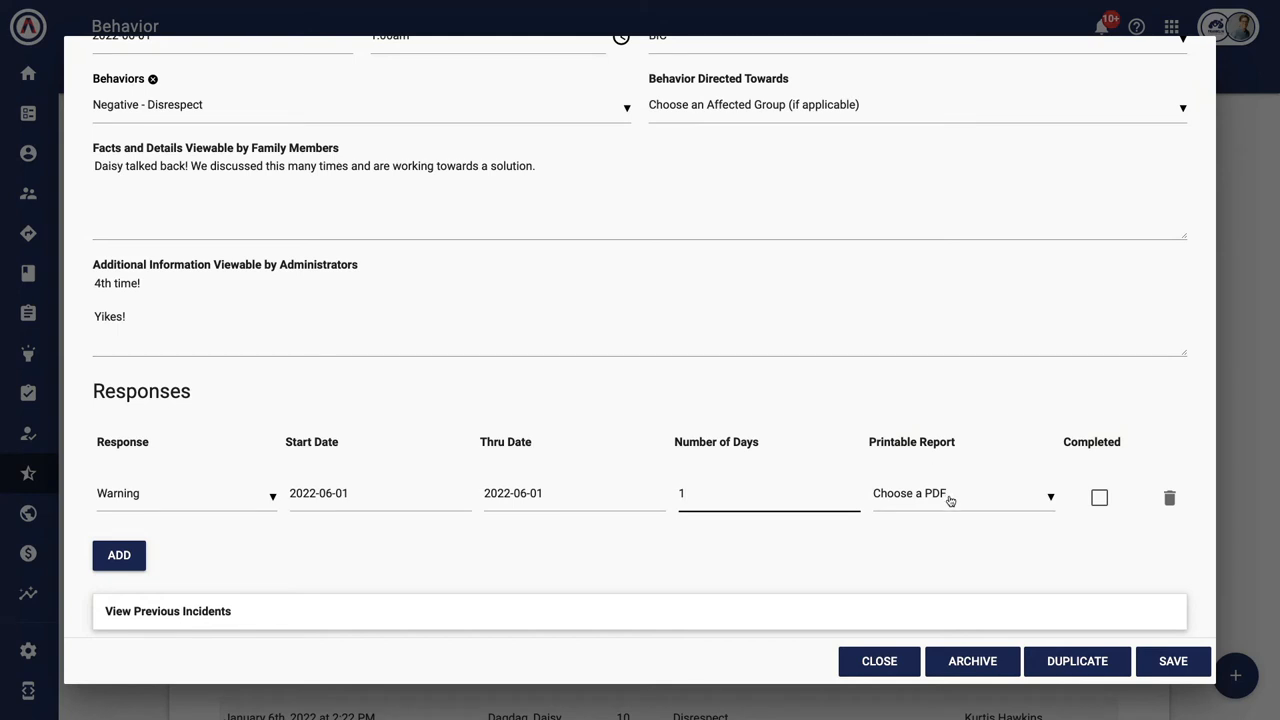
Show the student's previous incidents, save the incident, and view Verification
click(962, 493)
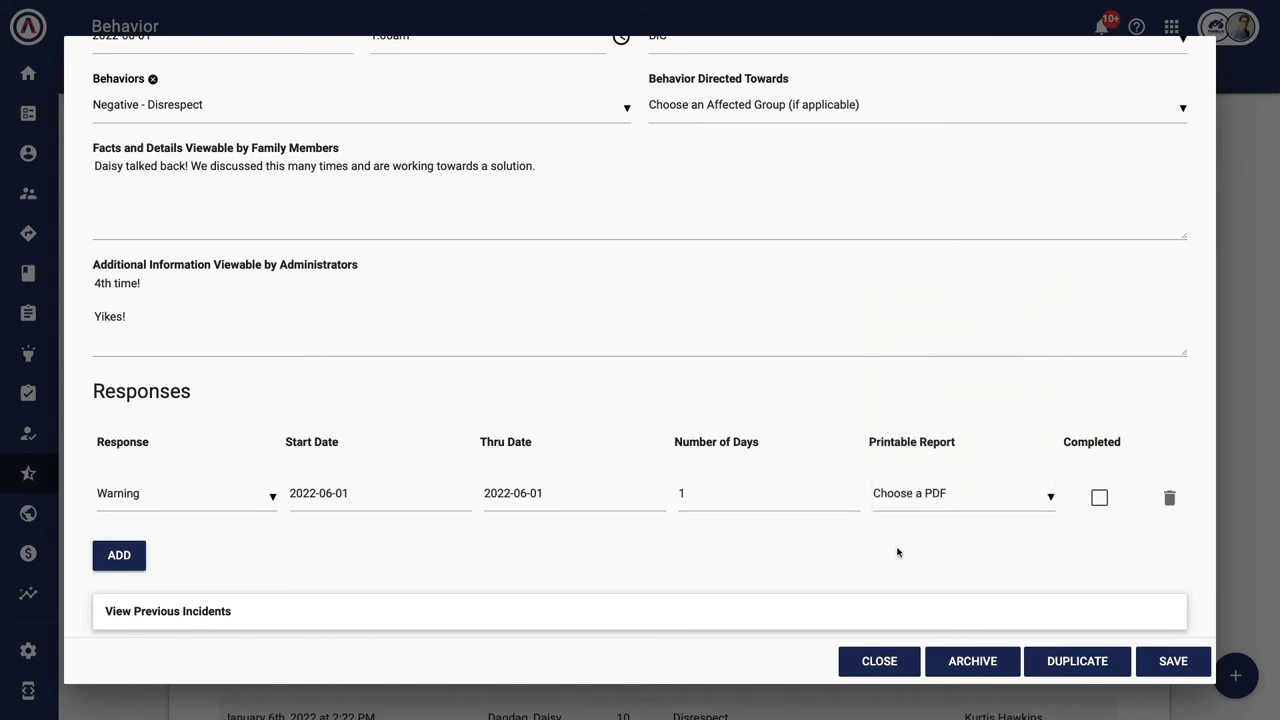
mouse_move(408, 570)
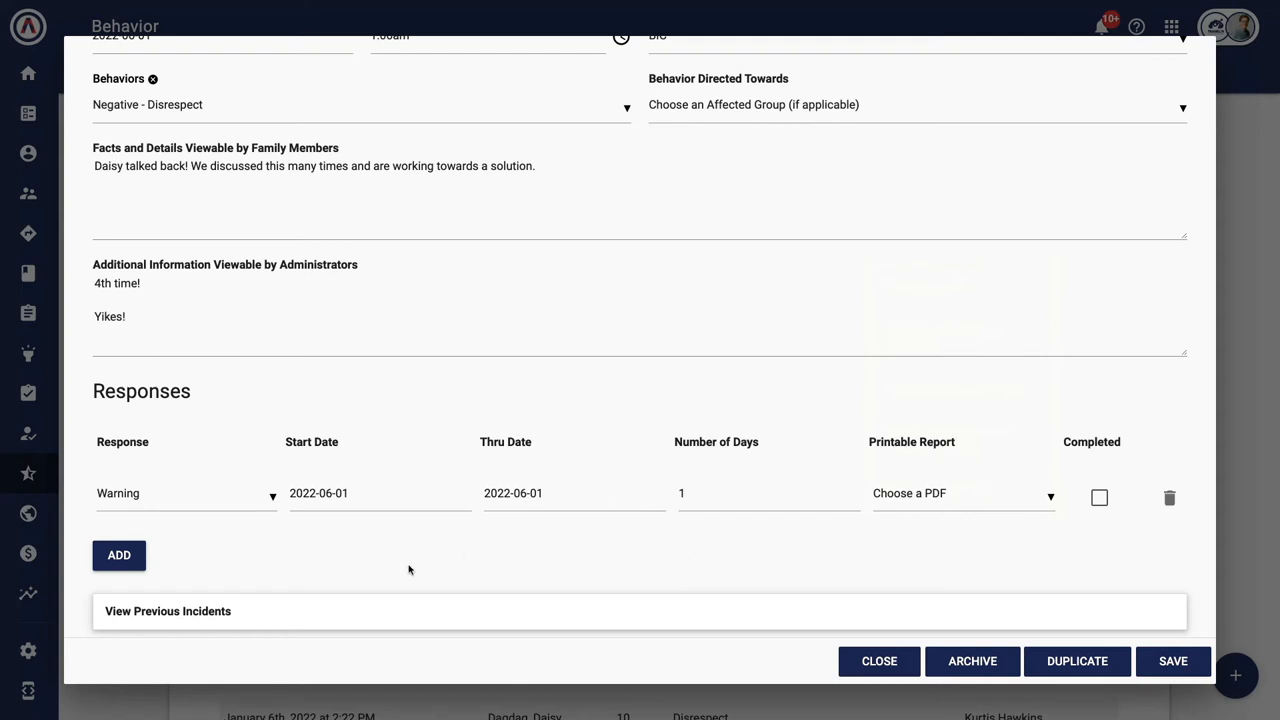
click(167, 611)
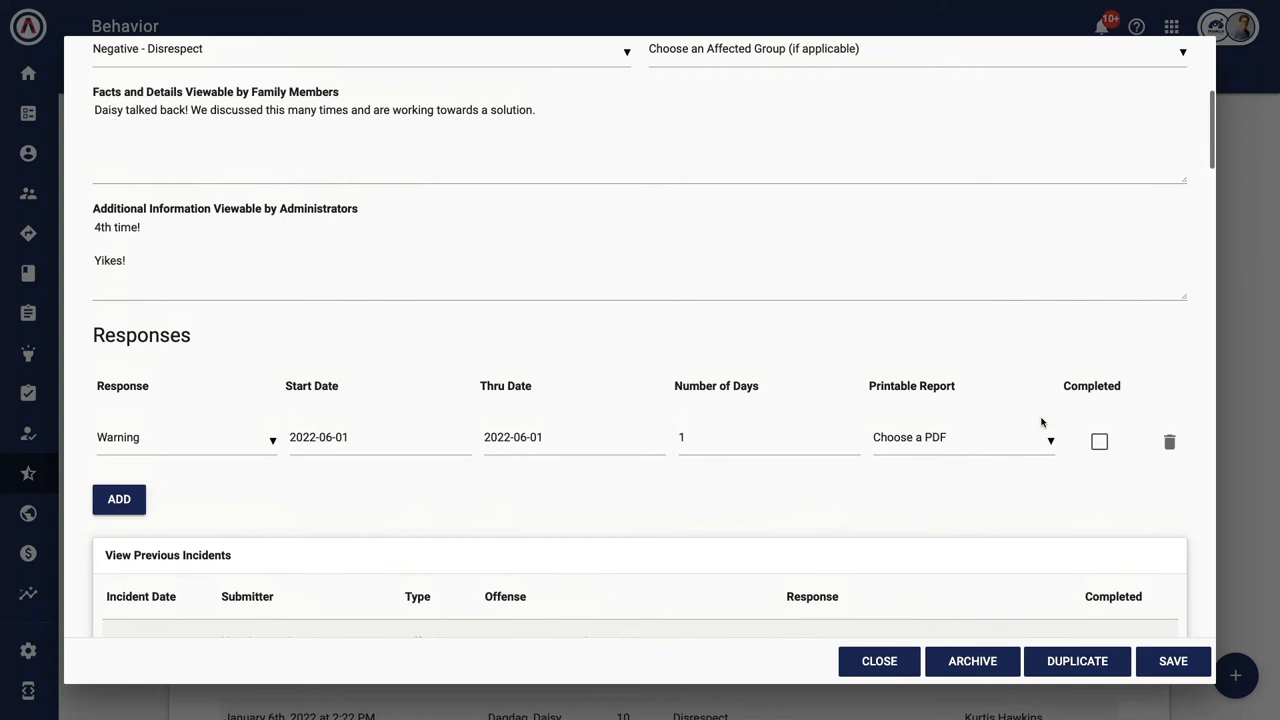
mouse_move(1138, 523)
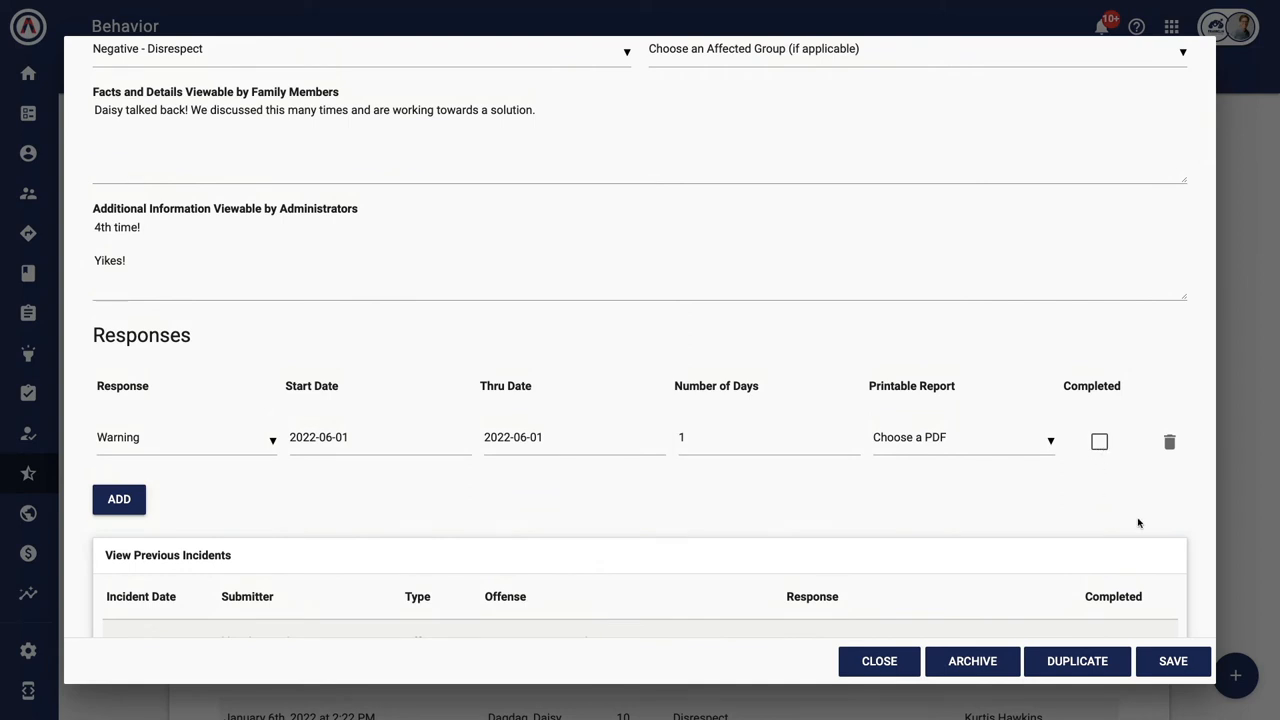
click(1173, 661)
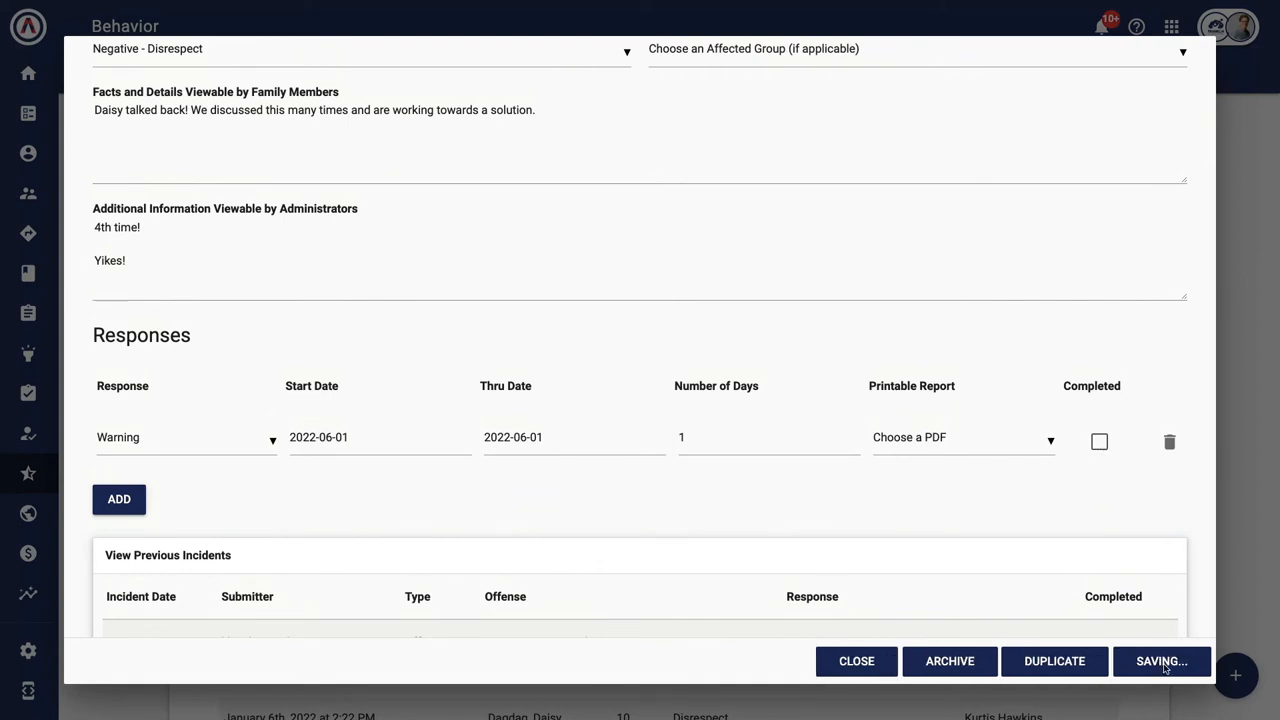
click(1160, 661)
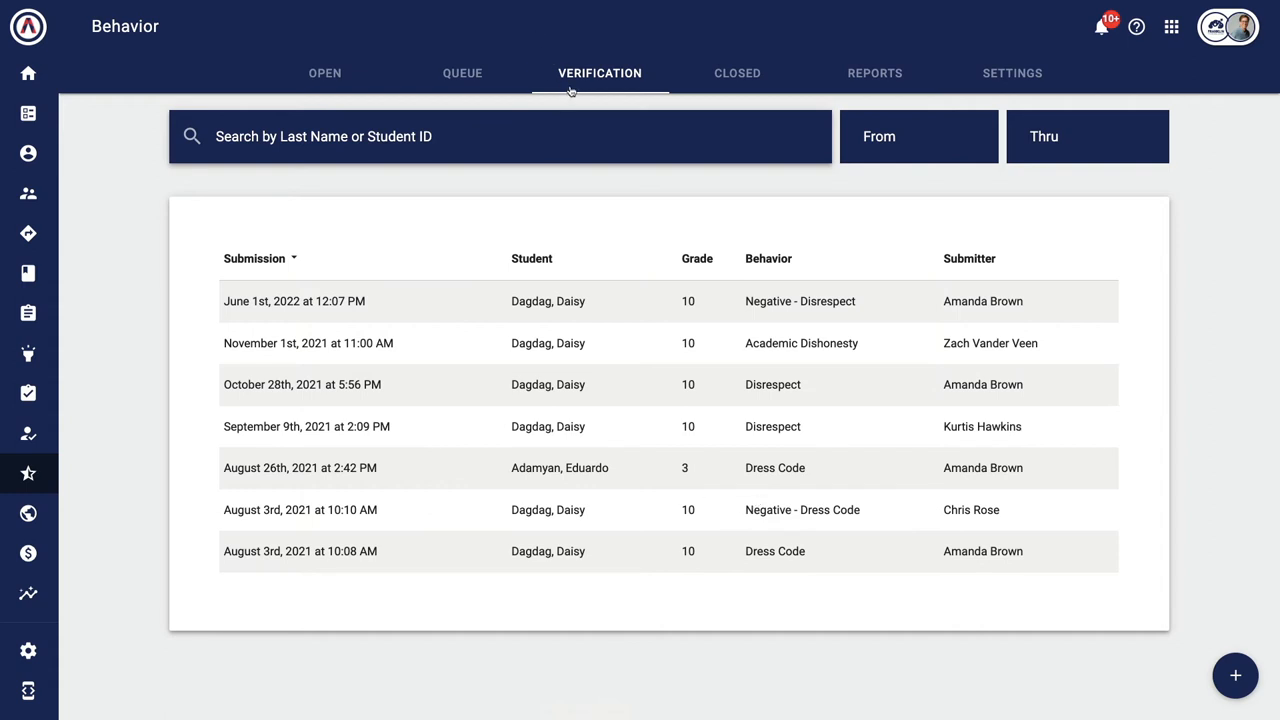
mouse_move(533, 301)
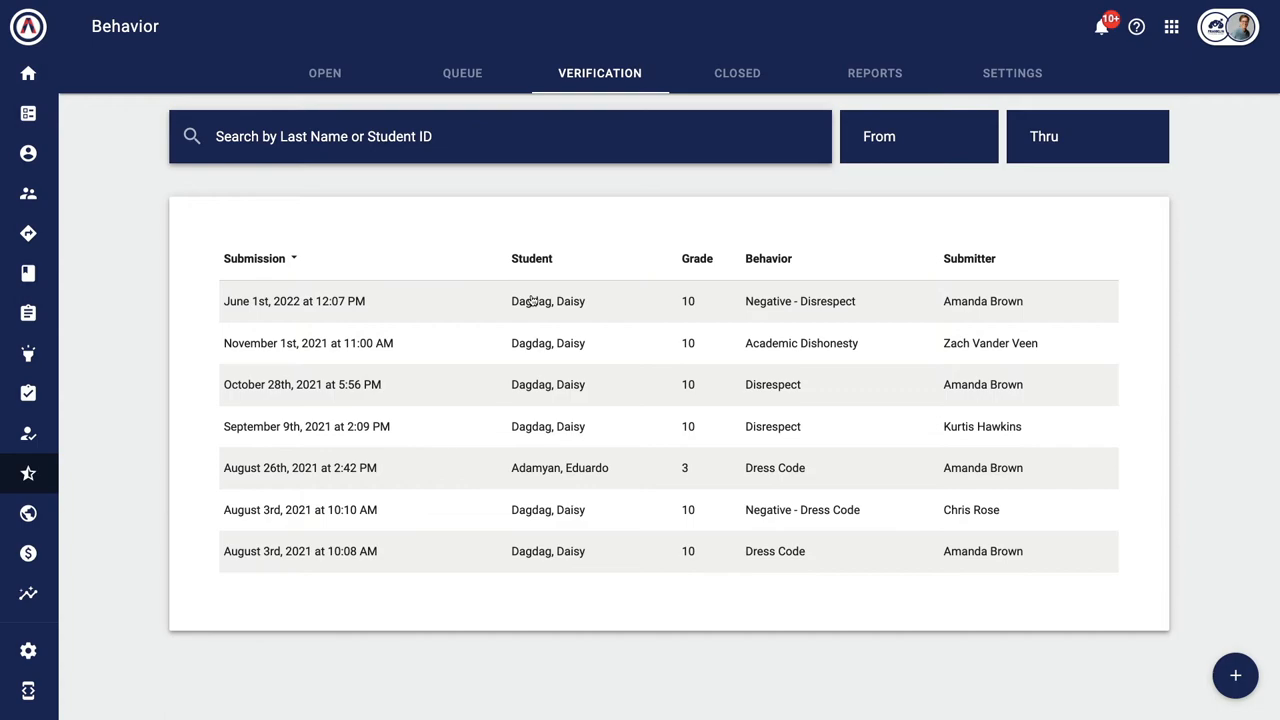
Mark the June 1st incident's Warning response as completed and save it
click(294, 301)
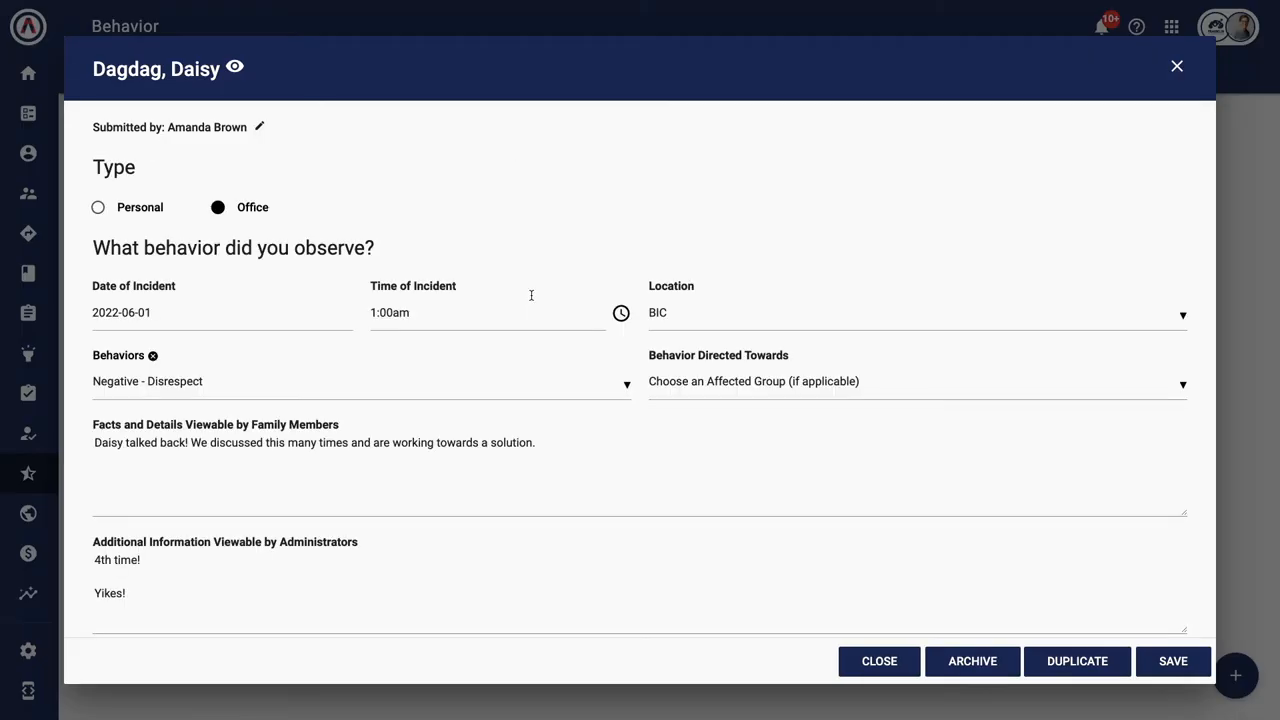
scroll(down, 3)
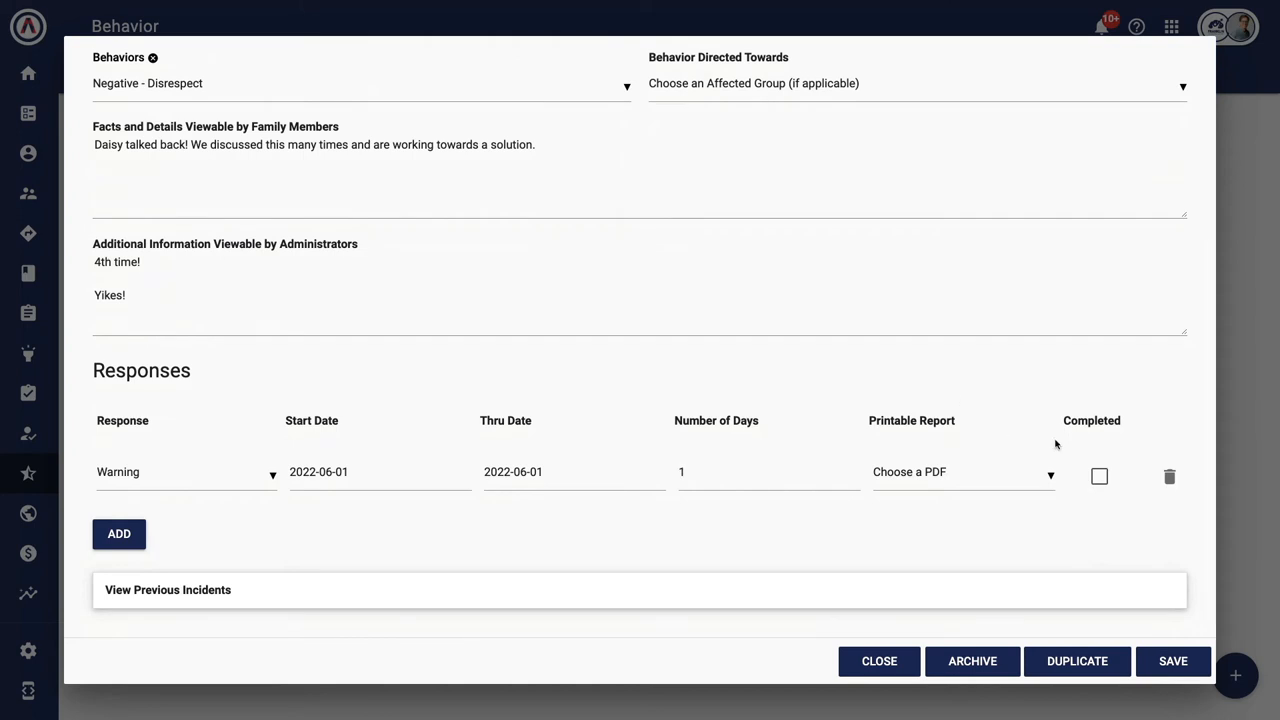
click(1099, 476)
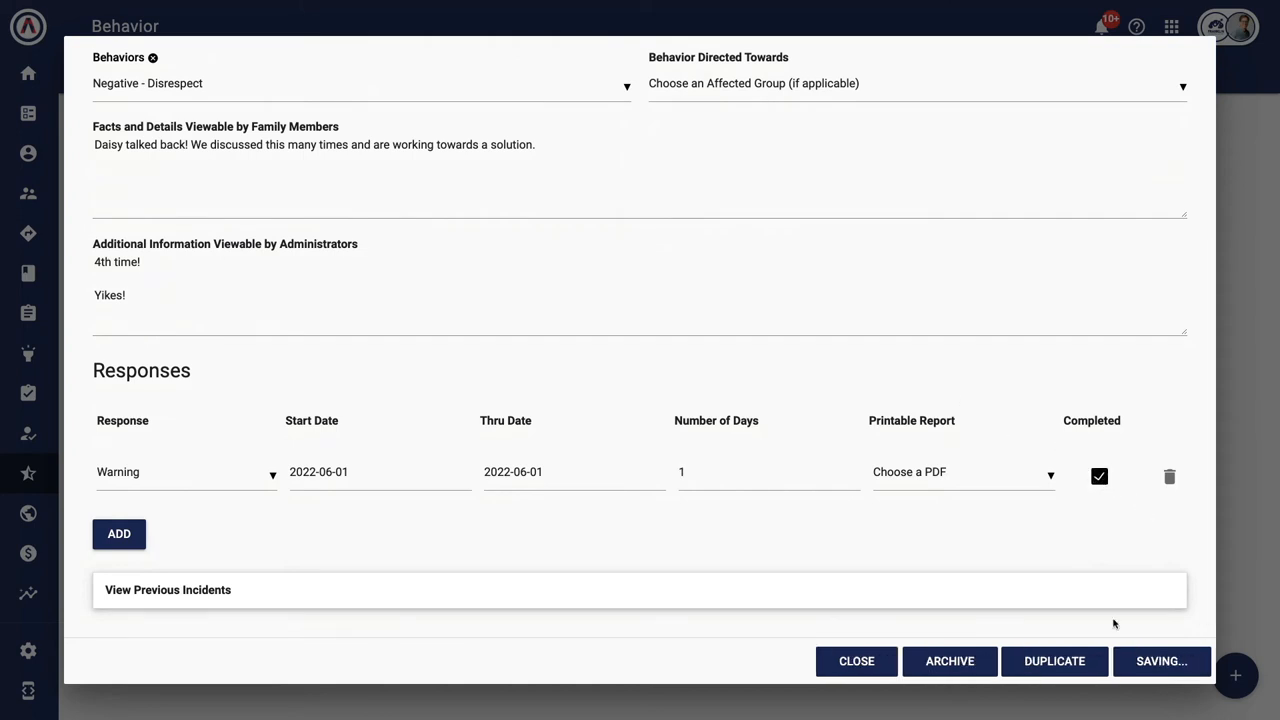
click(855, 661)
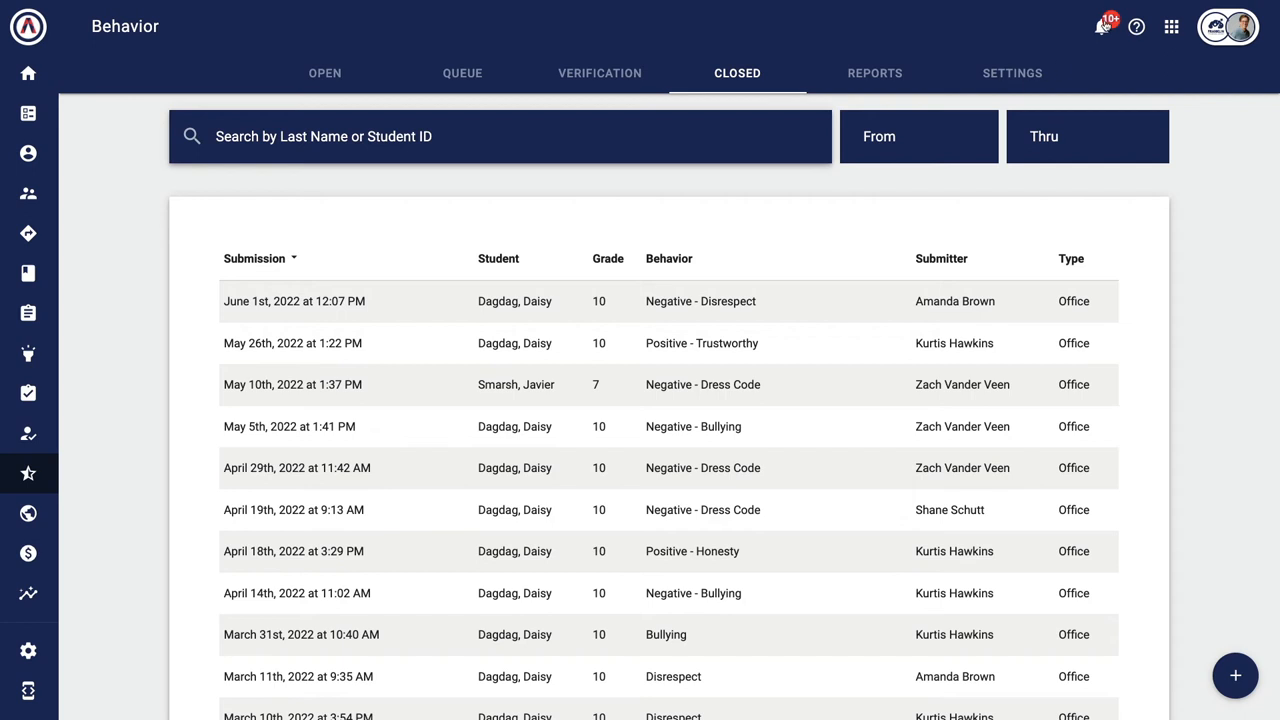
Review and dismiss the closure notifications, then view the behavior Reports page
click(1100, 26)
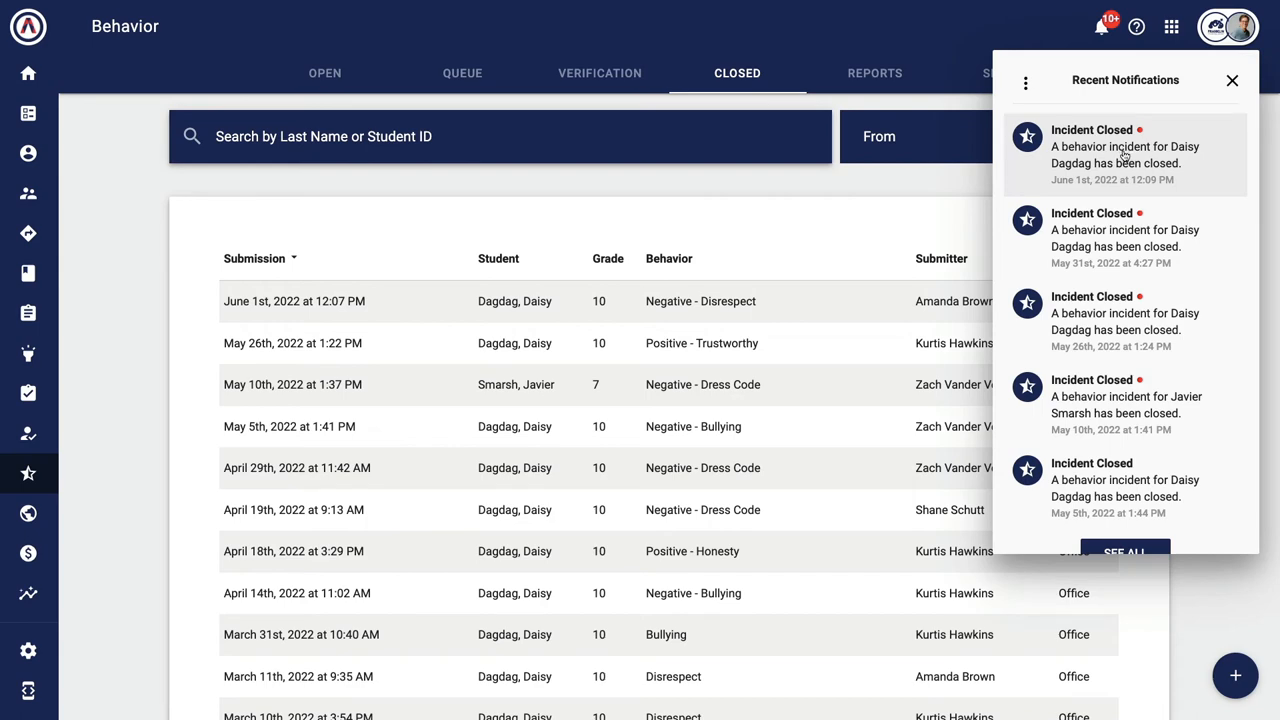
click(1232, 80)
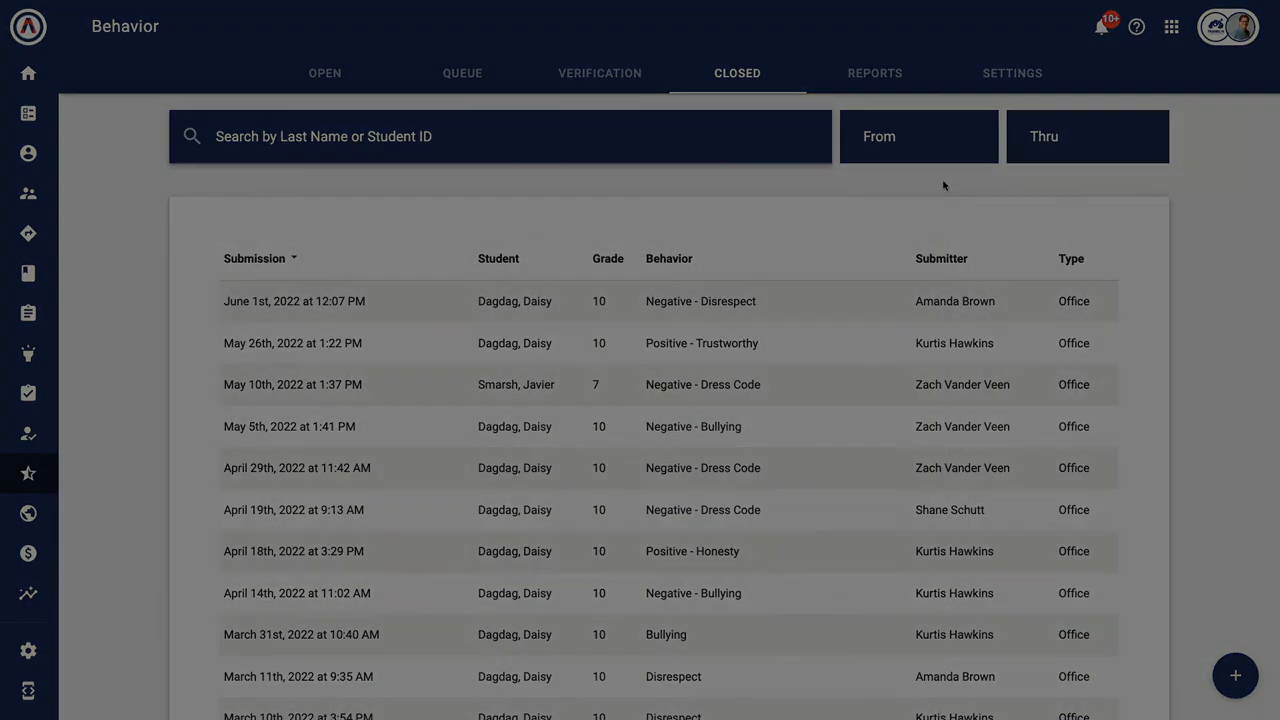
click(874, 72)
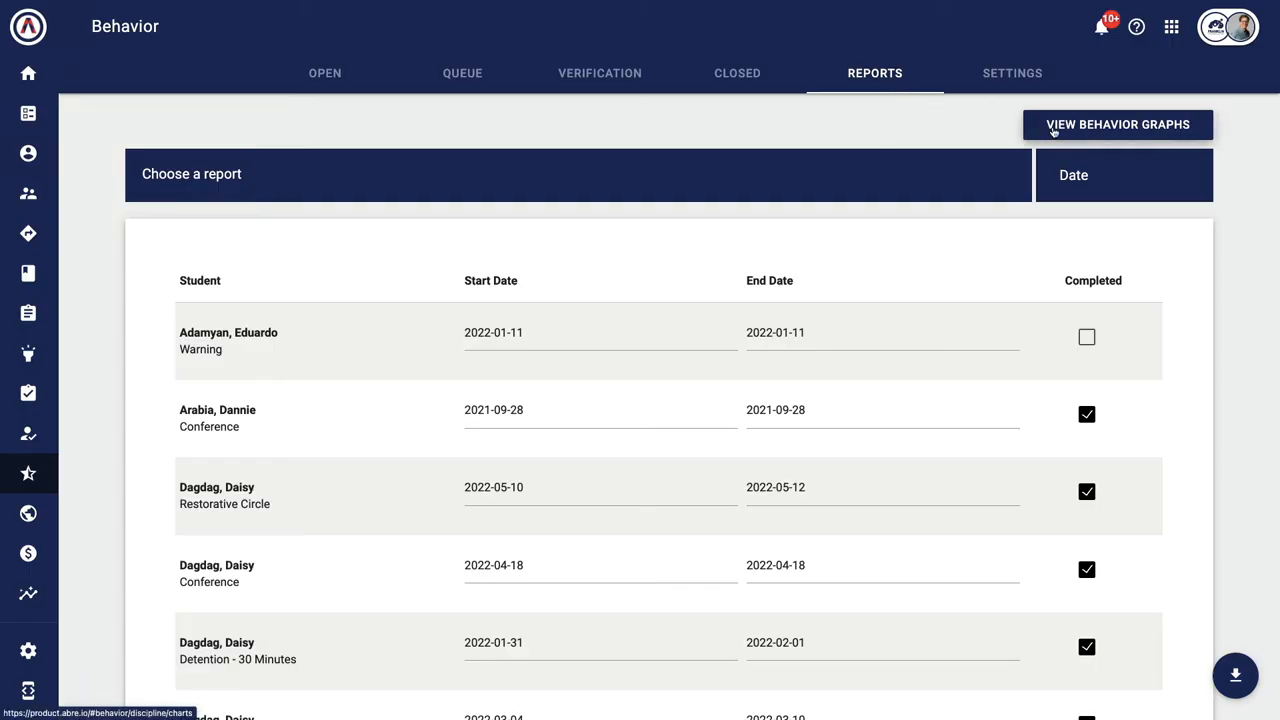
Show behavior graphs for Last Year and scroll through the 93-incident breakdown charts
click(1117, 124)
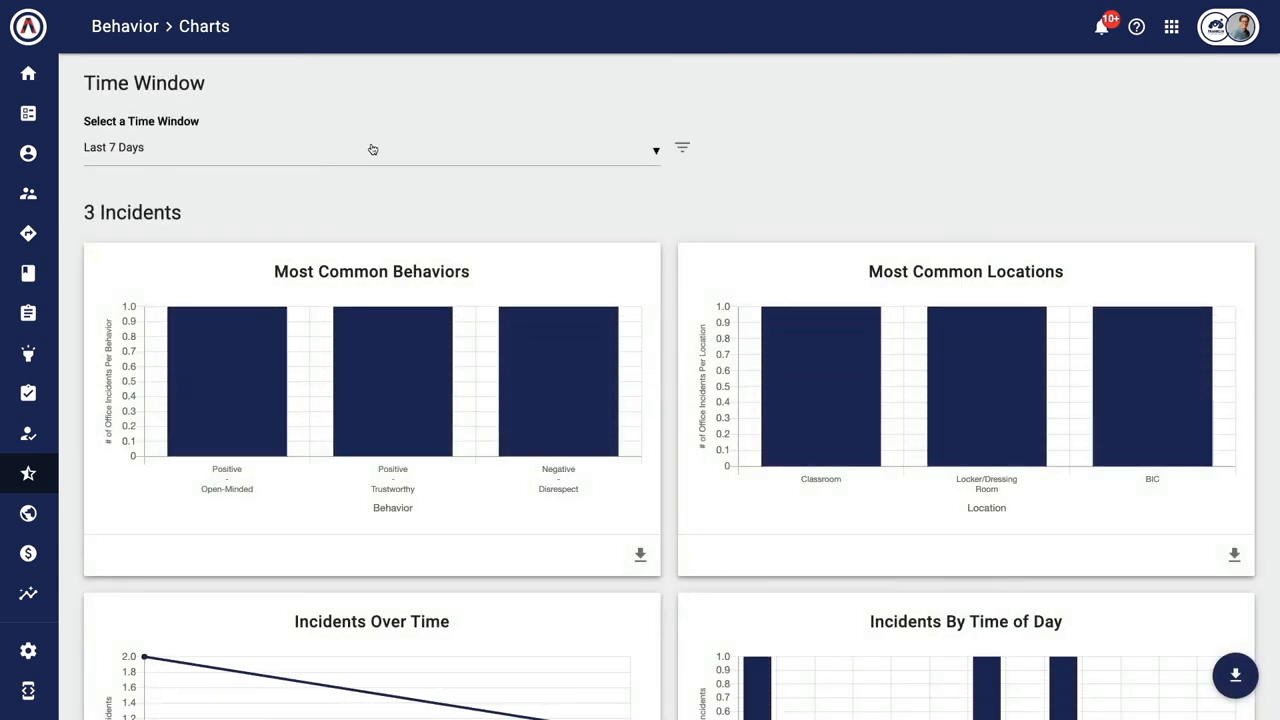
click(682, 148)
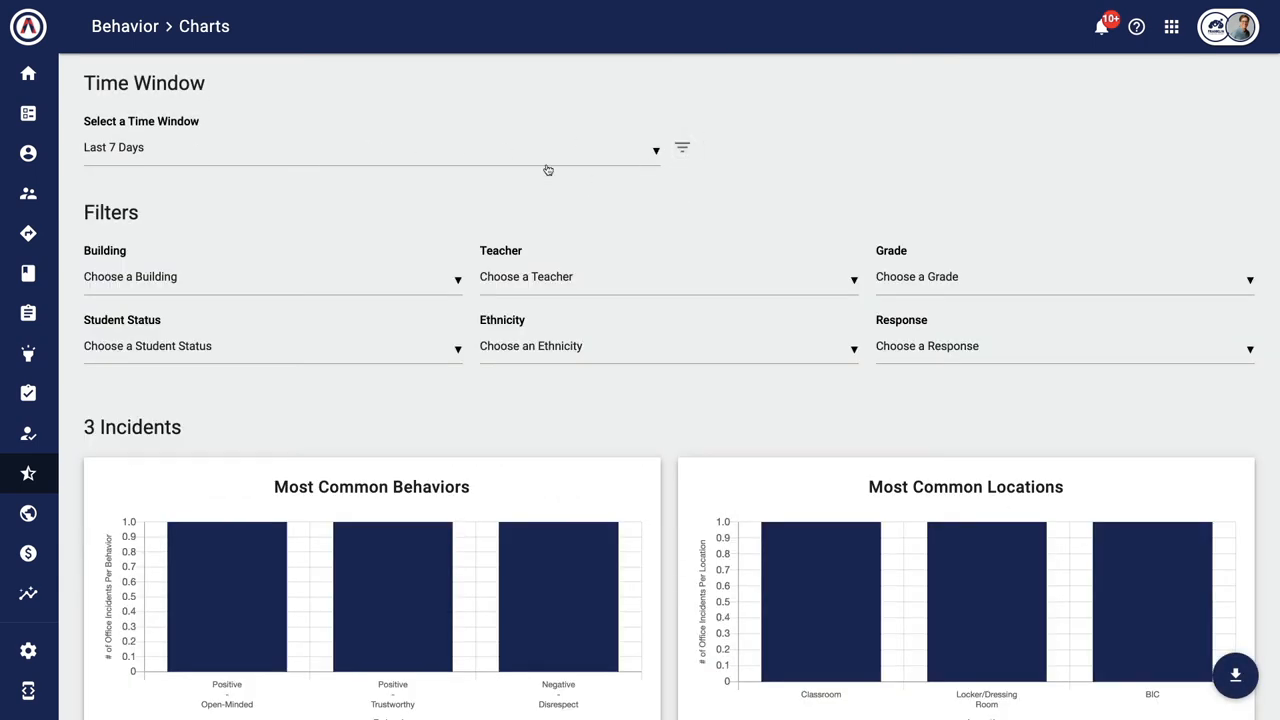
click(370, 147)
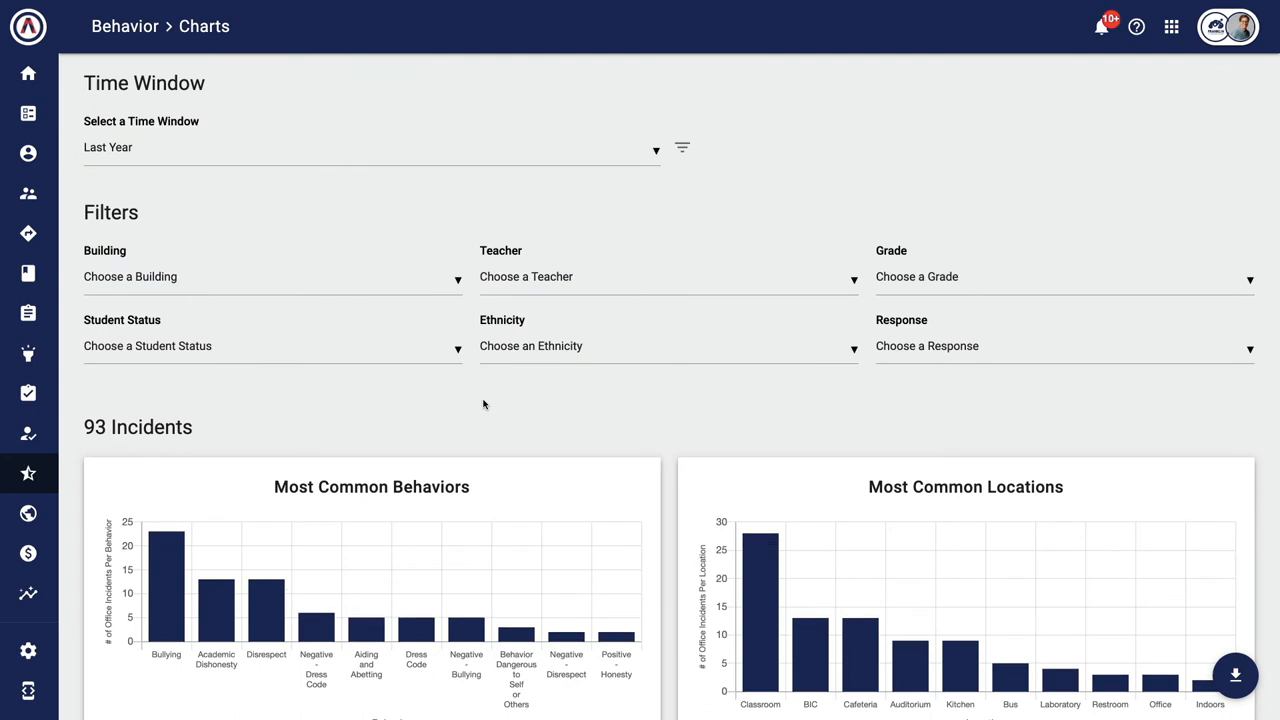
scroll(down, 3)
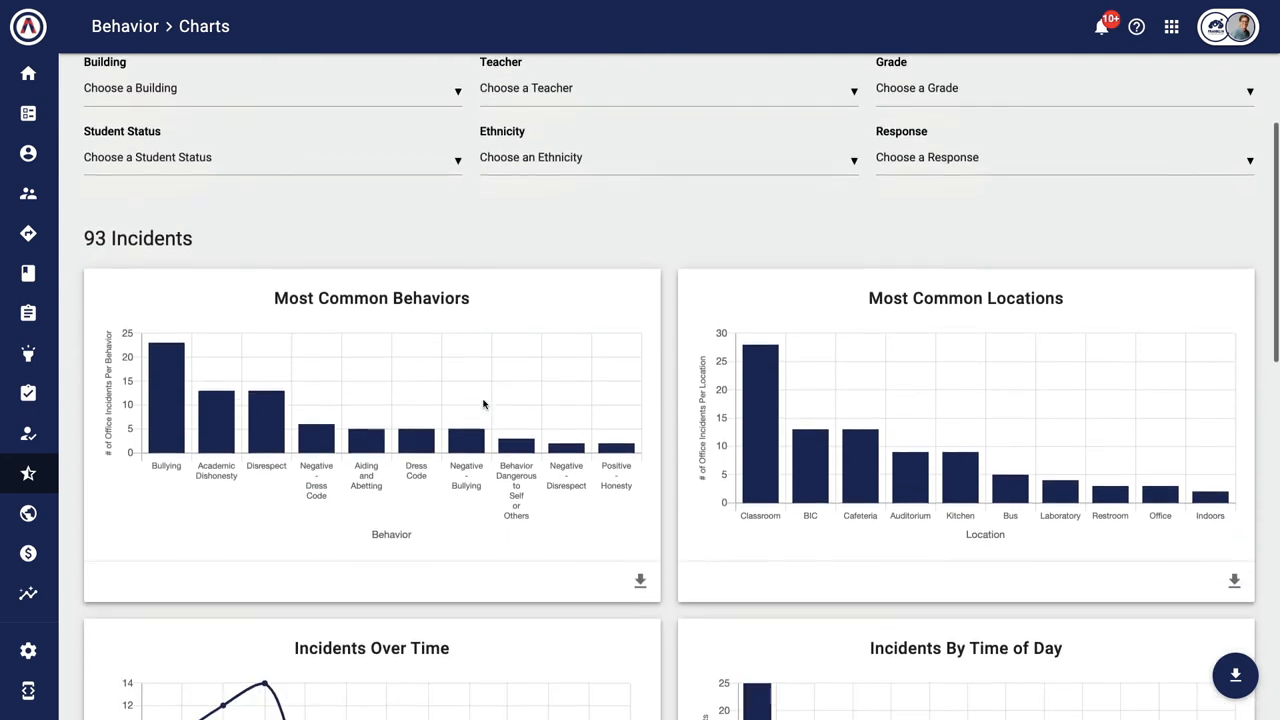
scroll(down, 3)
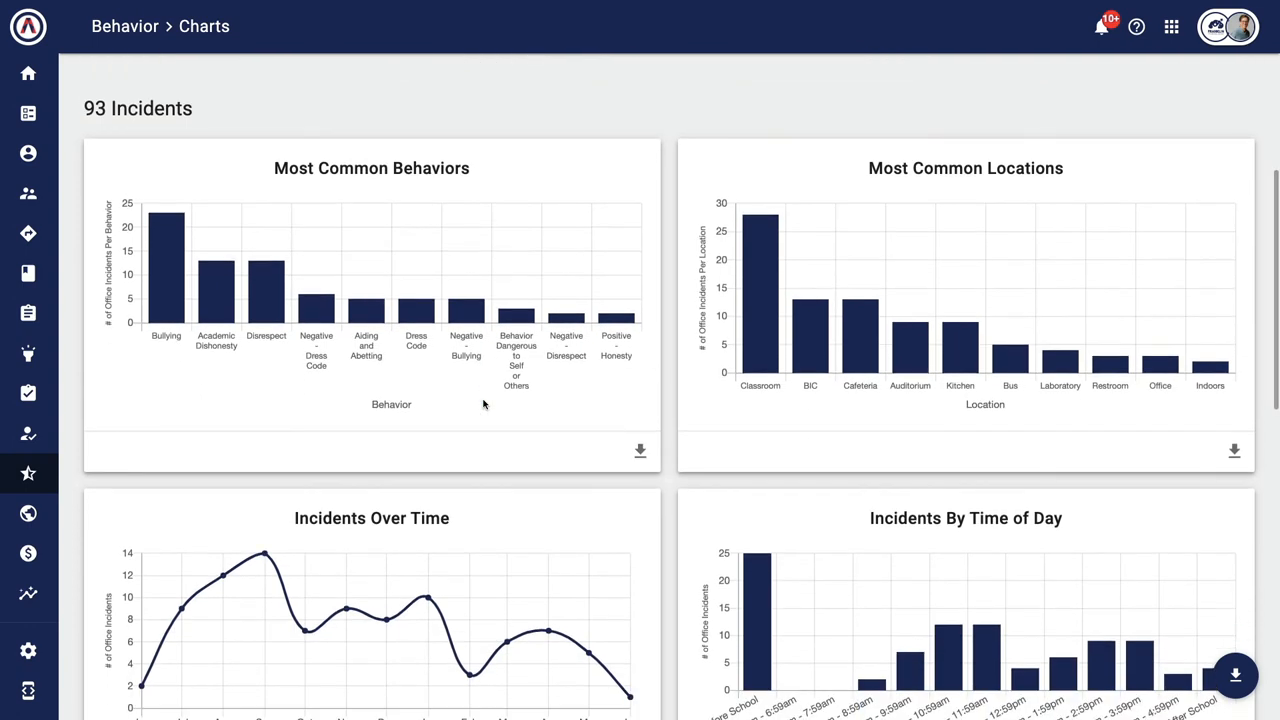
scroll(down, 3)
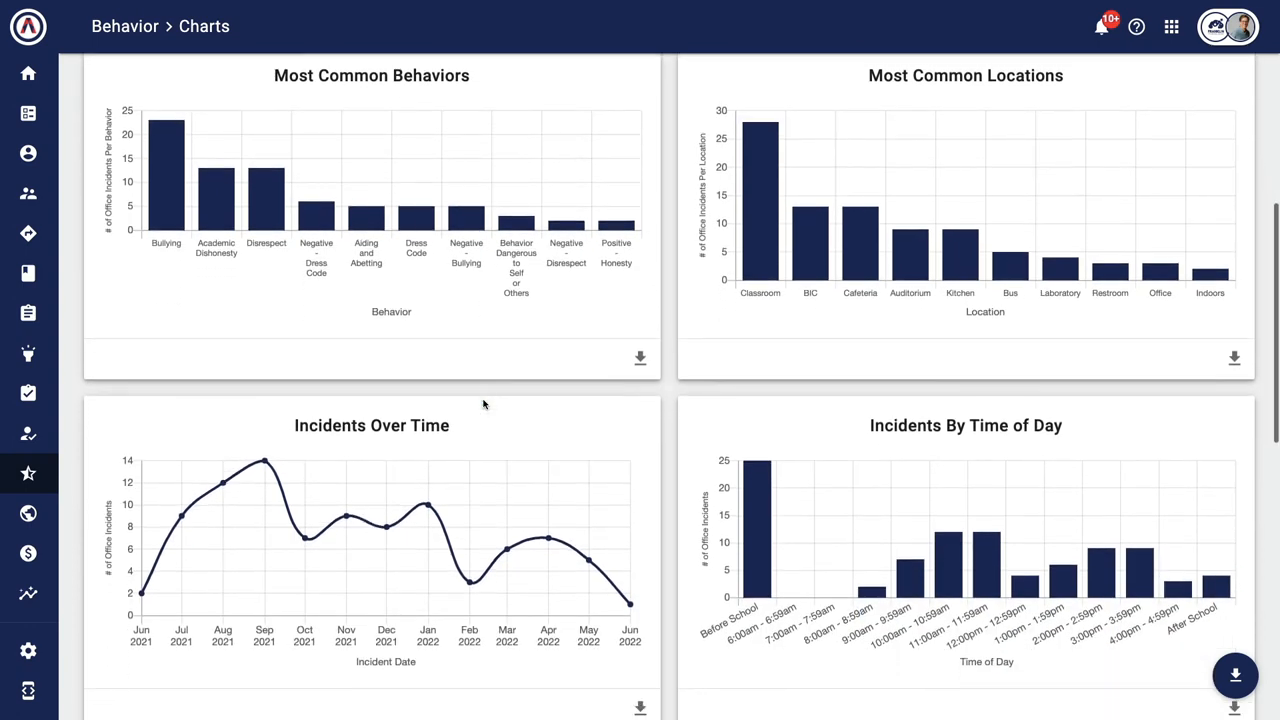
scroll(down, 3)
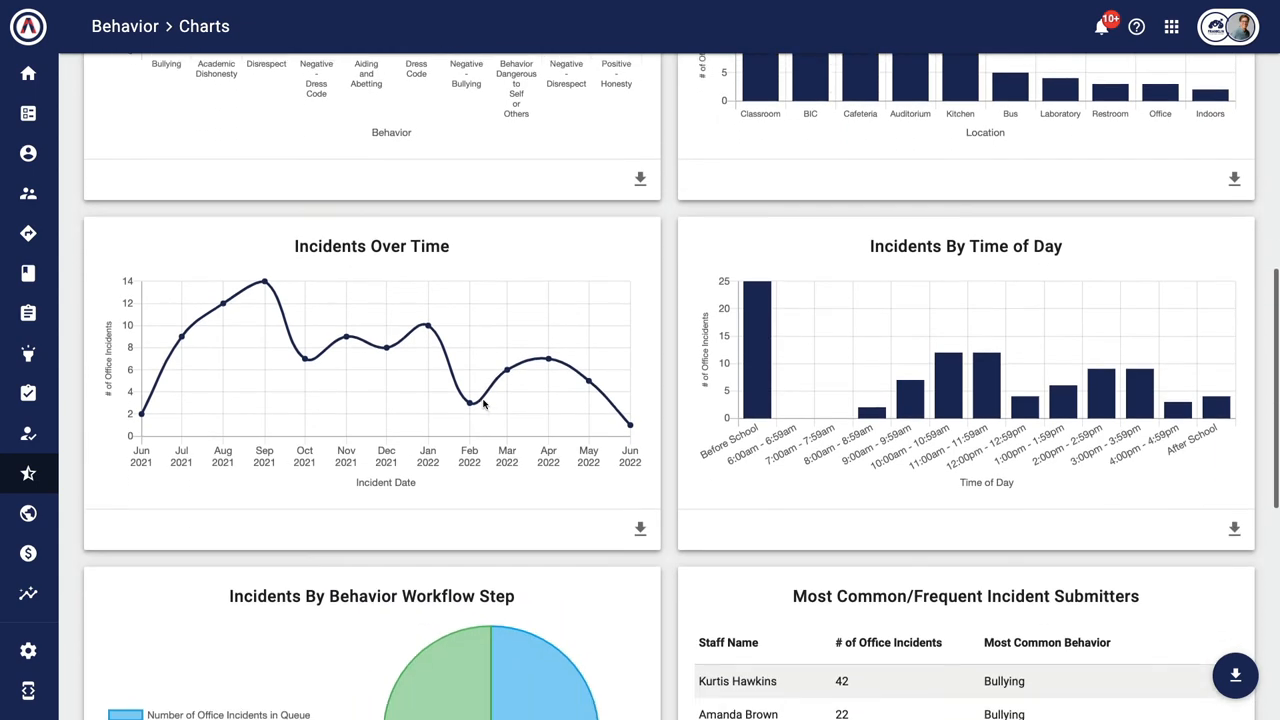
scroll(down, 3)
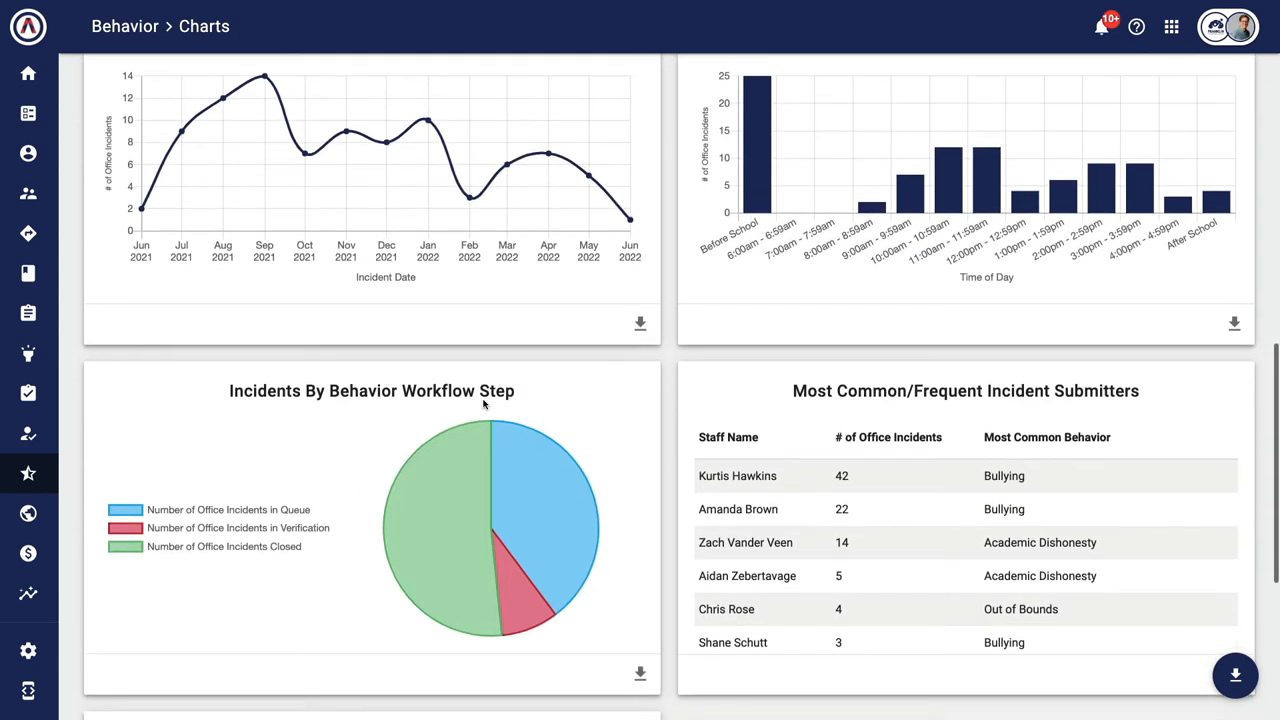
scroll(down, 3)
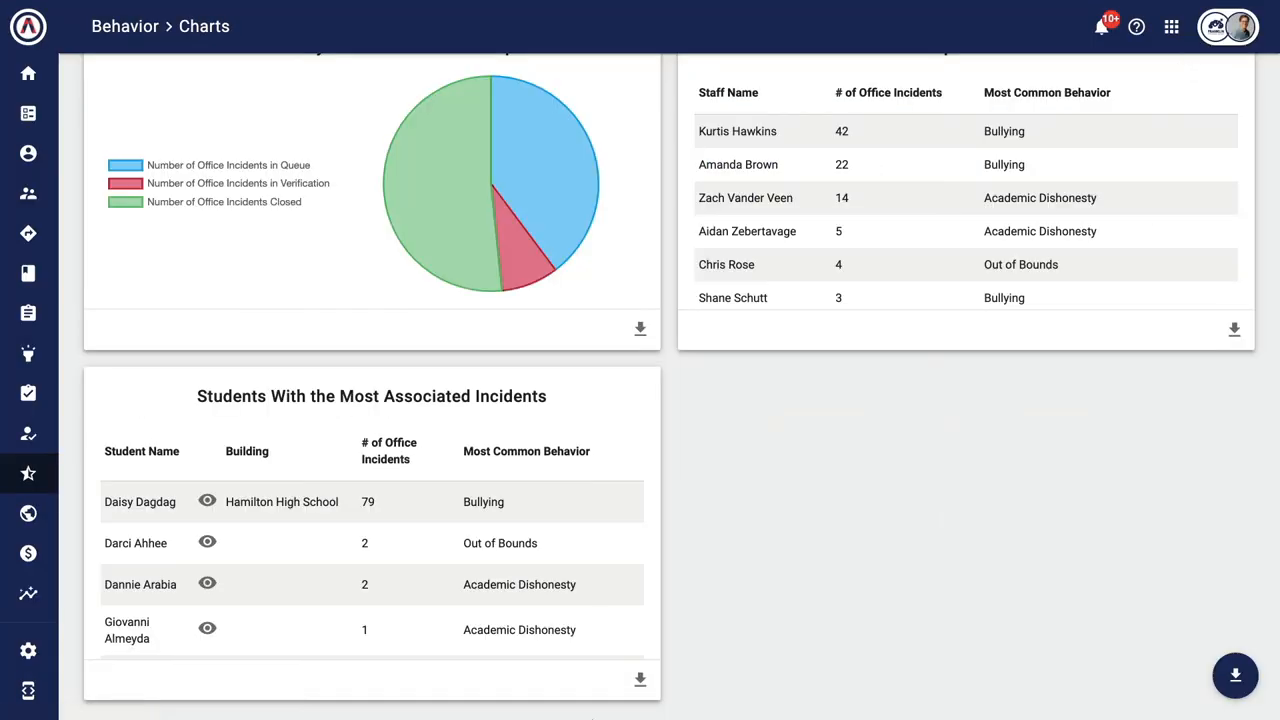
mouse_move(640, 680)
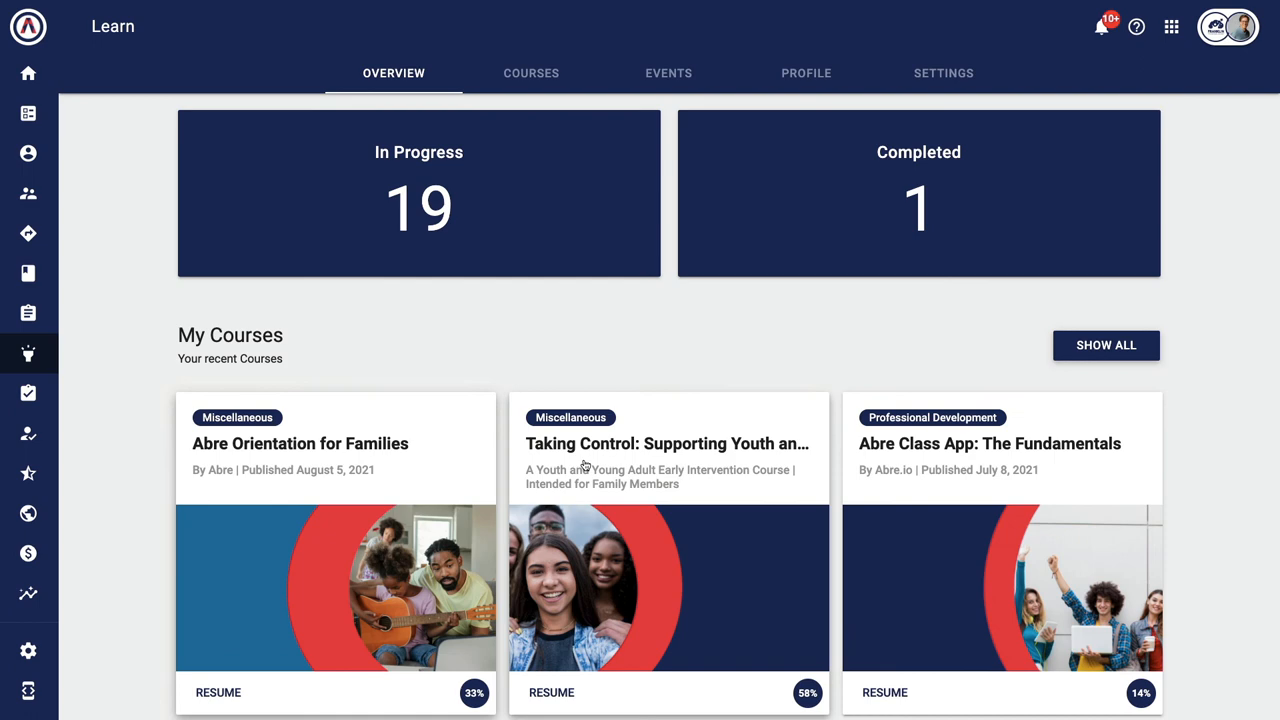
Resume the Taking Control course from My Courses in Learn
click(668, 443)
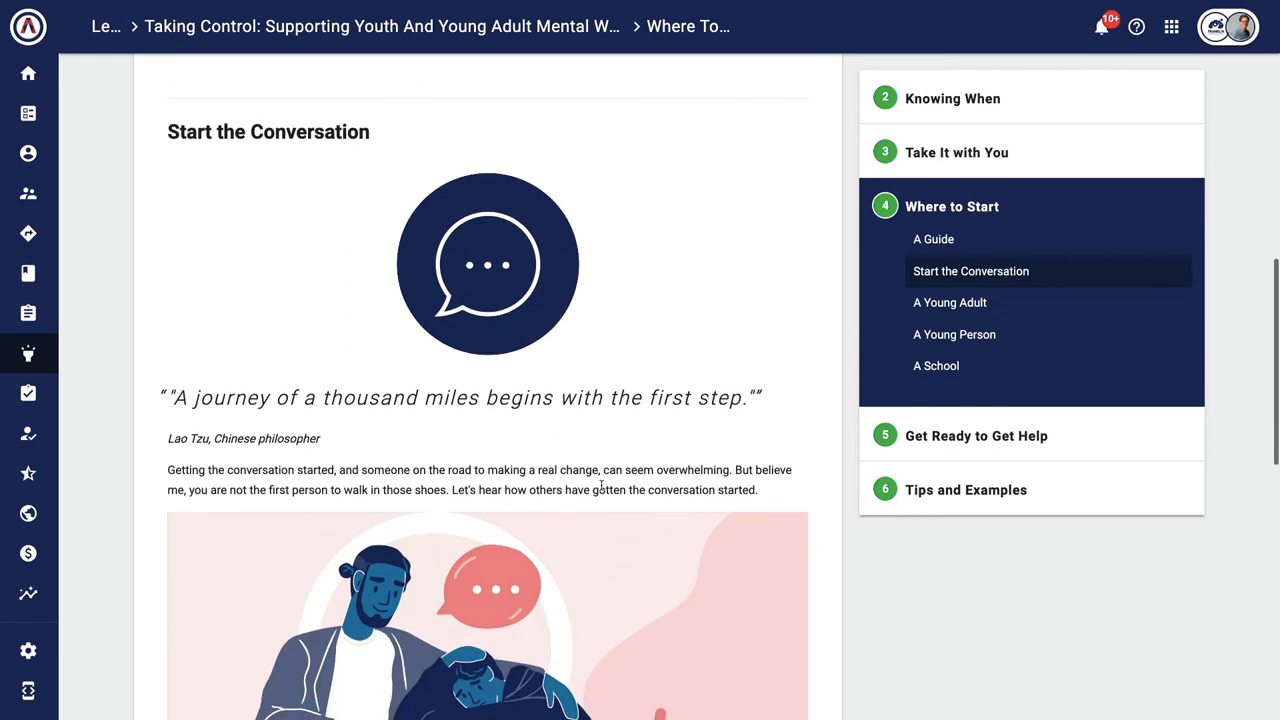
scroll(down, 3)
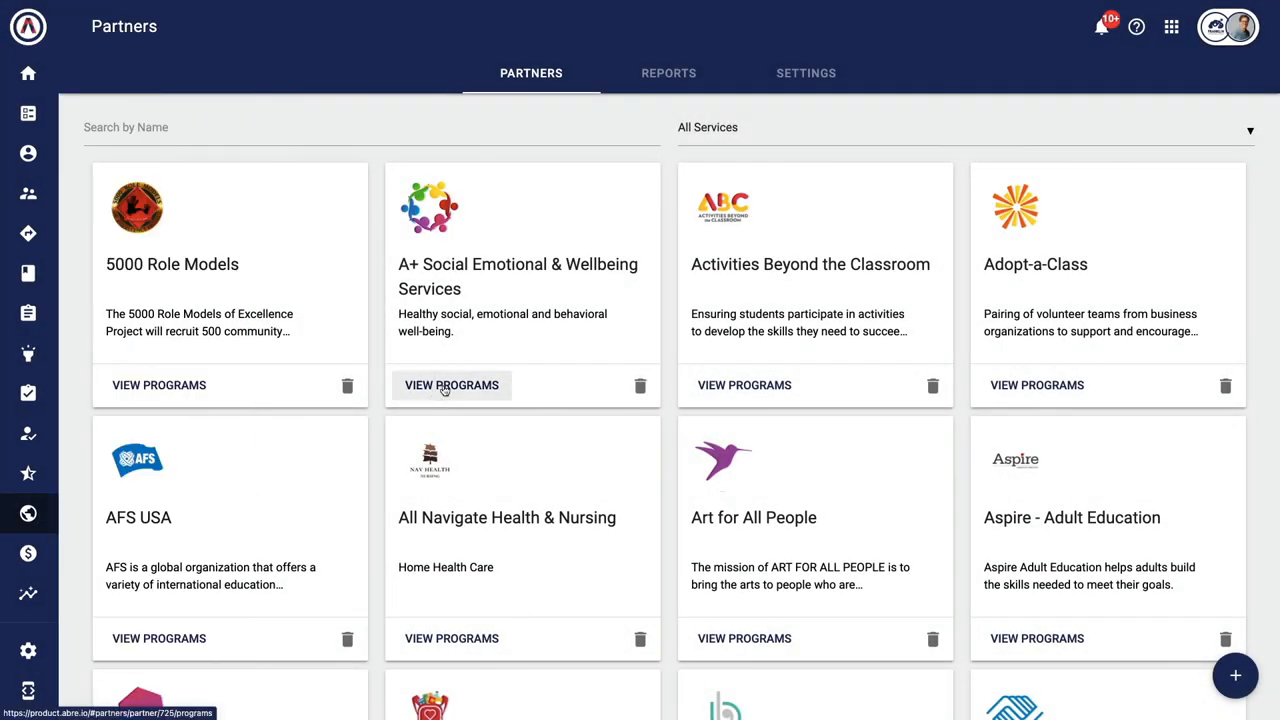
View A+ Social Emotional & Wellbeing Services programs and open the Anxiety Group Club profile
click(451, 385)
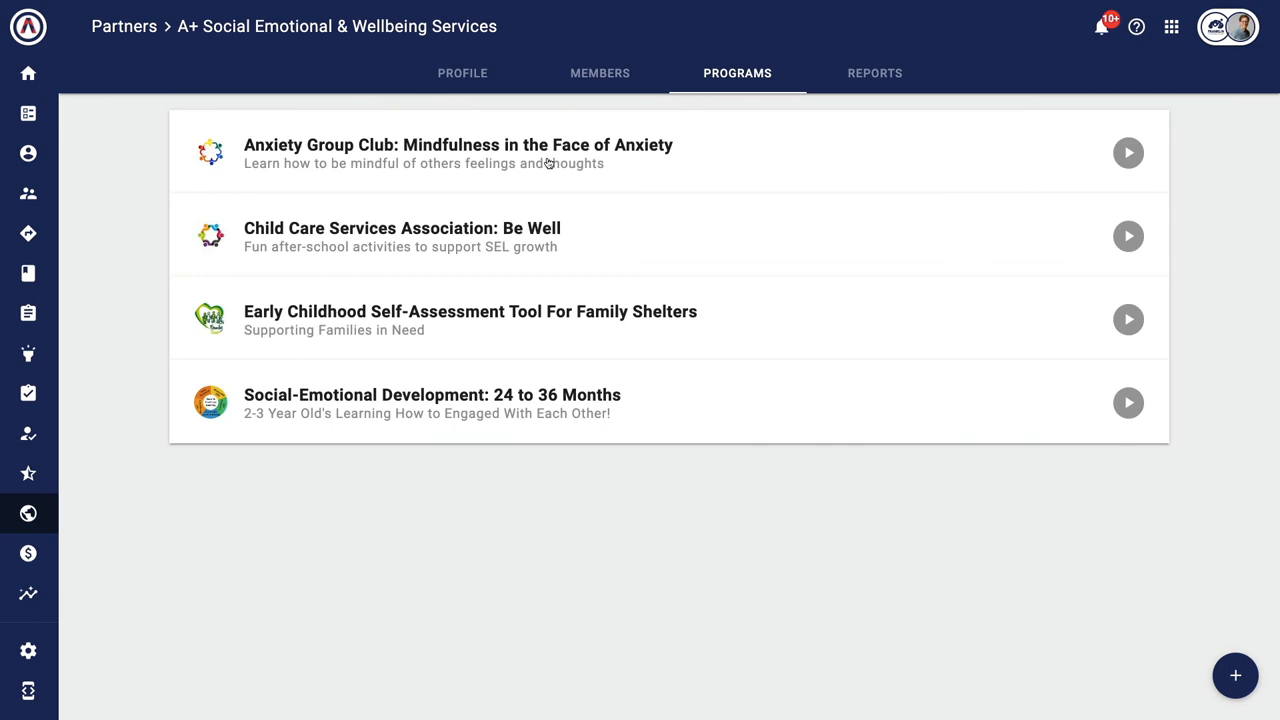
click(458, 152)
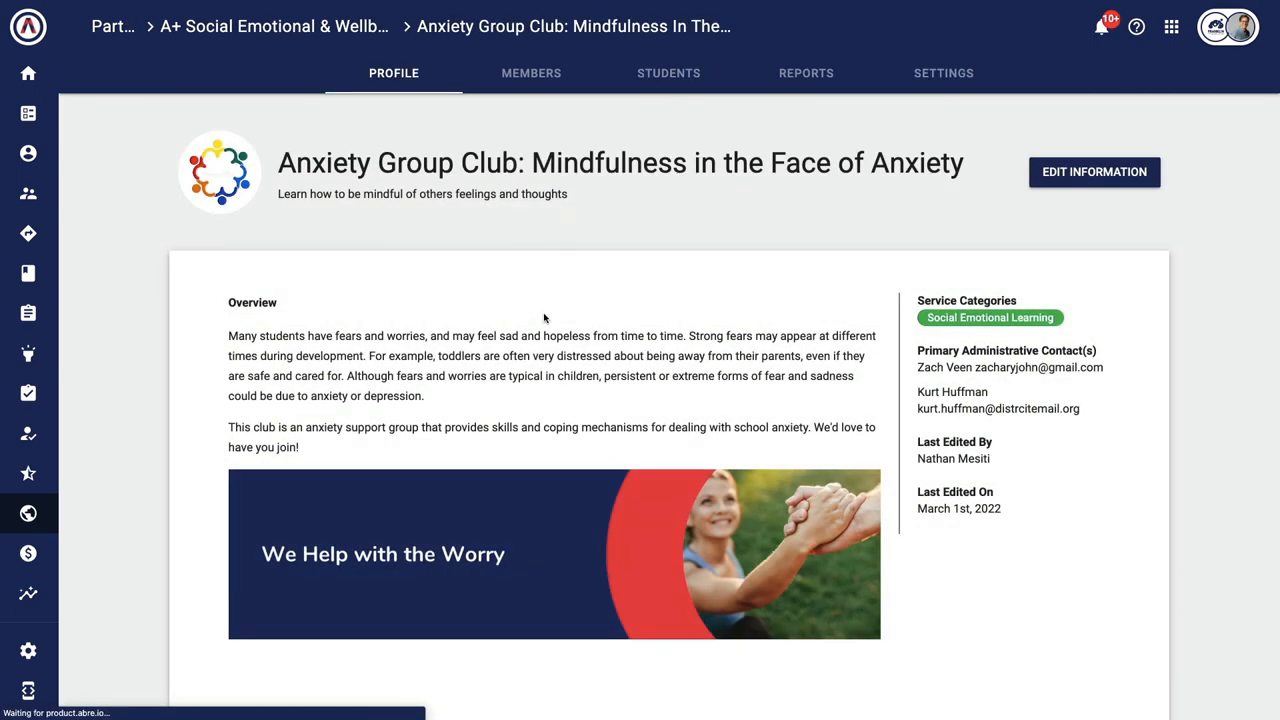
scroll(down, 3)
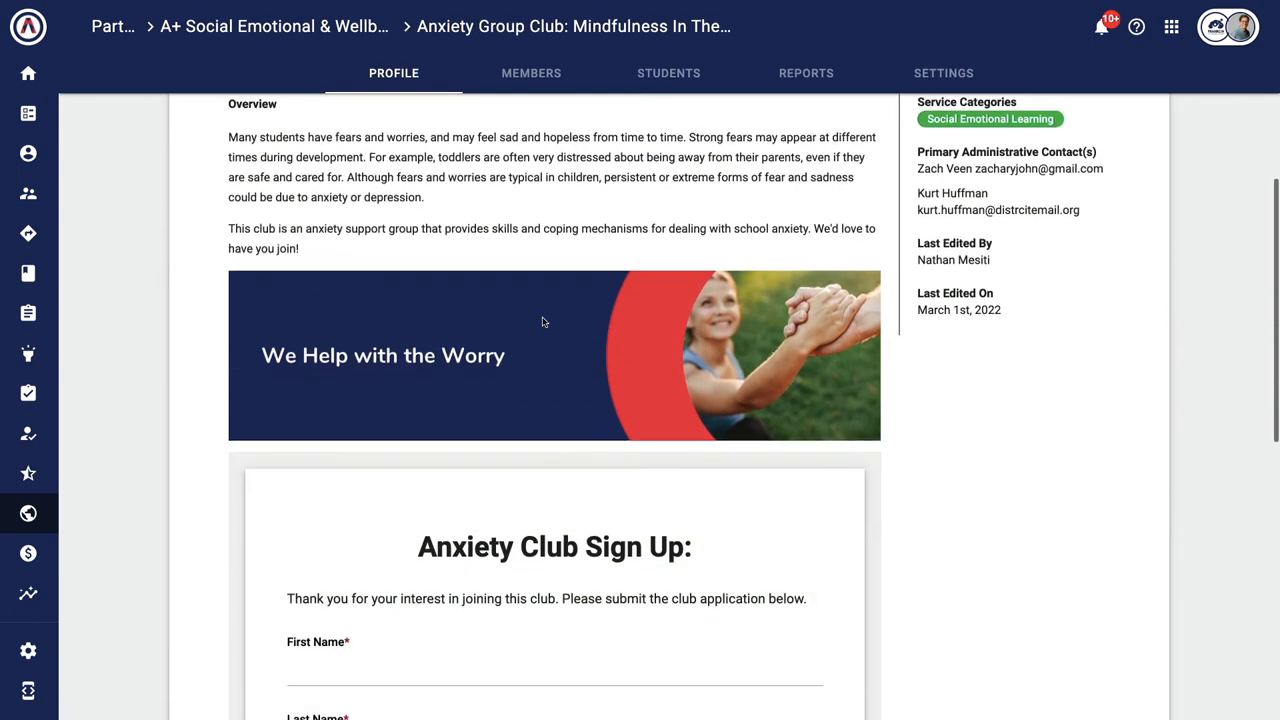
scroll(down, 3)
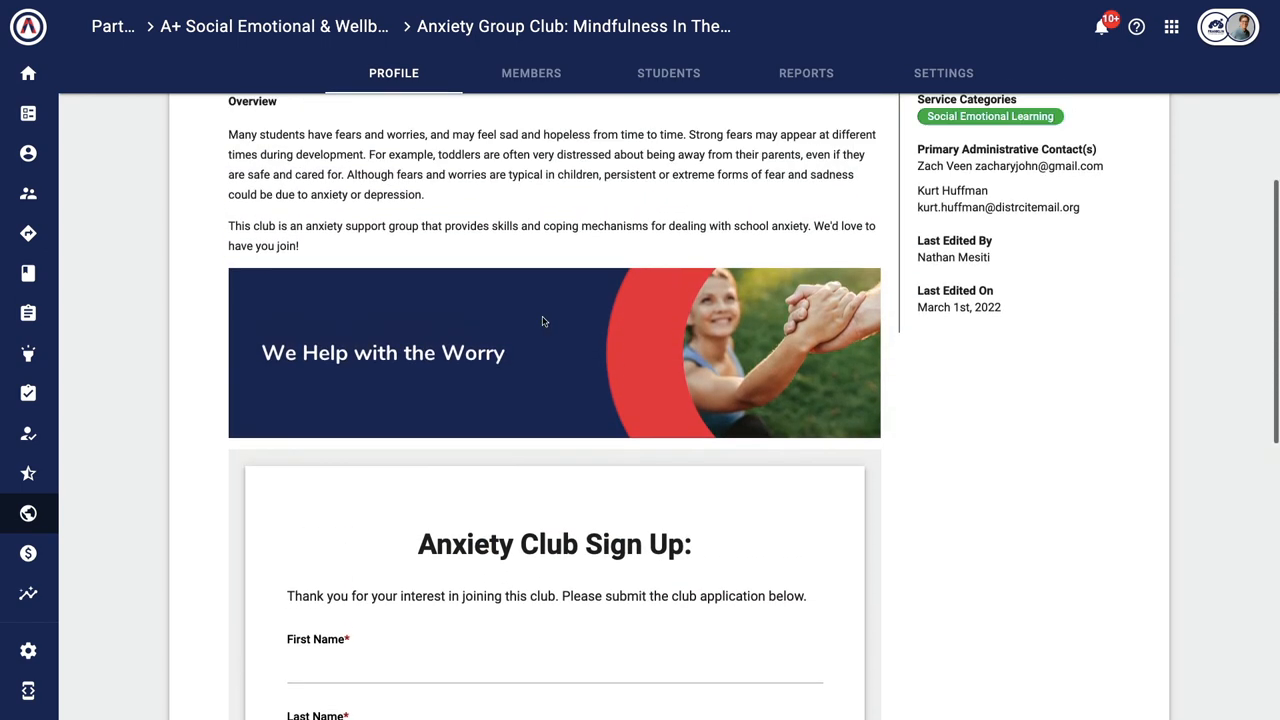
scroll(up, 3)
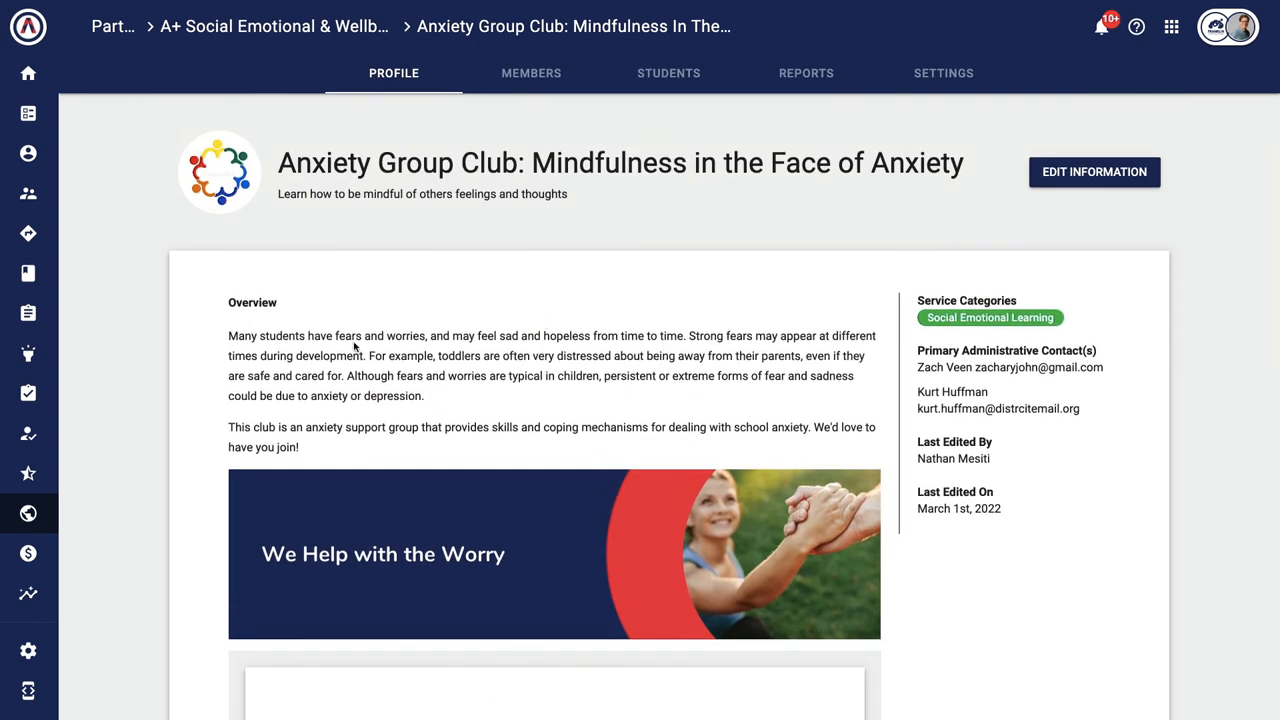